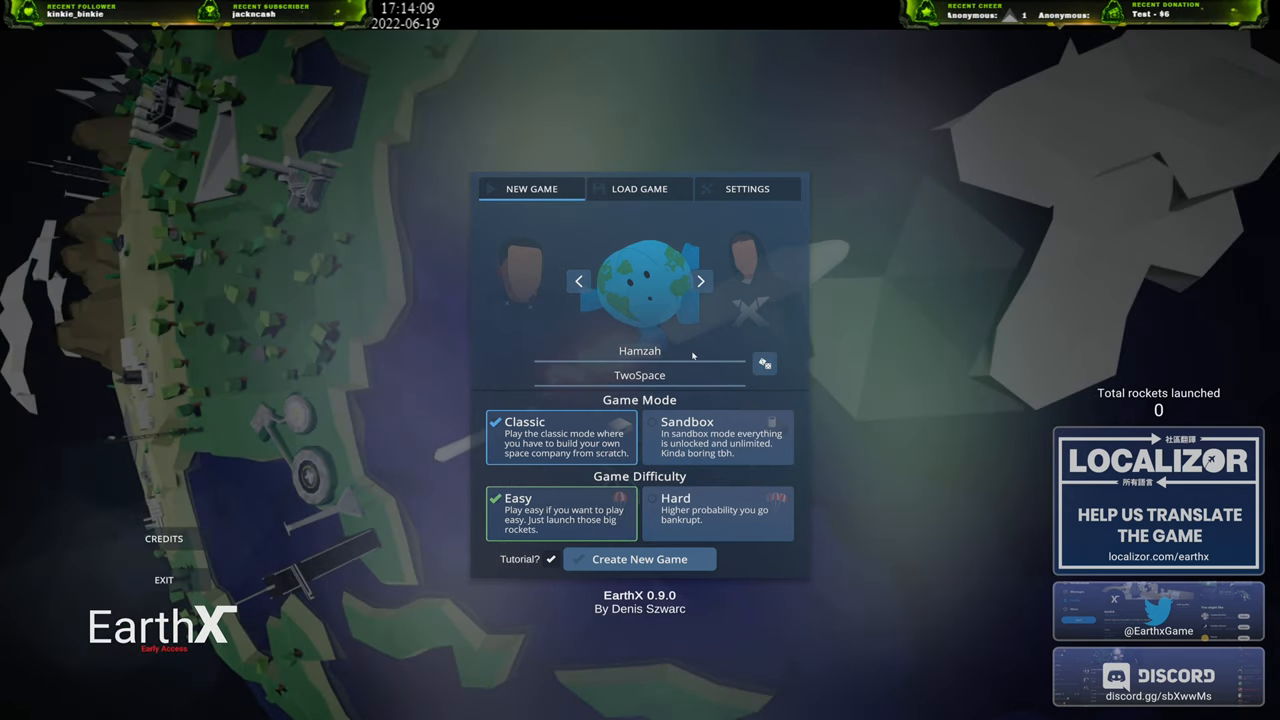
pyautogui.moveTo(700, 384)
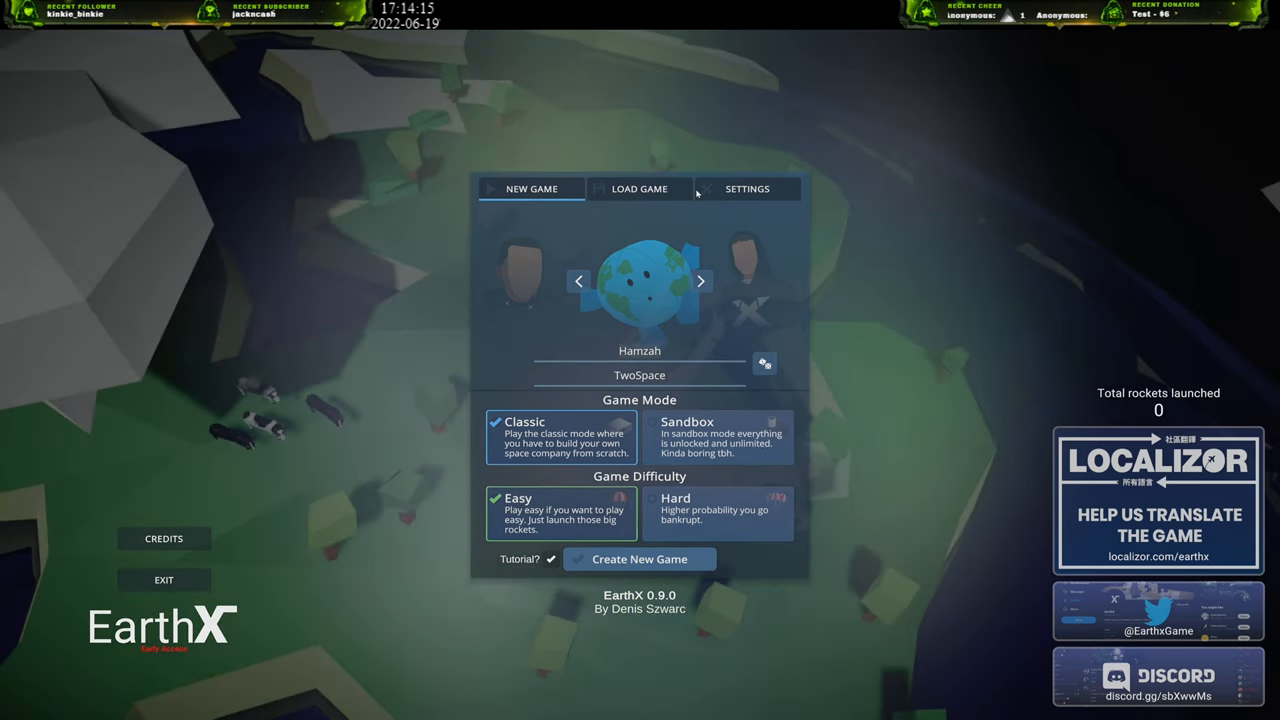
pyautogui.moveTo(788, 408)
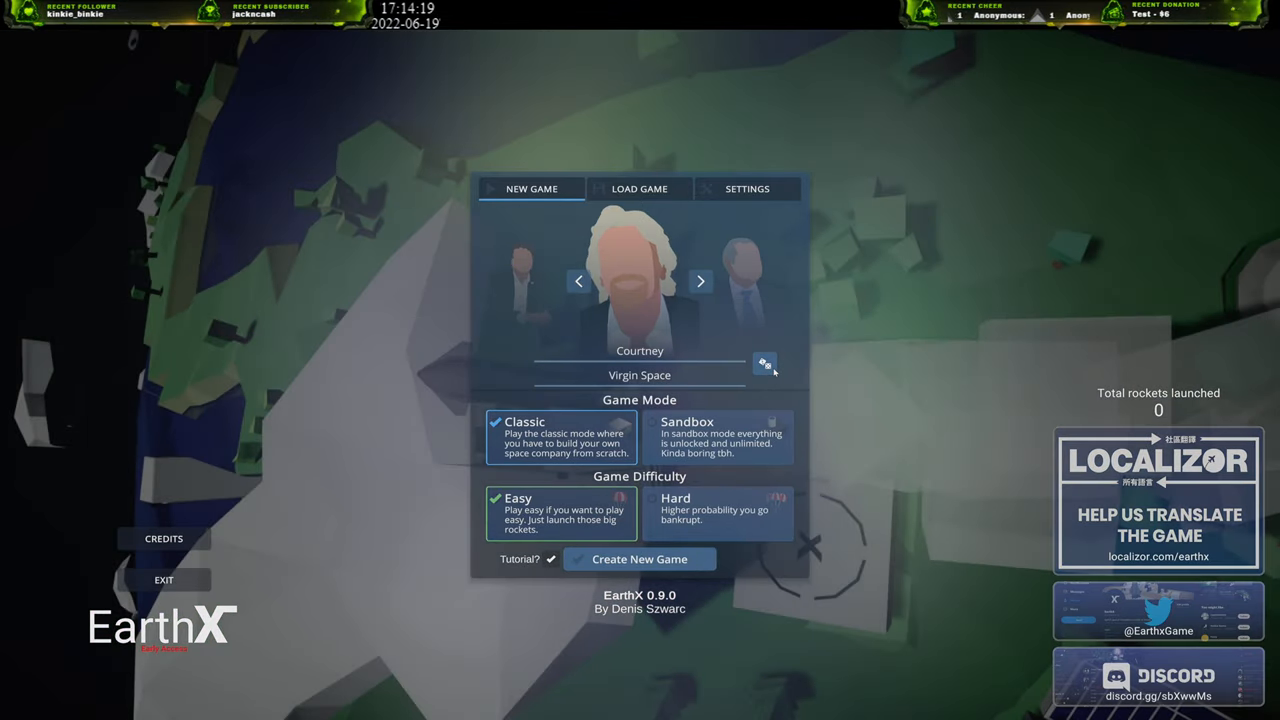
# Cycle through several random CEO and company name presets.
pyautogui.click(764, 364)
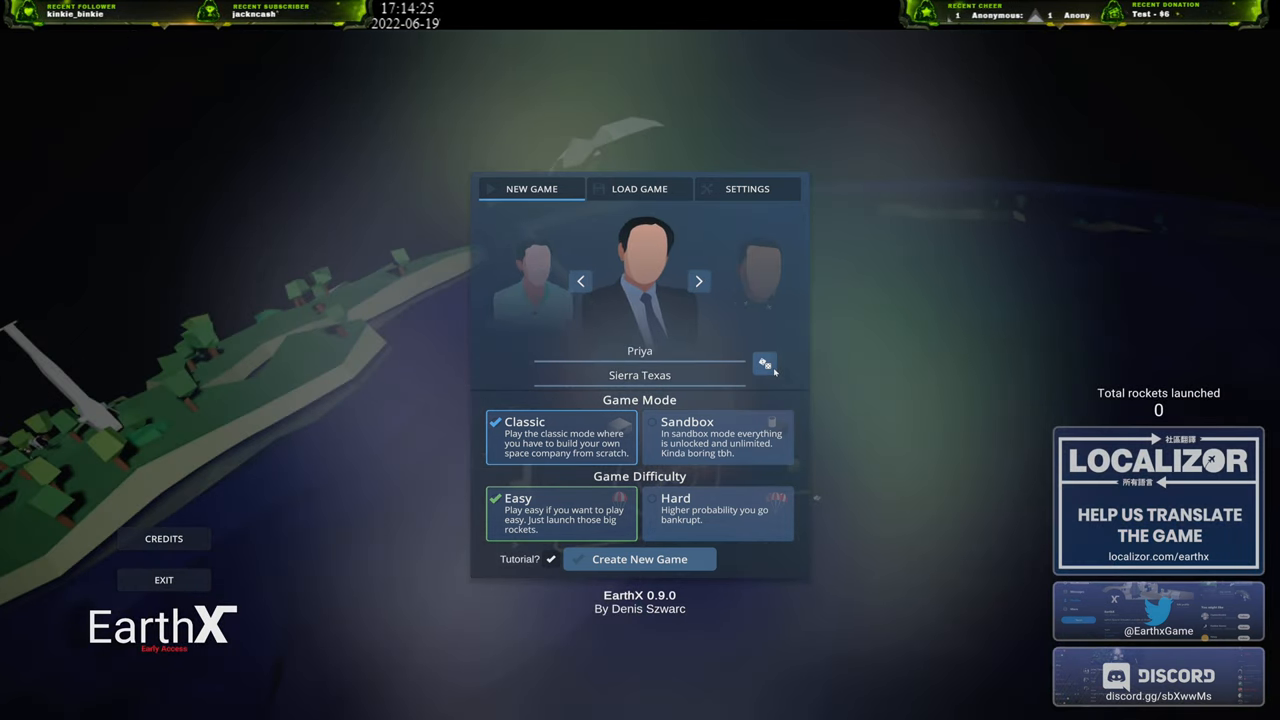
pyautogui.click(698, 280)
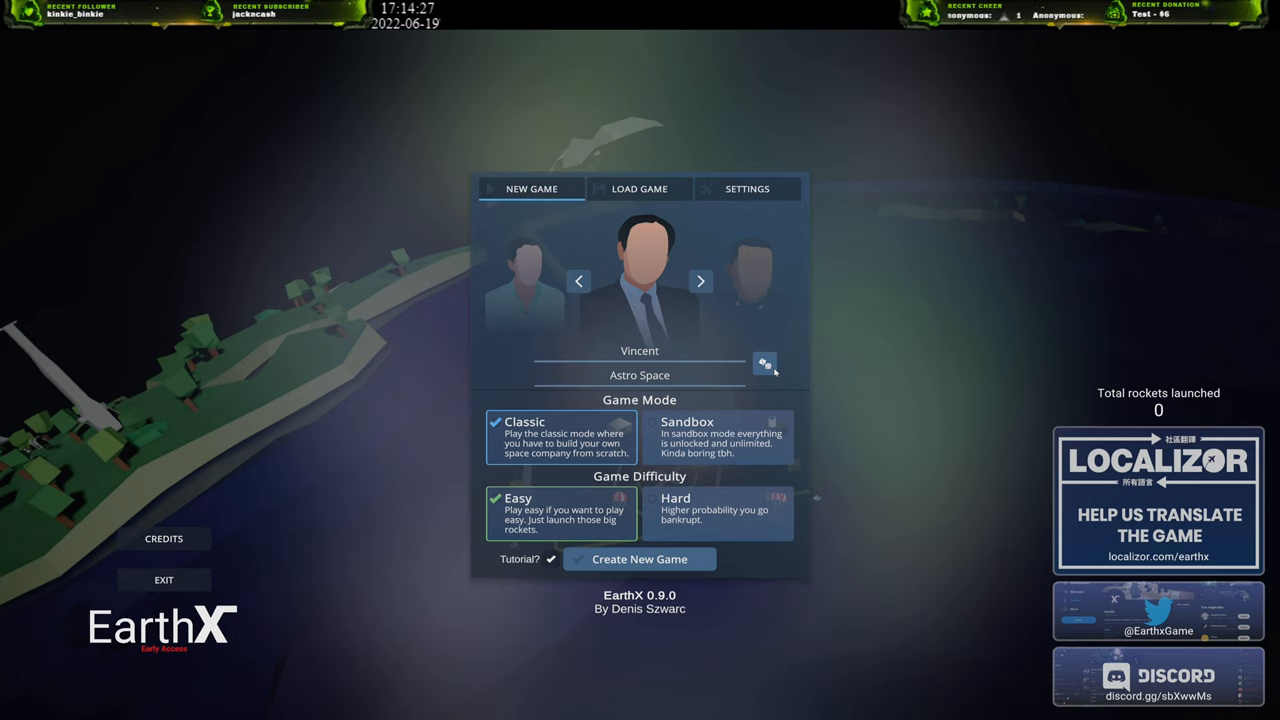
pyautogui.click(700, 280)
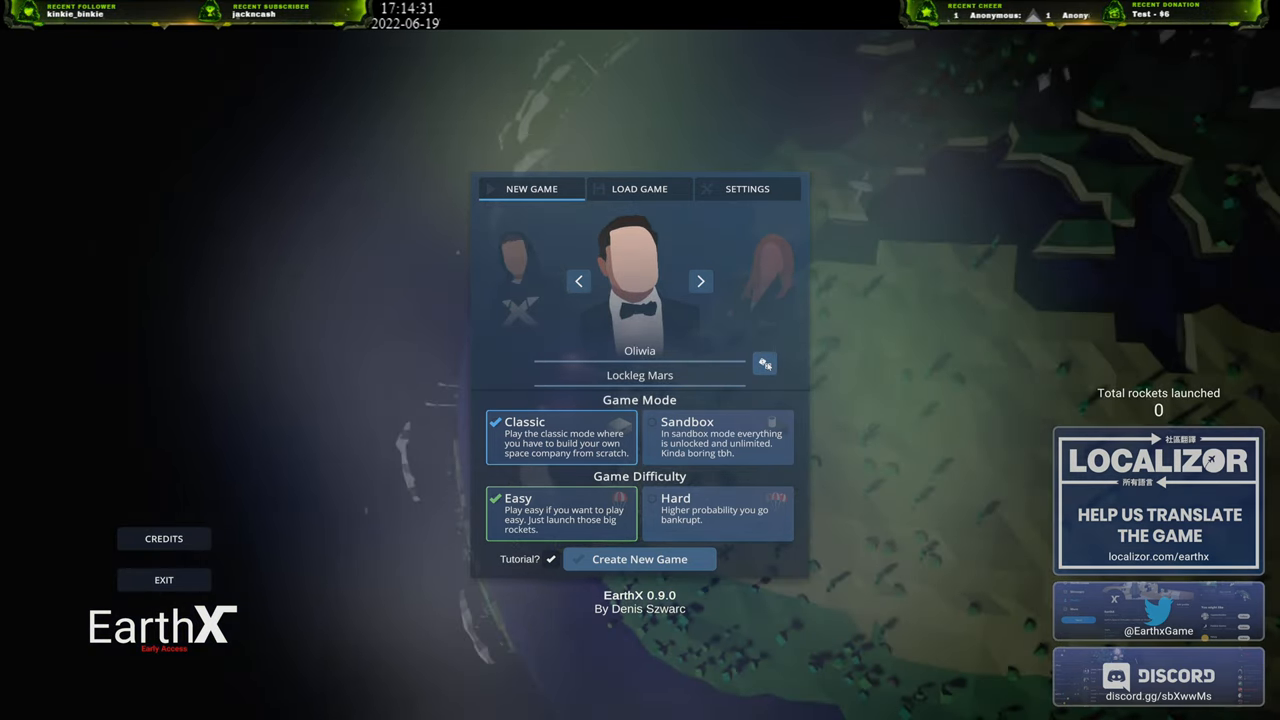
pyautogui.click(700, 280)
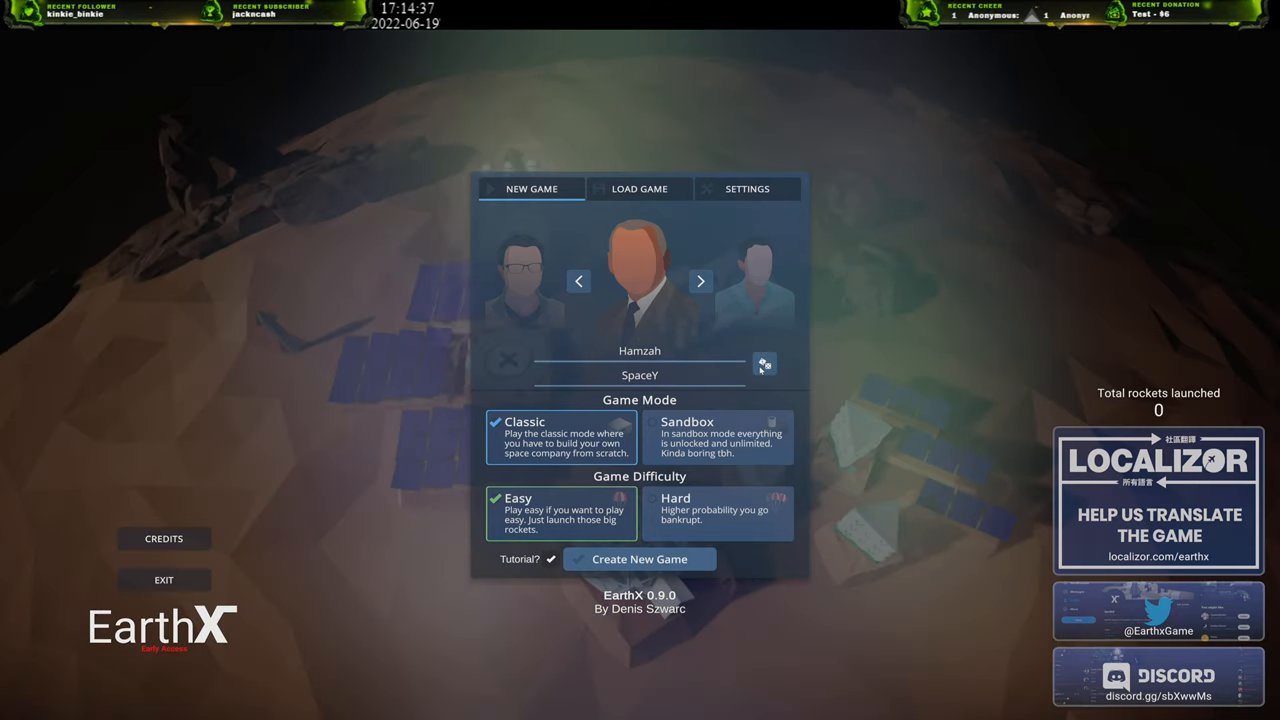
# Enter CEO name Doughber and company Junk IZZE, then create the new game.
pyautogui.click(700, 280)
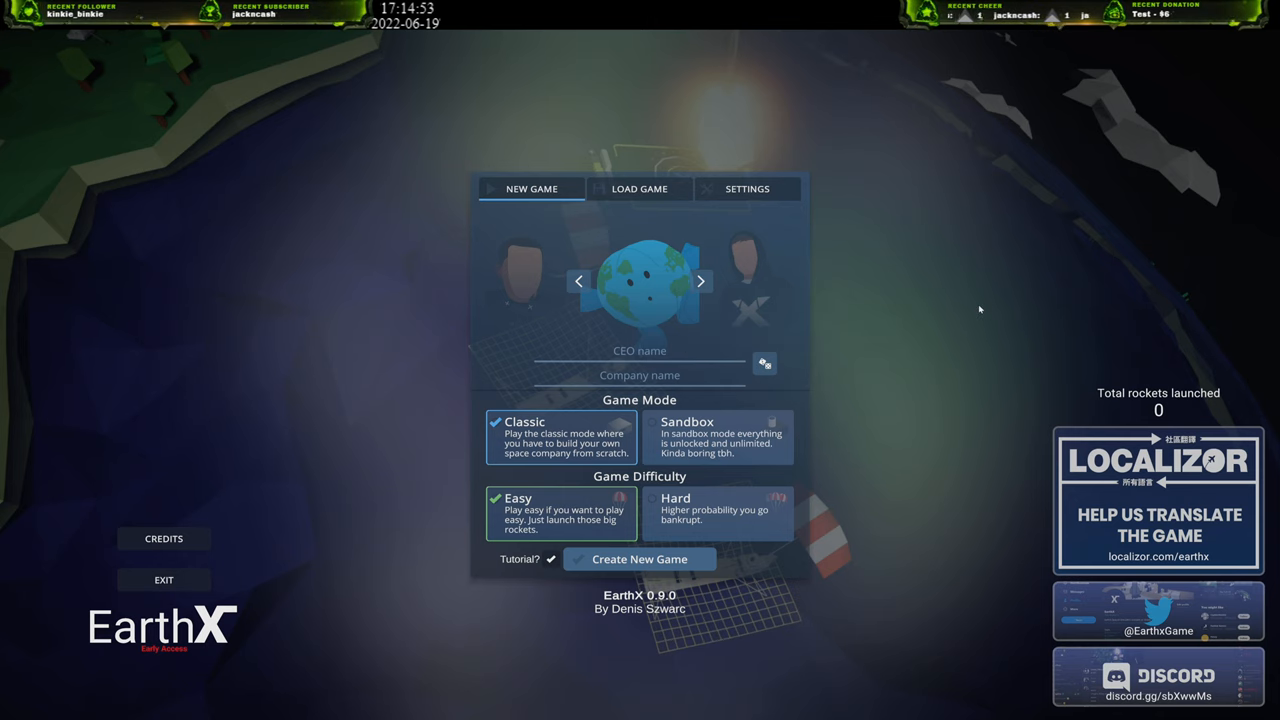
pyautogui.write('Dougher')
pyautogui.write('Junk')
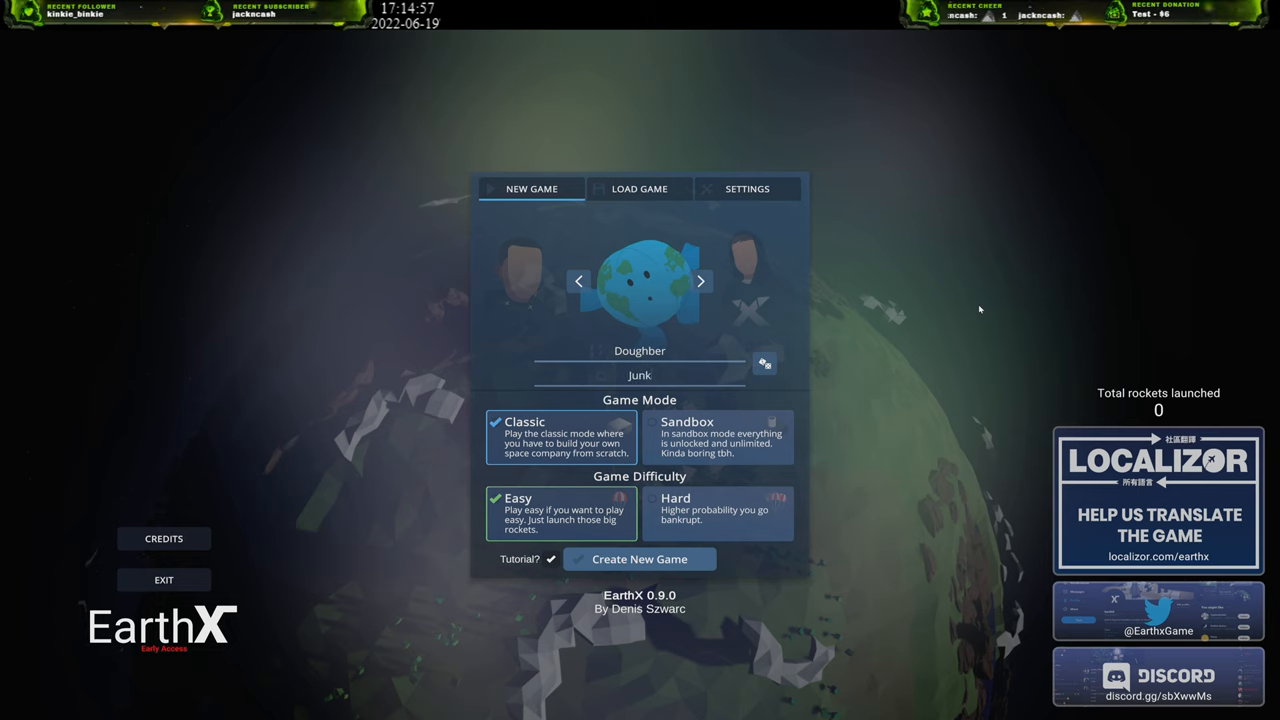
pyautogui.write('IZZE')
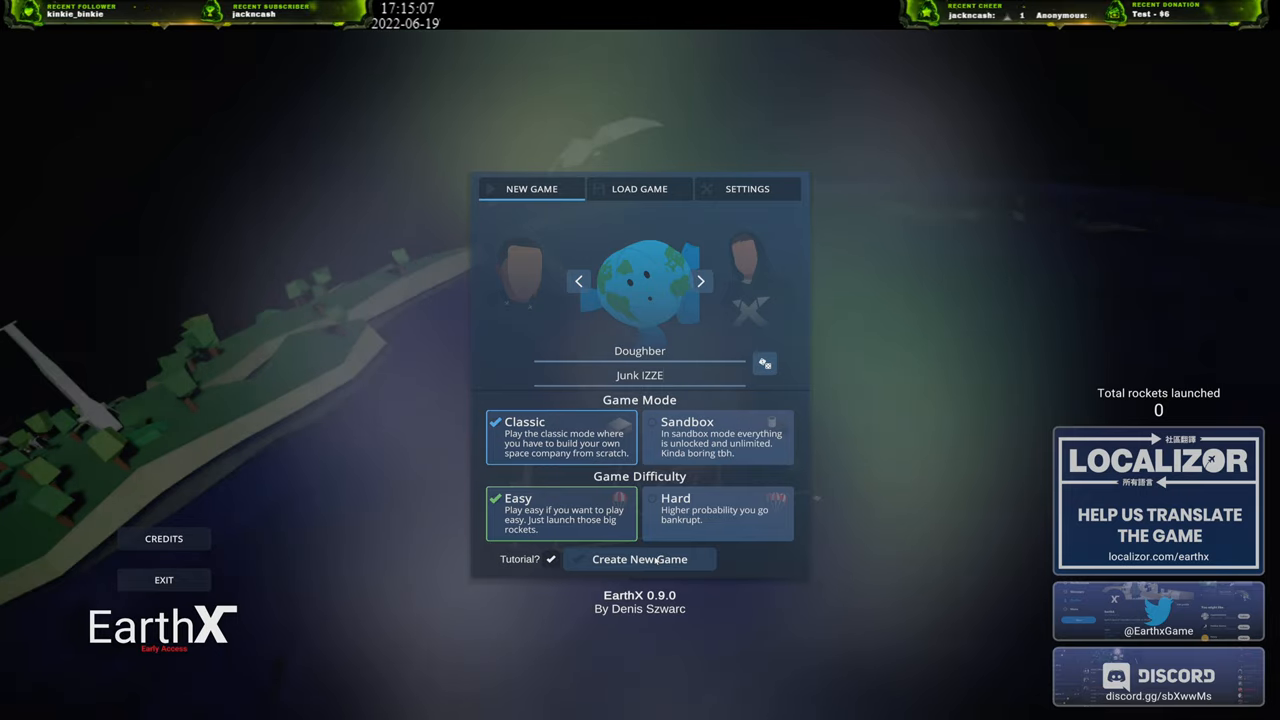
pyautogui.click(640, 560)
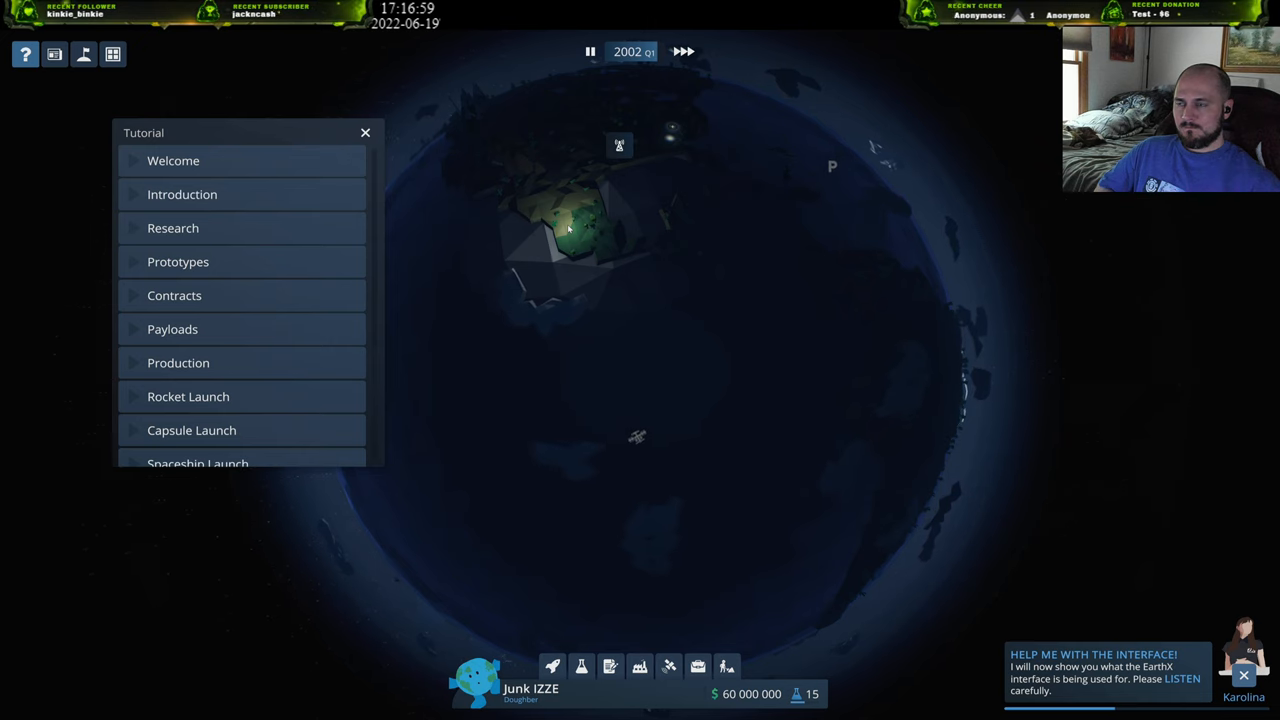
# View the empty Vehicles list, close it, and bring up the Research tech tree.
pyautogui.click(552, 666)
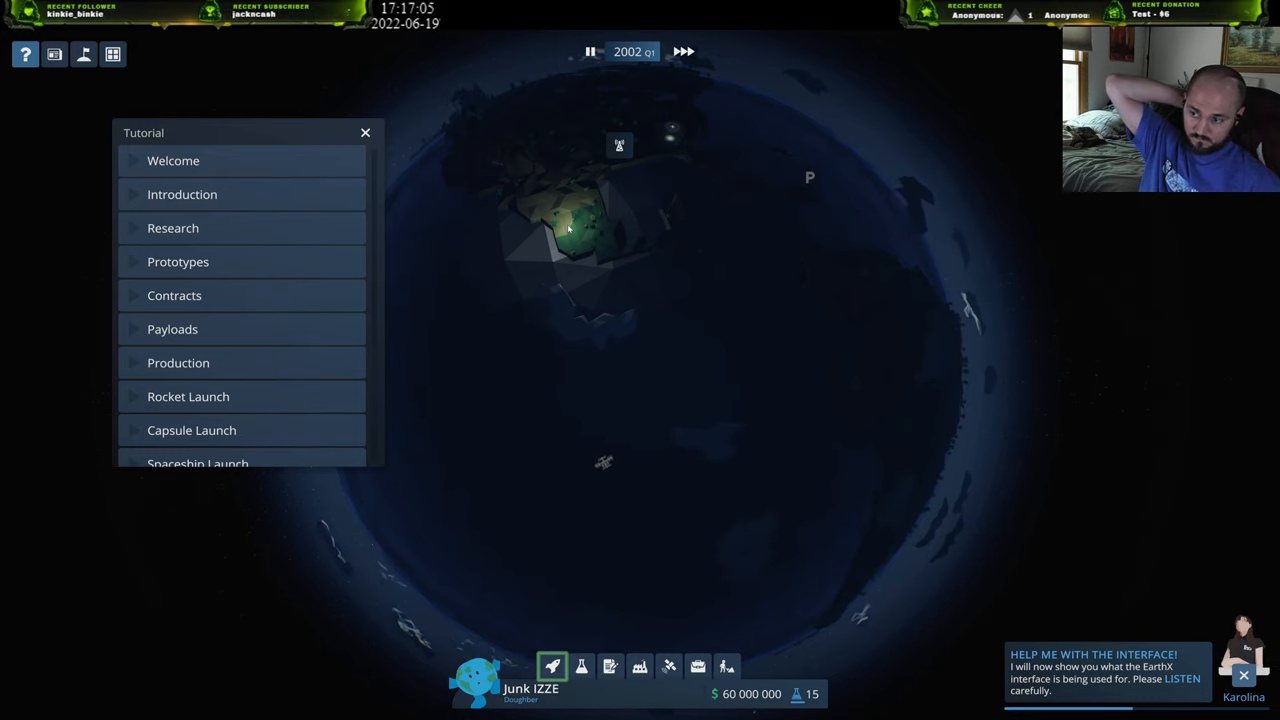
pyautogui.click(610, 666)
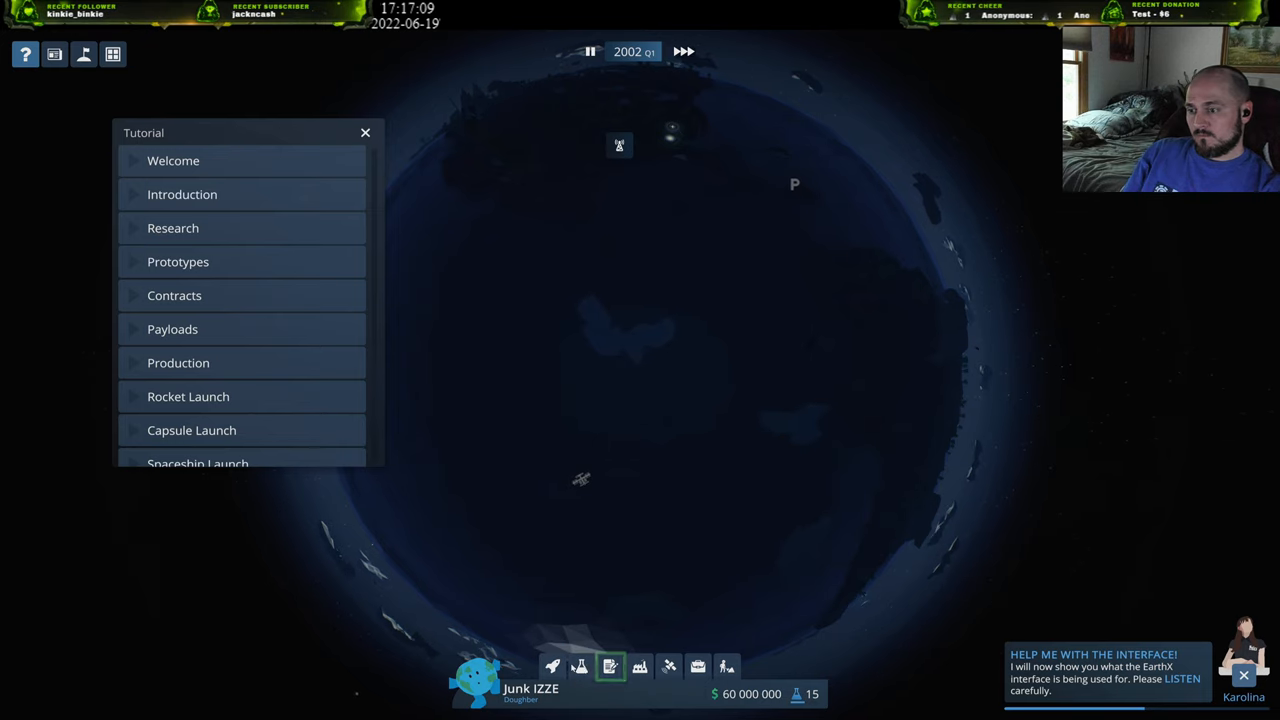
pyautogui.click(552, 666)
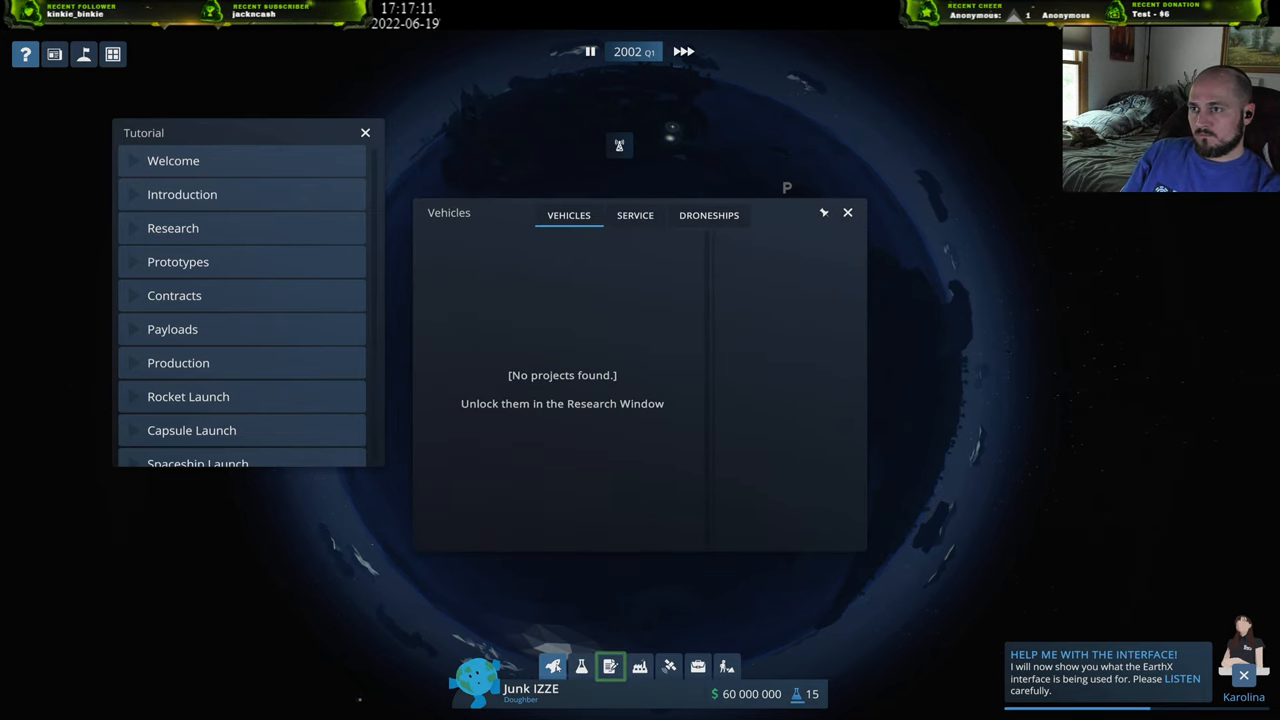
pyautogui.click(580, 666)
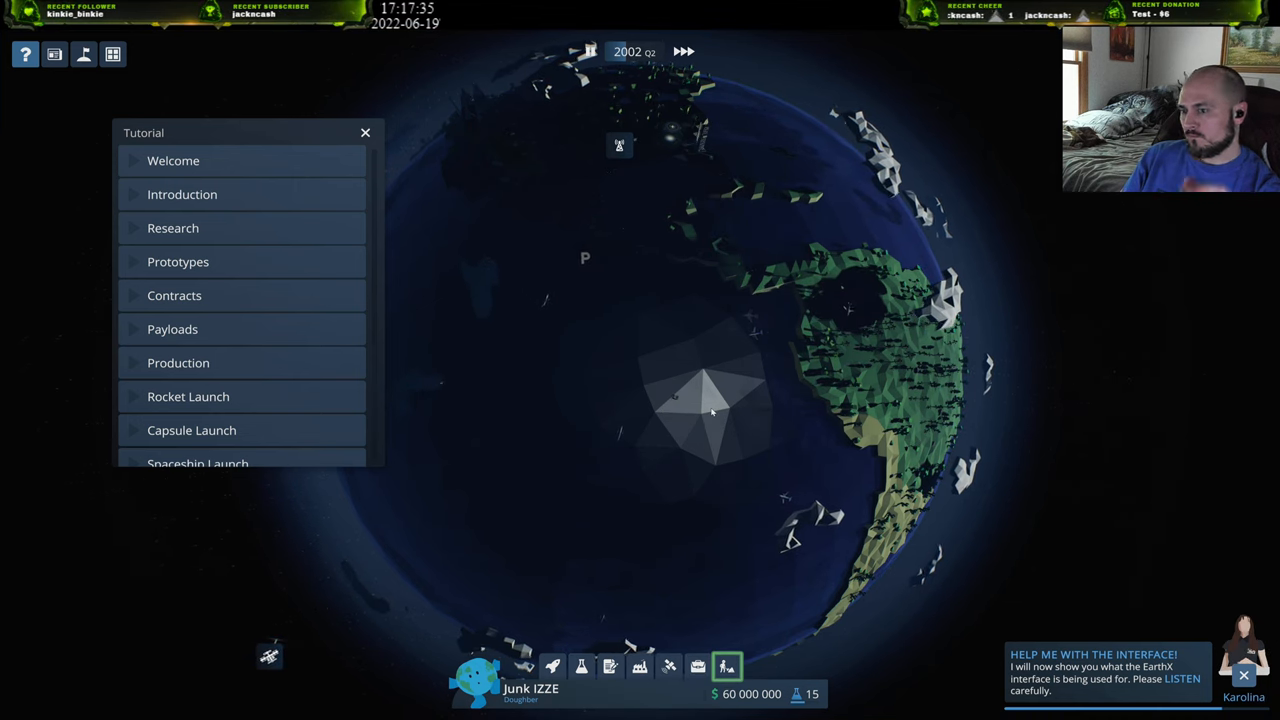
pyautogui.click(580, 666)
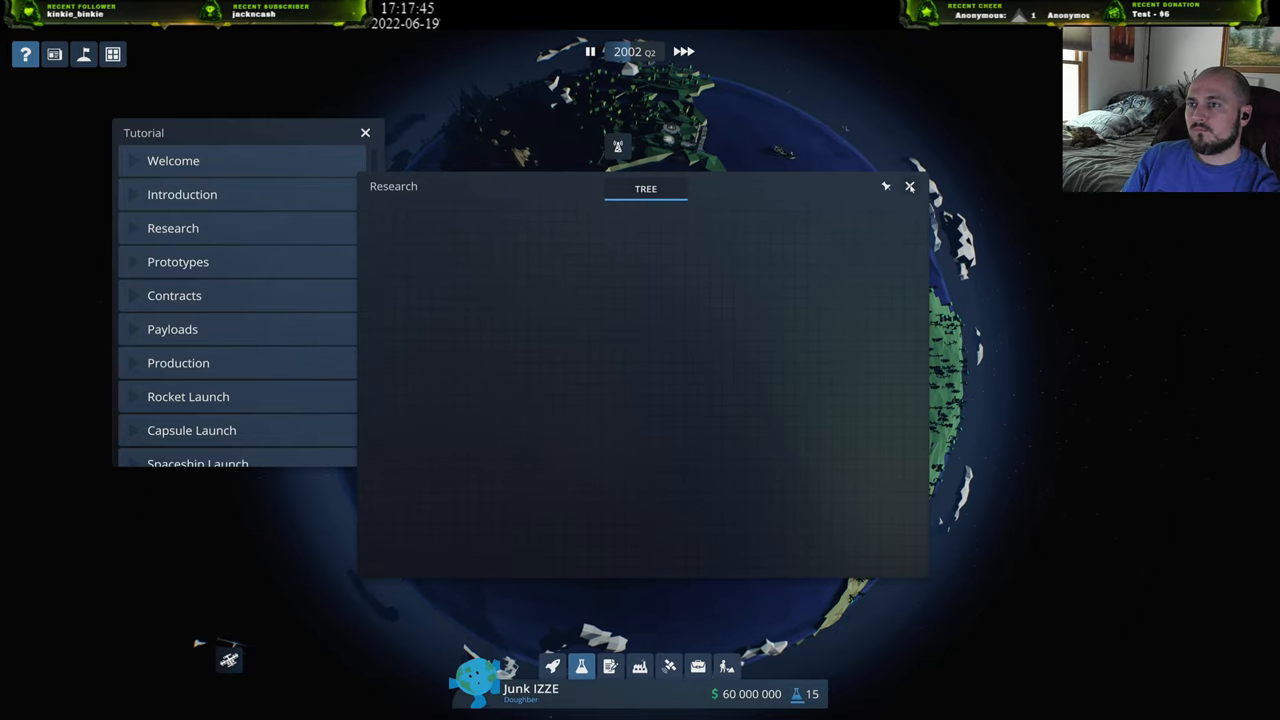
# Close the Research window, leaving just the globe showing.
pyautogui.click(908, 186)
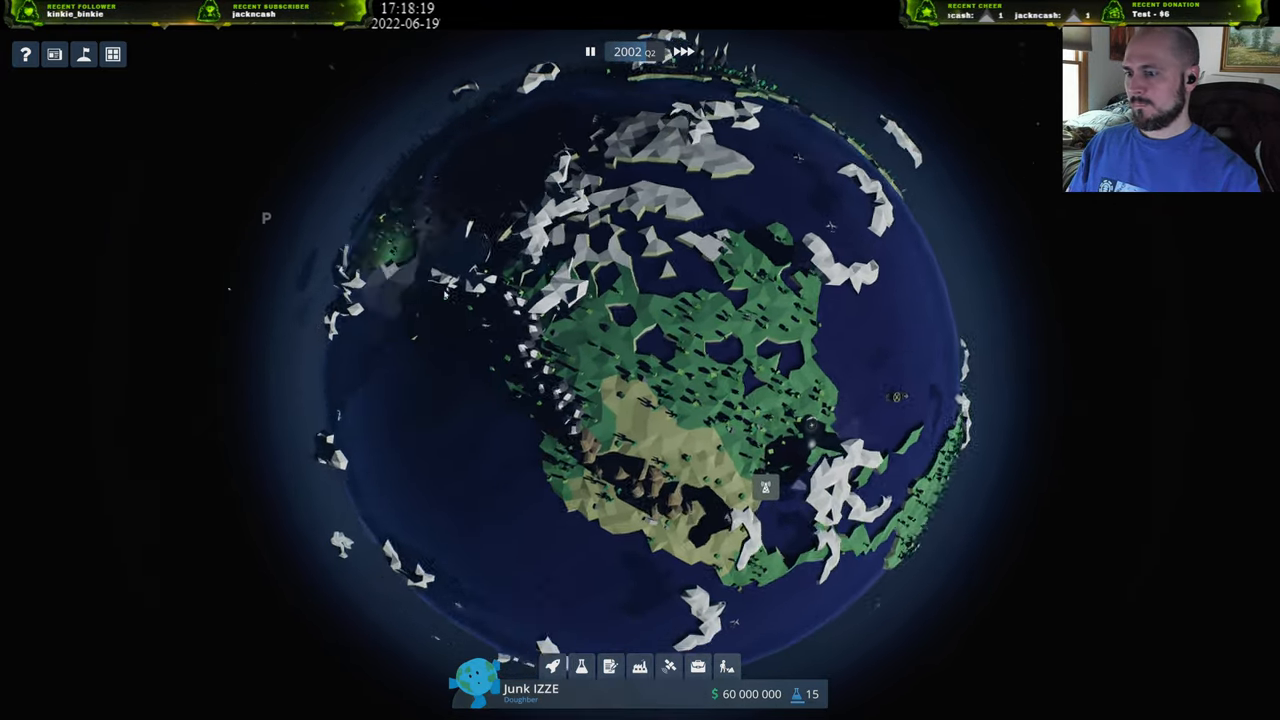
# Attempt launching the Cheese payload, find no capsule, and bring up the Vehicles list.
pyautogui.click(580, 666)
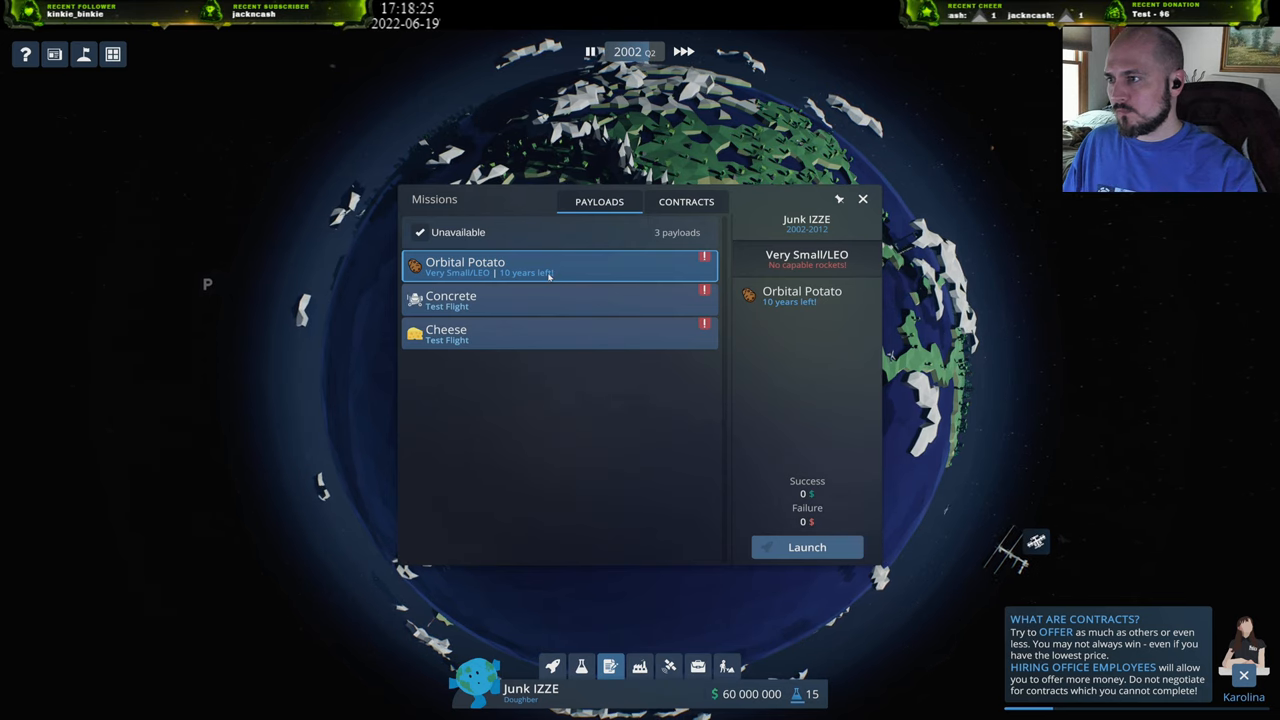
pyautogui.click(686, 200)
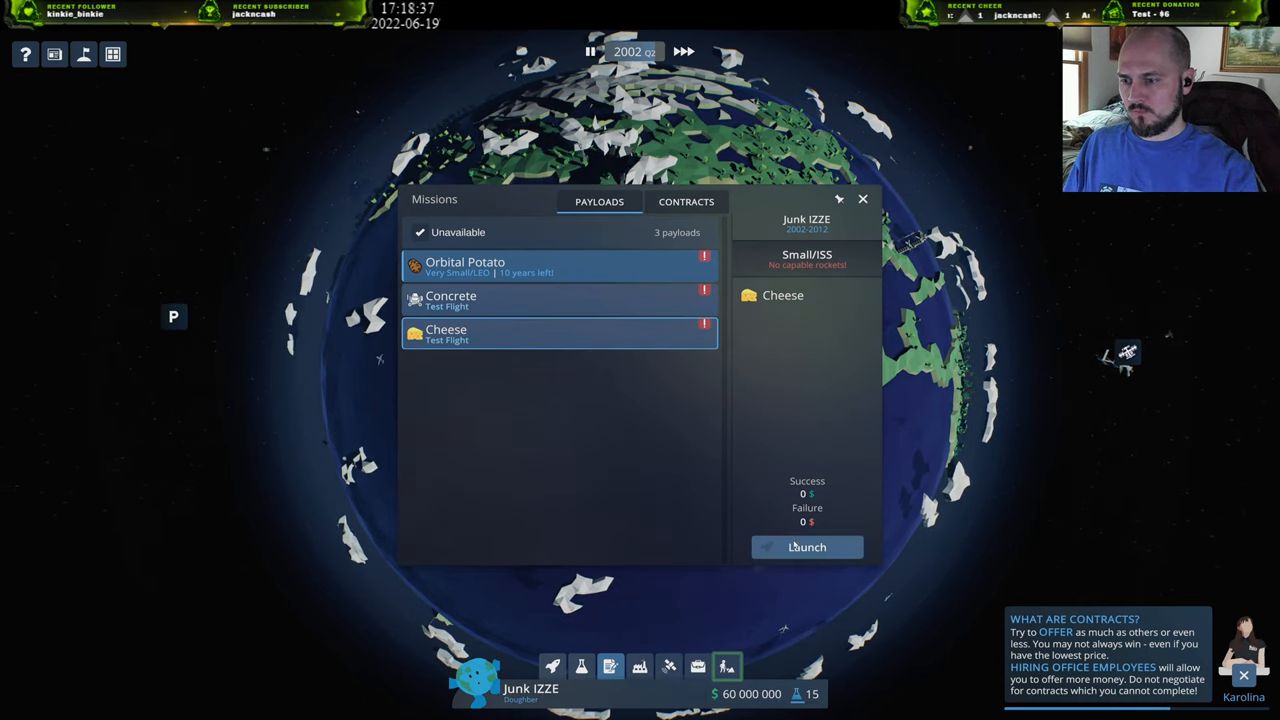
pyautogui.click(806, 548)
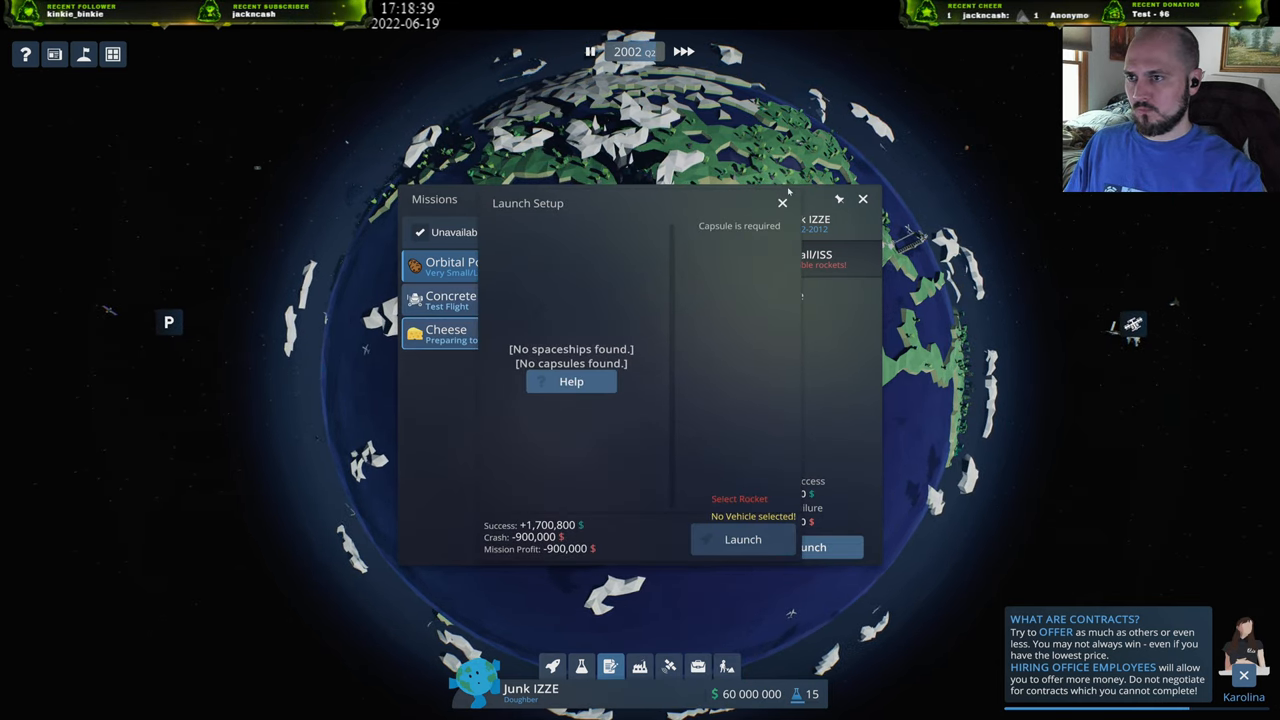
pyautogui.click(782, 204)
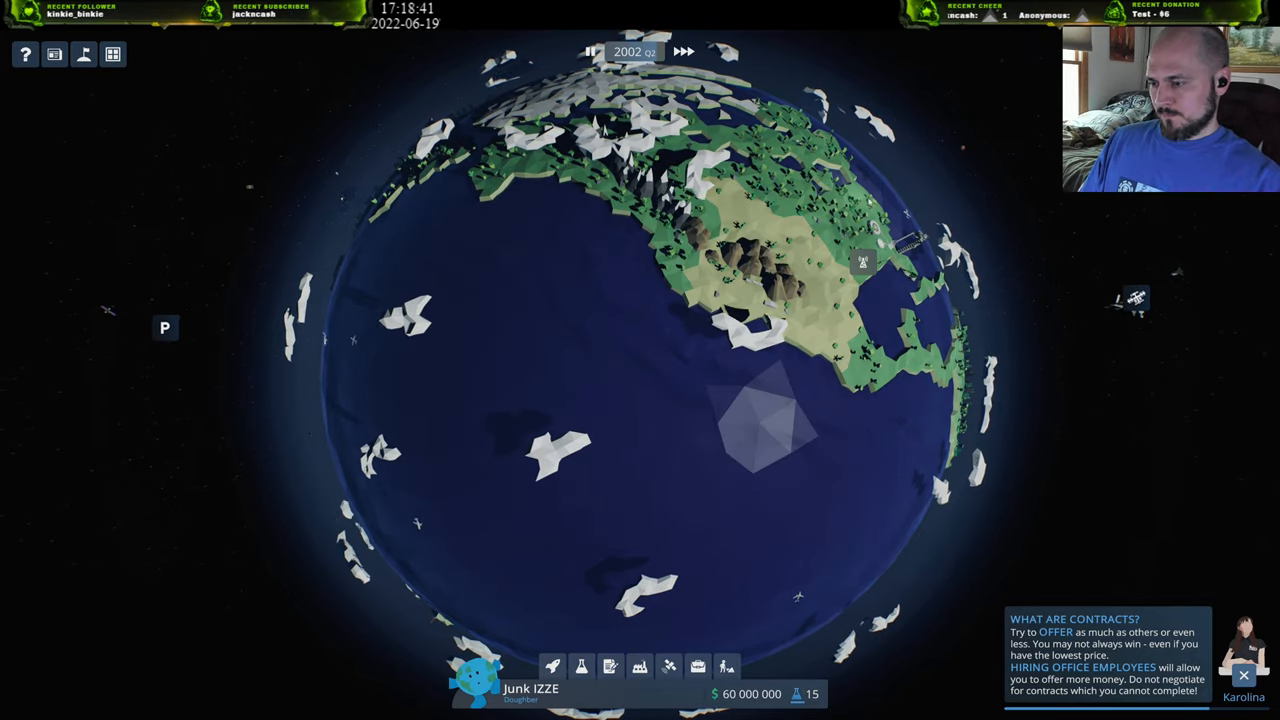
pyautogui.click(552, 666)
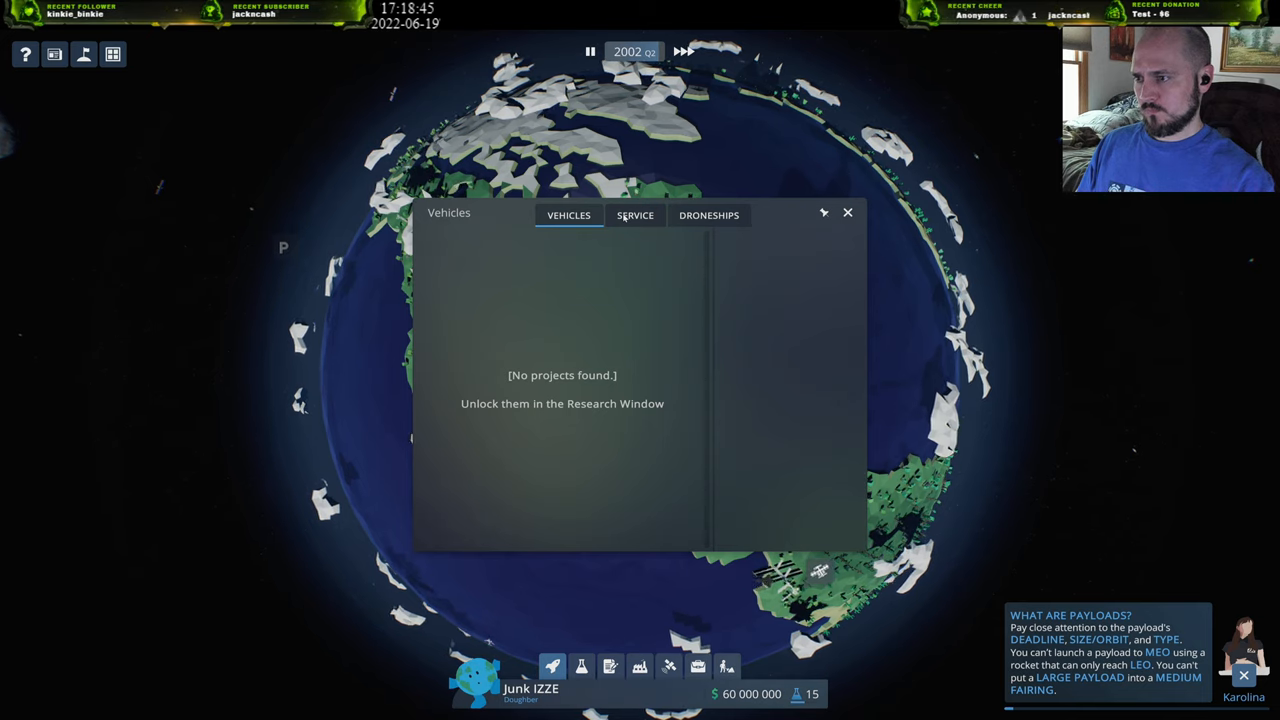
# Check the locked Small Rocket's unlock requirements in Research, then close it.
pyautogui.click(708, 216)
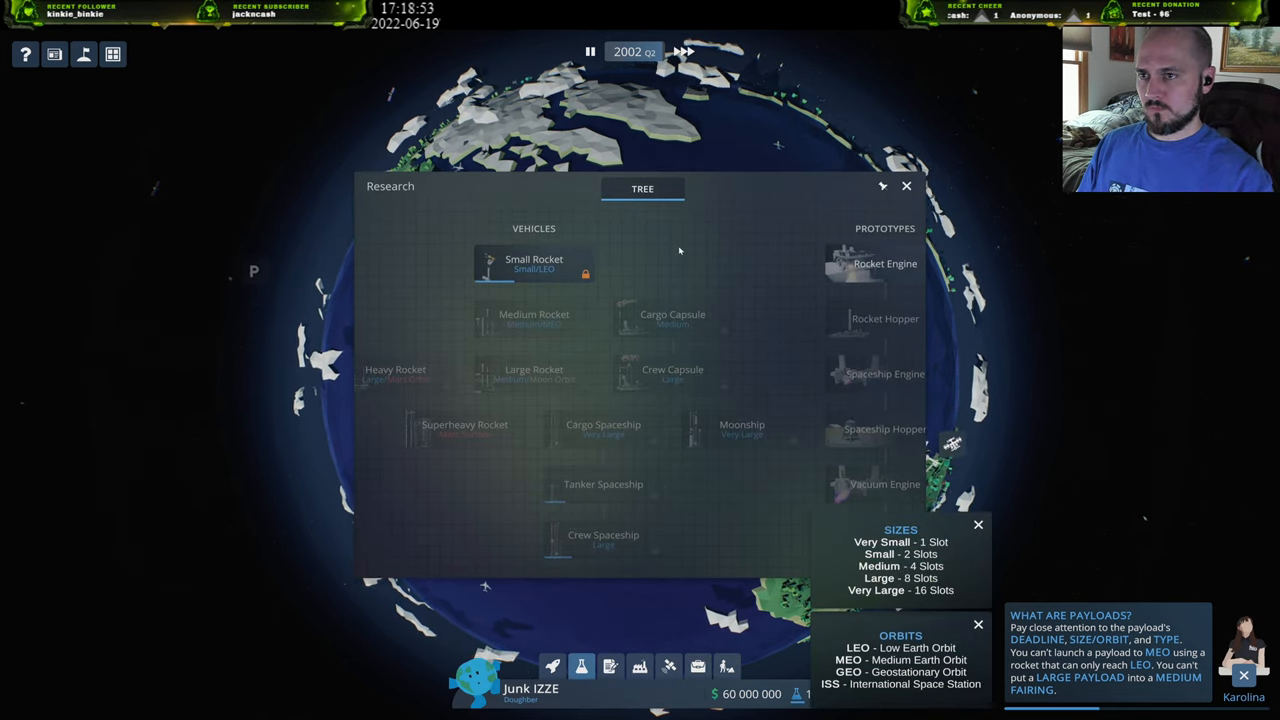
pyautogui.click(534, 264)
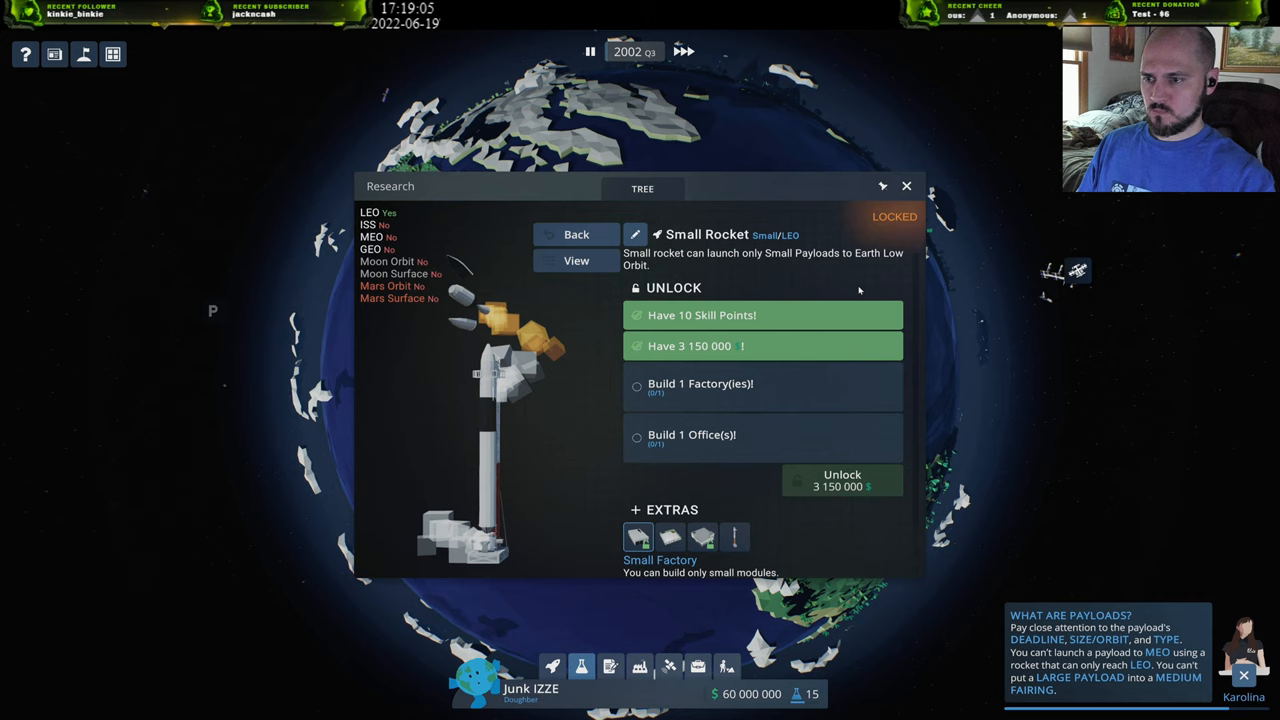
pyautogui.click(906, 186)
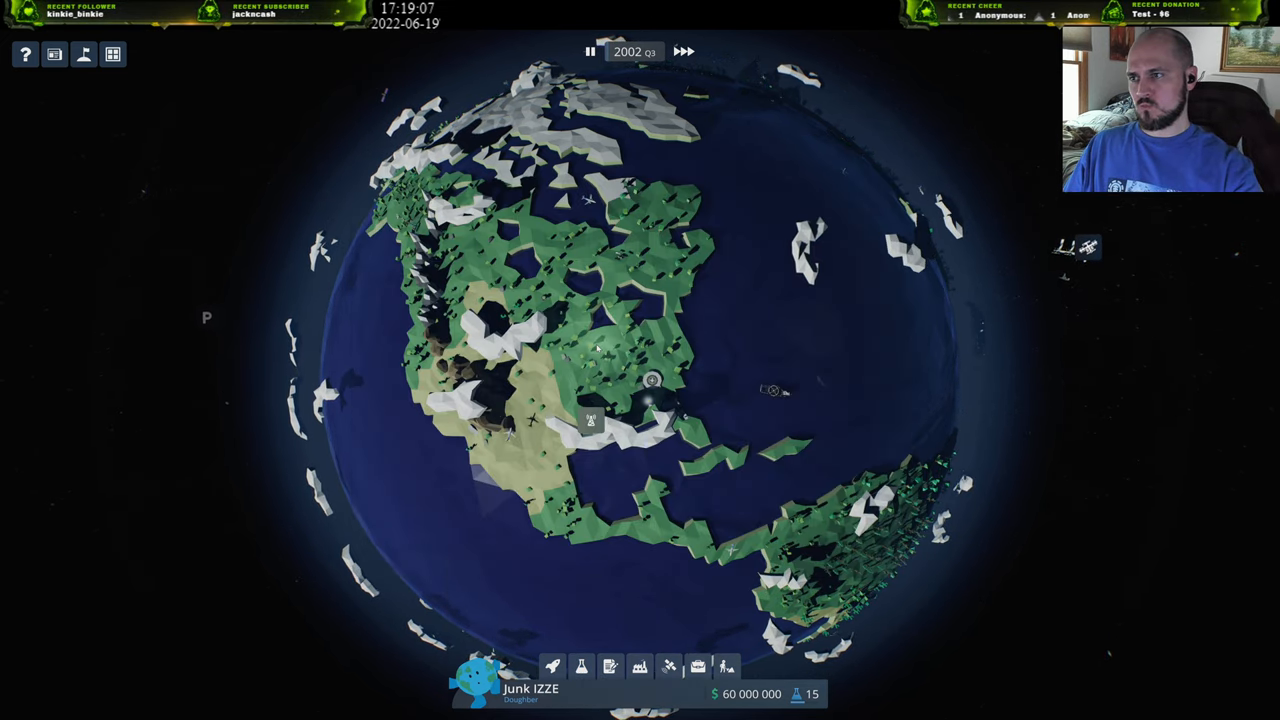
# Start building Droneship 1 for the Large Launch Pad from the Droneships tab.
pyautogui.click(552, 666)
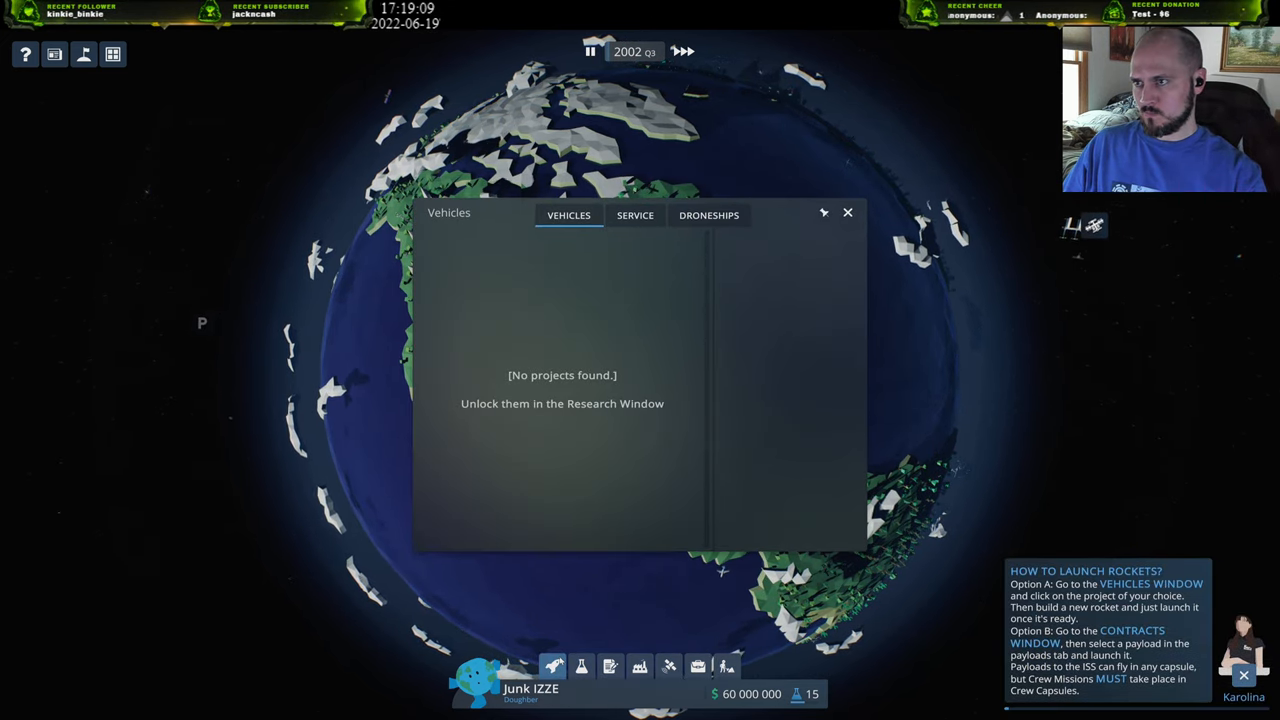
pyautogui.click(708, 216)
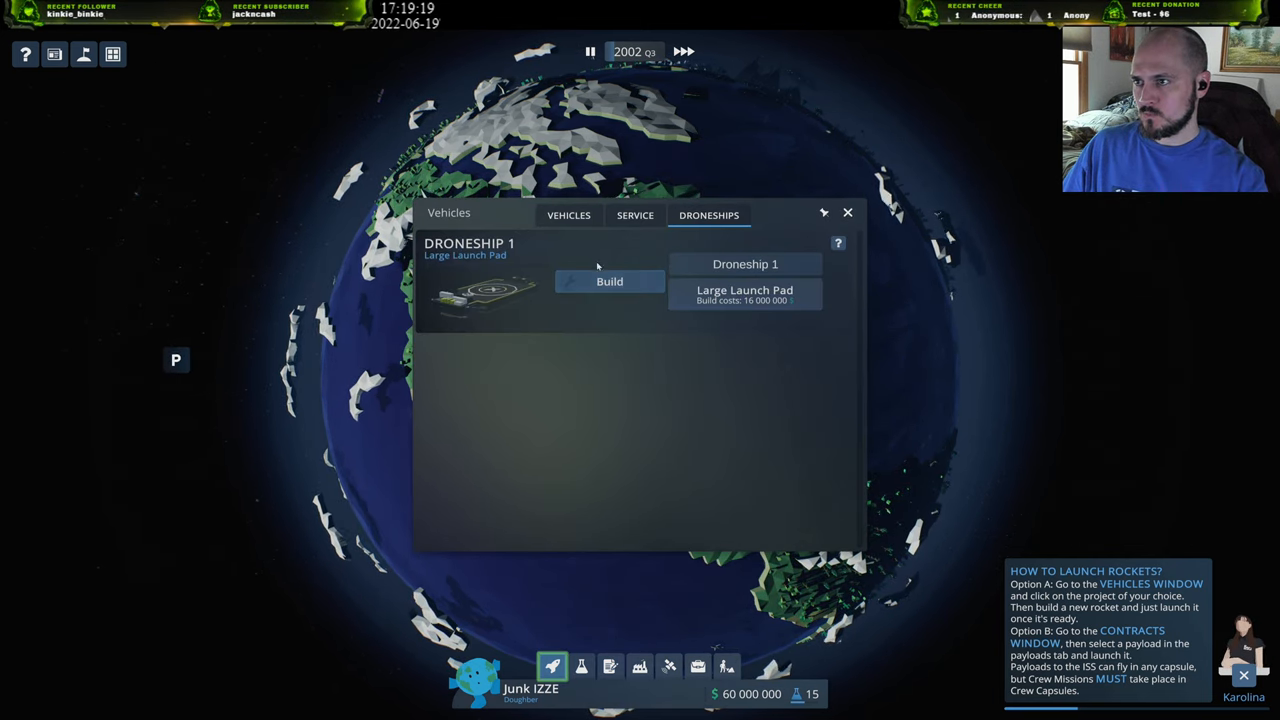
pyautogui.click(568, 214)
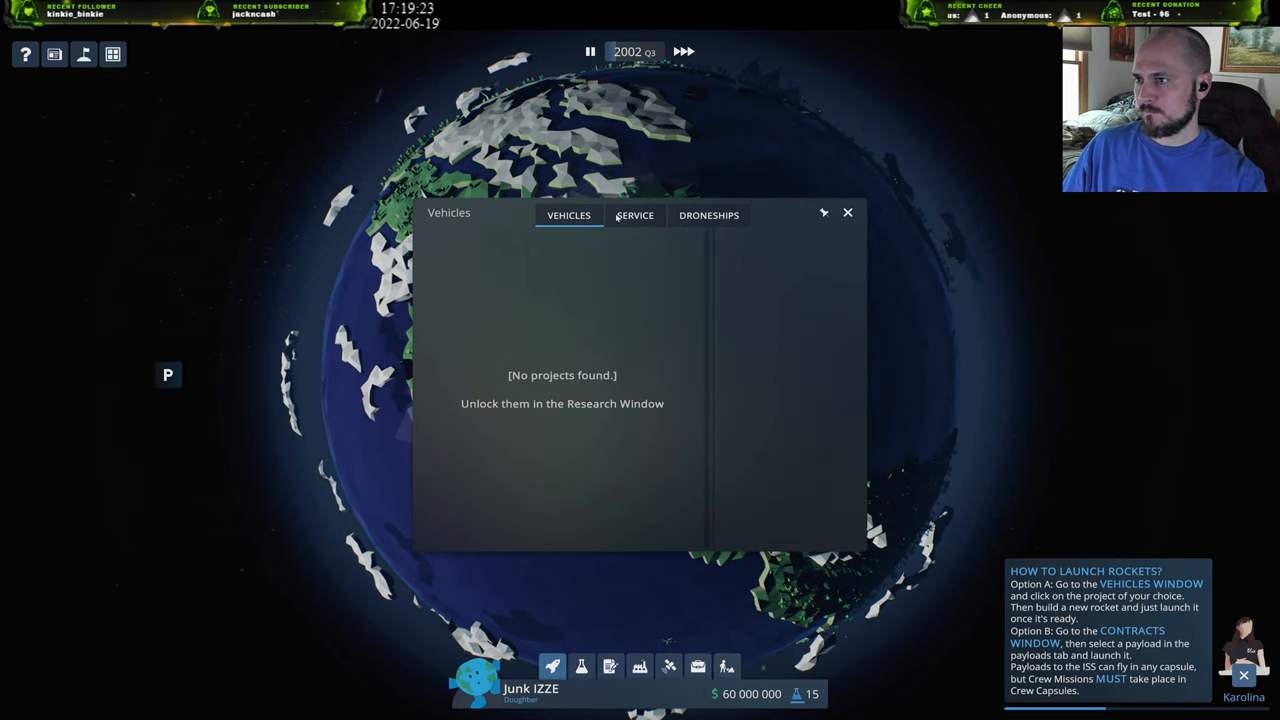
pyautogui.click(708, 216)
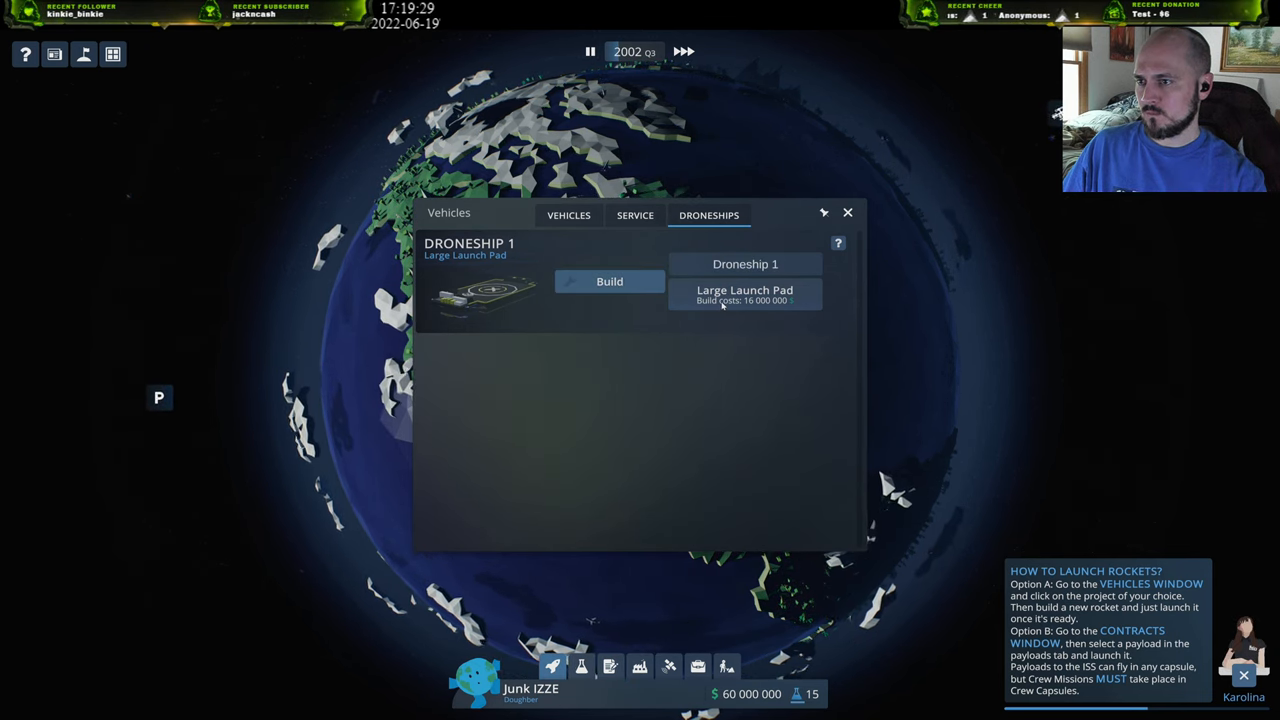
pyautogui.click(608, 280)
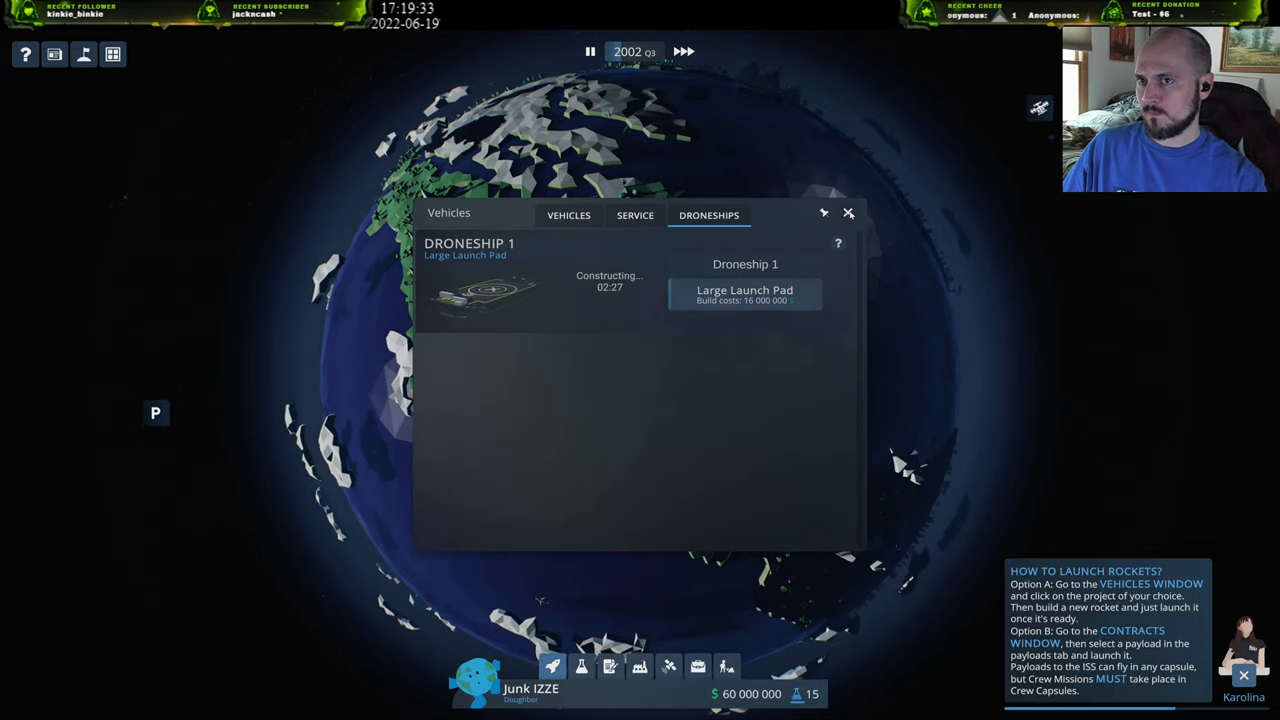
pyautogui.click(848, 212)
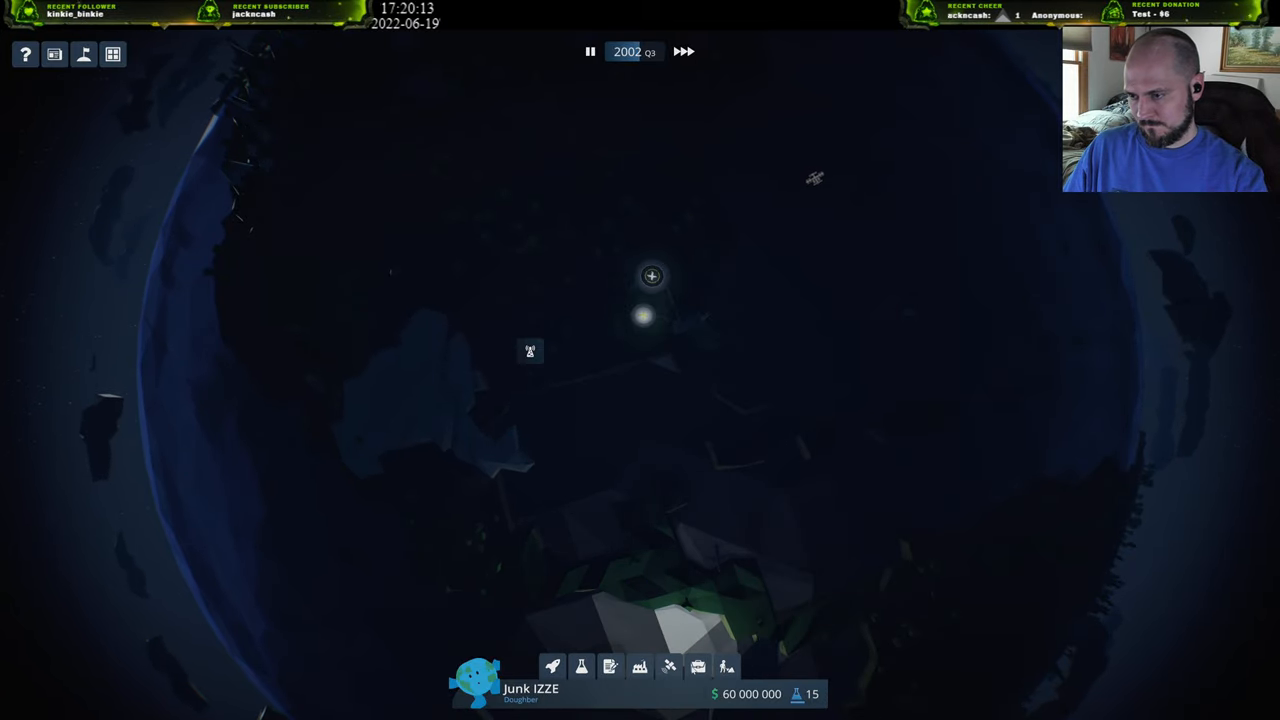
# Bring up the LinkLink satellite service overview.
pyautogui.click(668, 668)
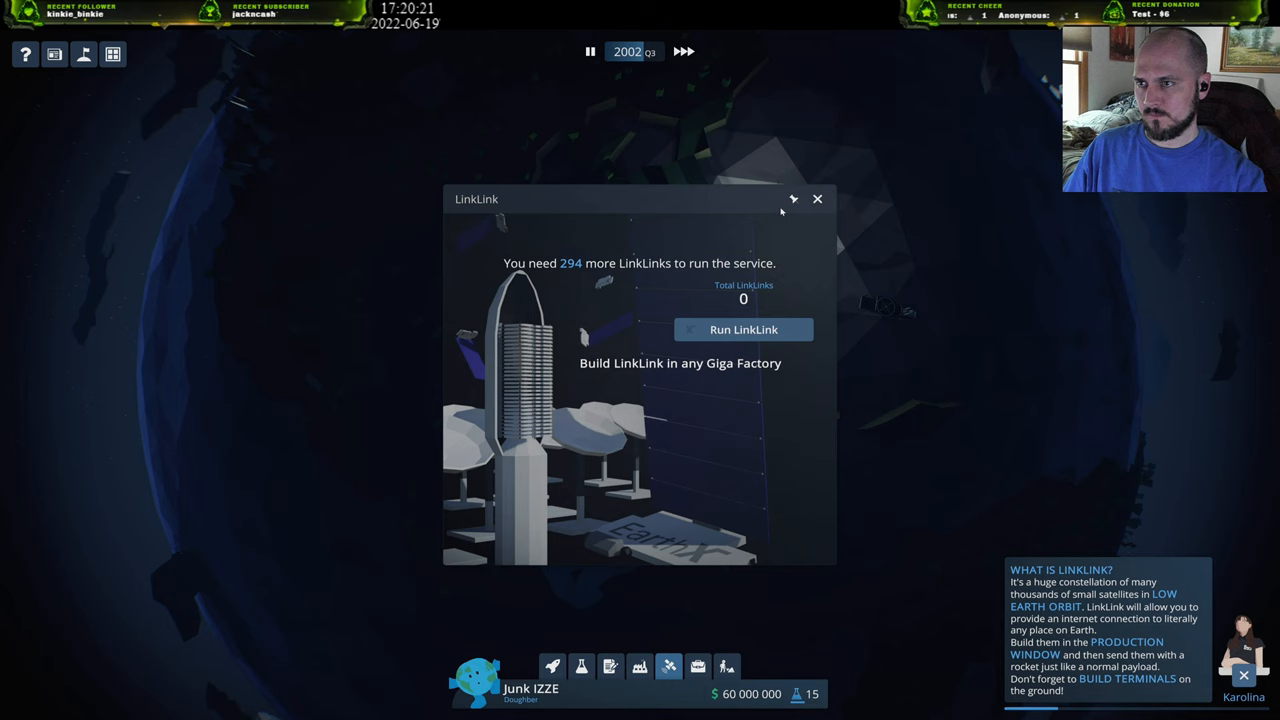
# Place two Small Factories on the grassland, bringing funds to 59,100,000.
pyautogui.click(816, 200)
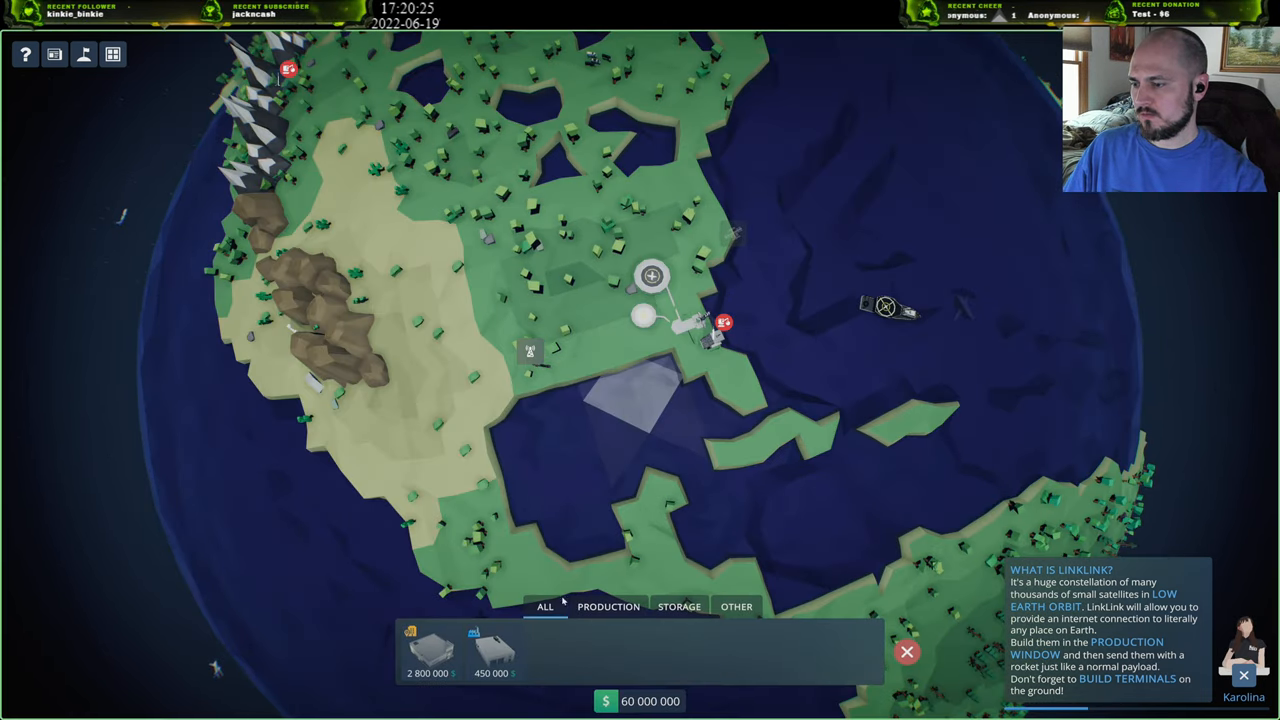
pyautogui.moveTo(496, 650)
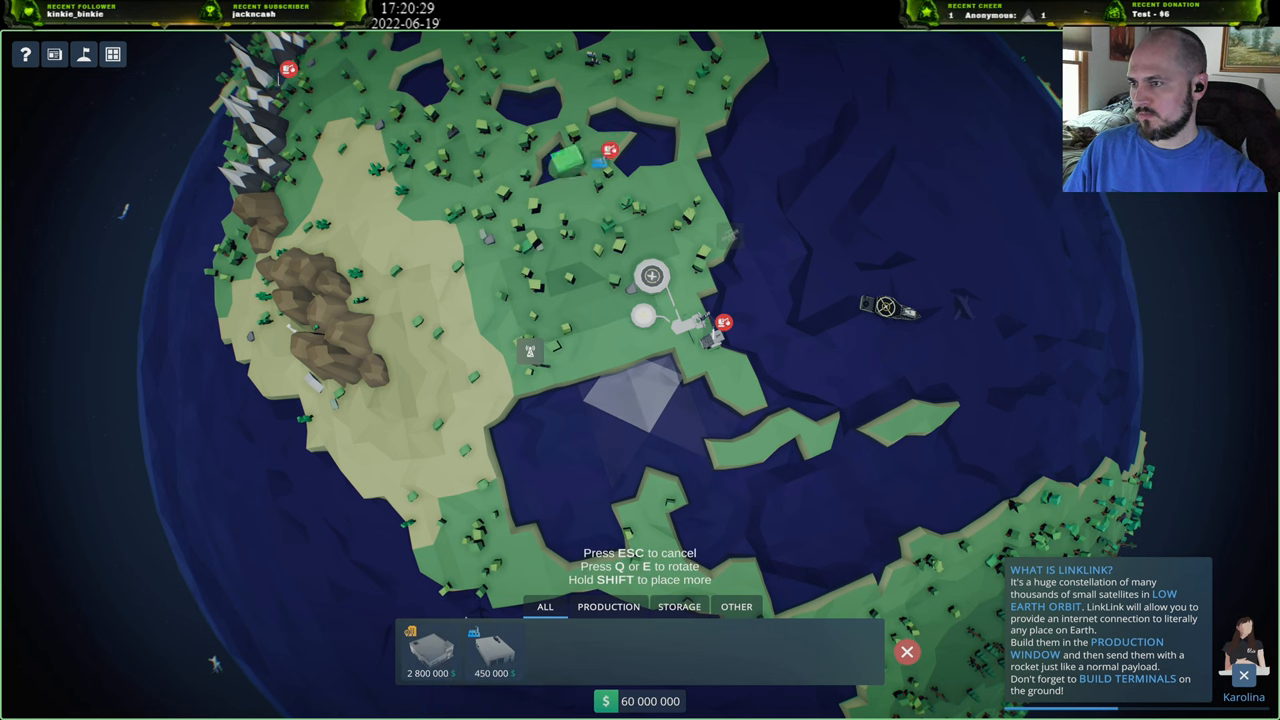
pyautogui.click(464, 324)
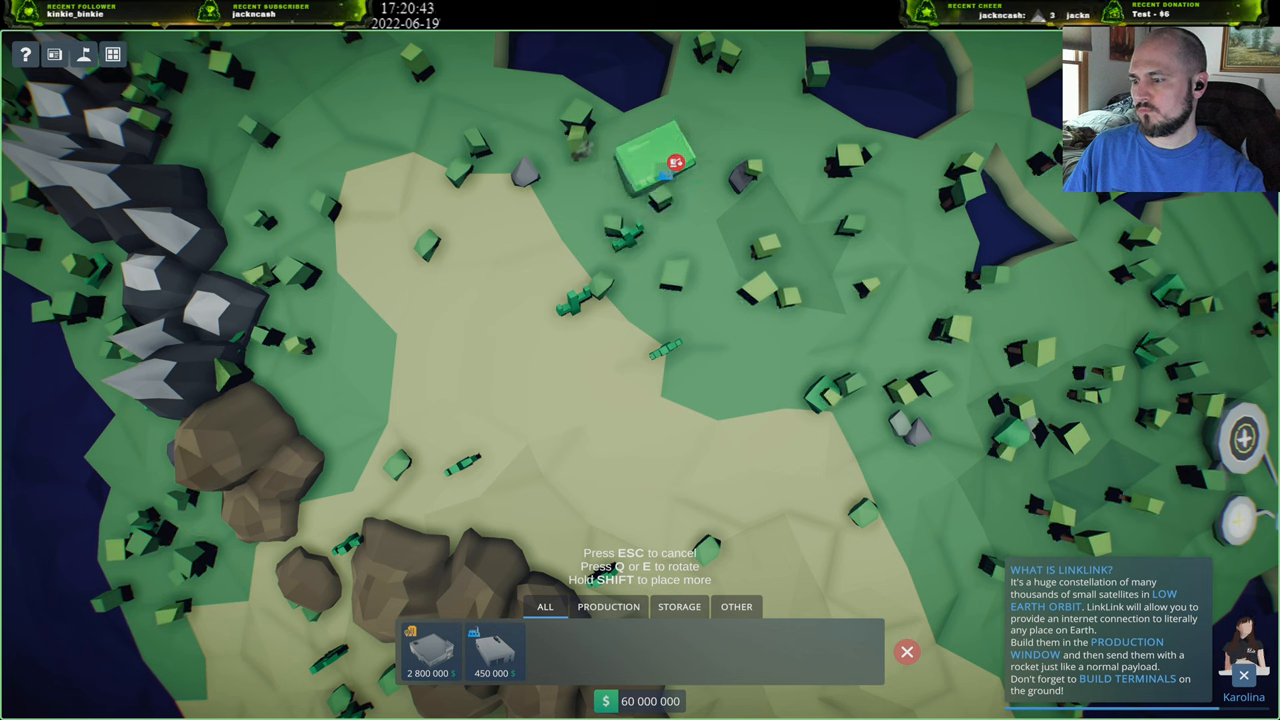
pyautogui.click(652, 164)
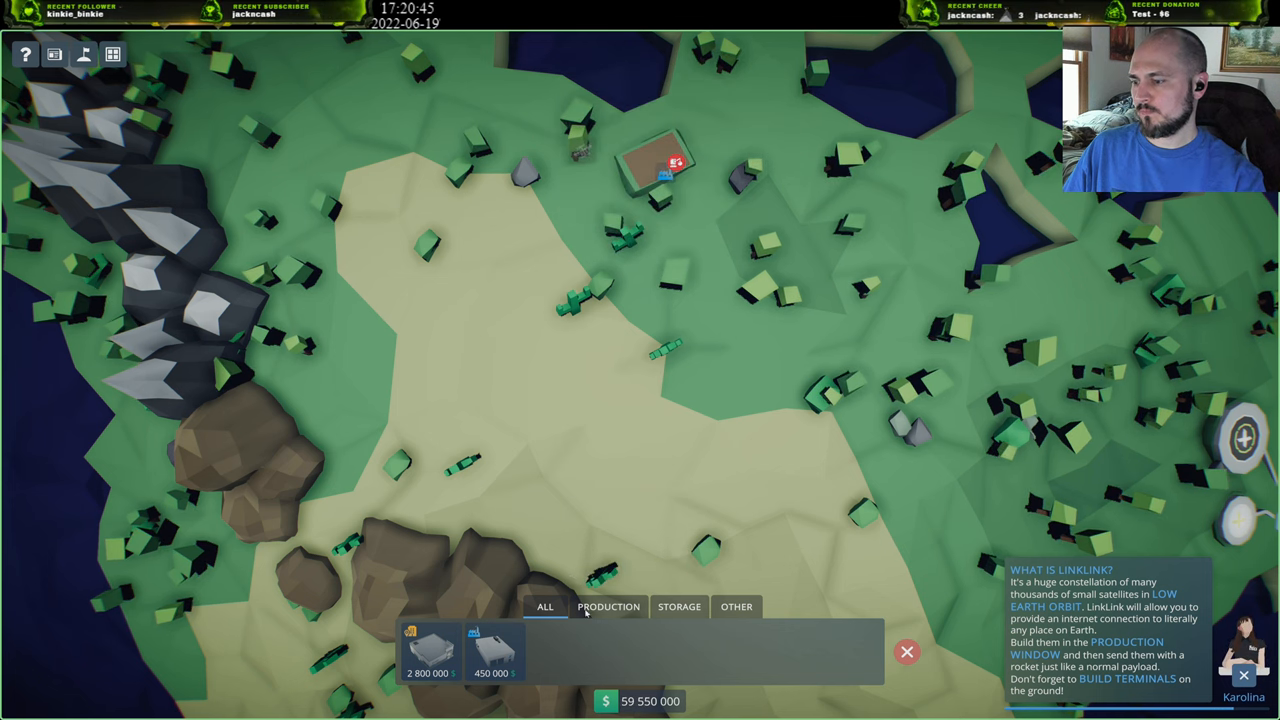
pyautogui.click(430, 650)
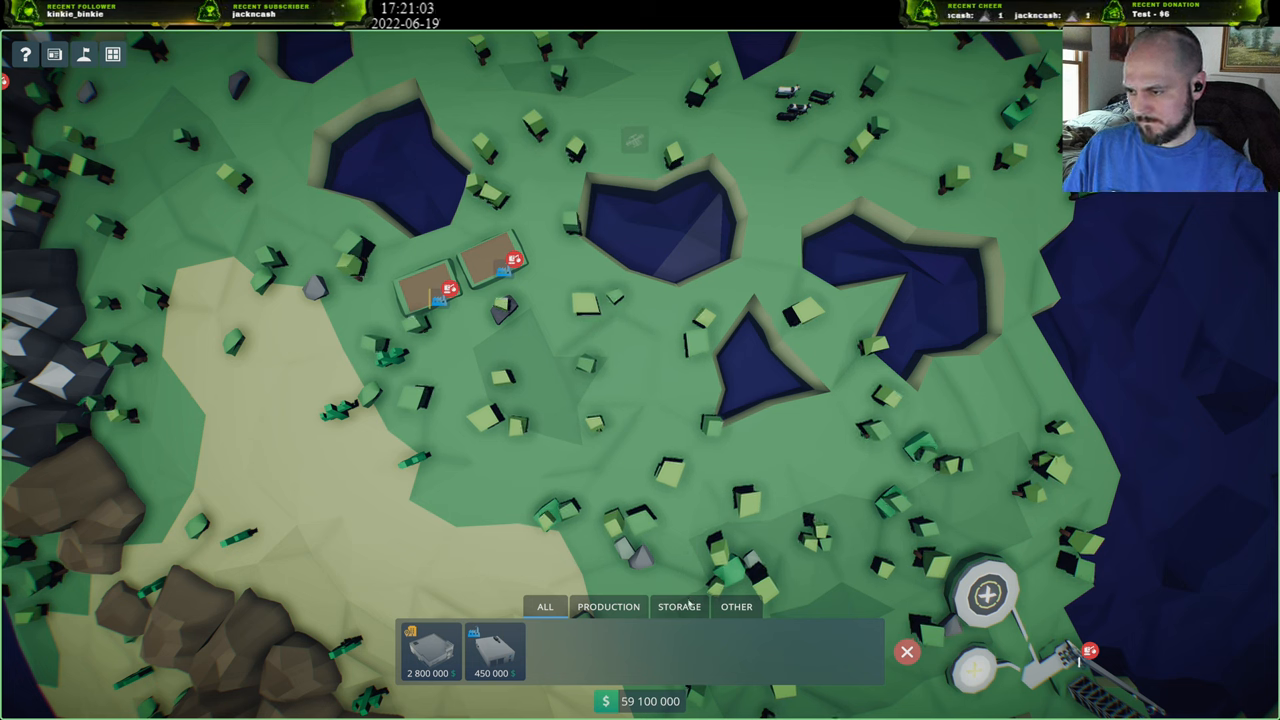
pyautogui.click(608, 606)
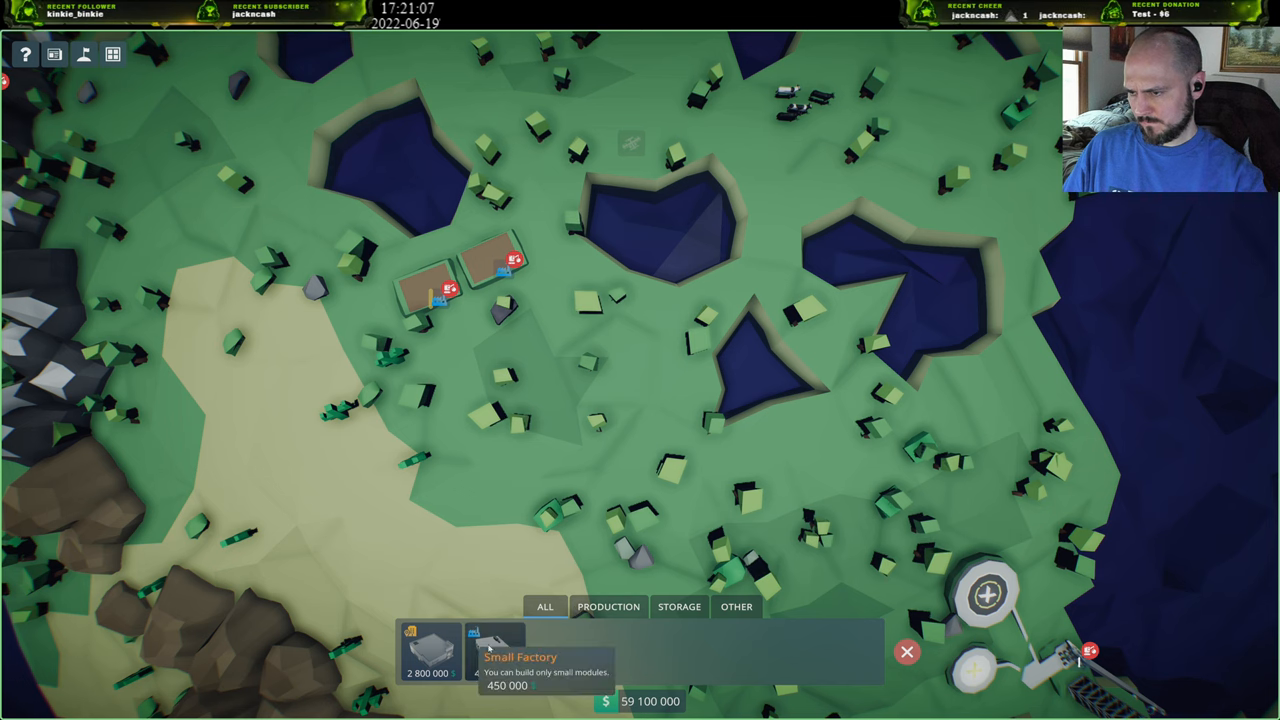
pyautogui.click(736, 608)
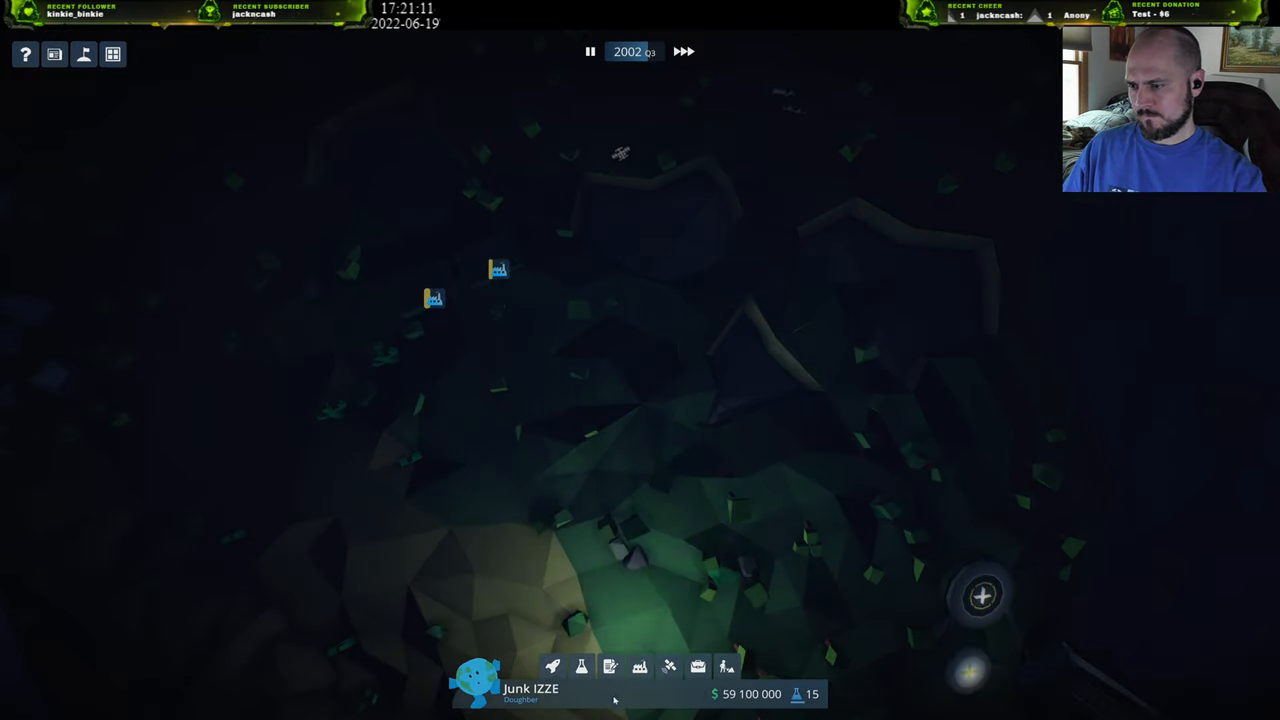
# Recheck the Small Rocket's requirements and jump to building the missing Office.
pyautogui.click(580, 666)
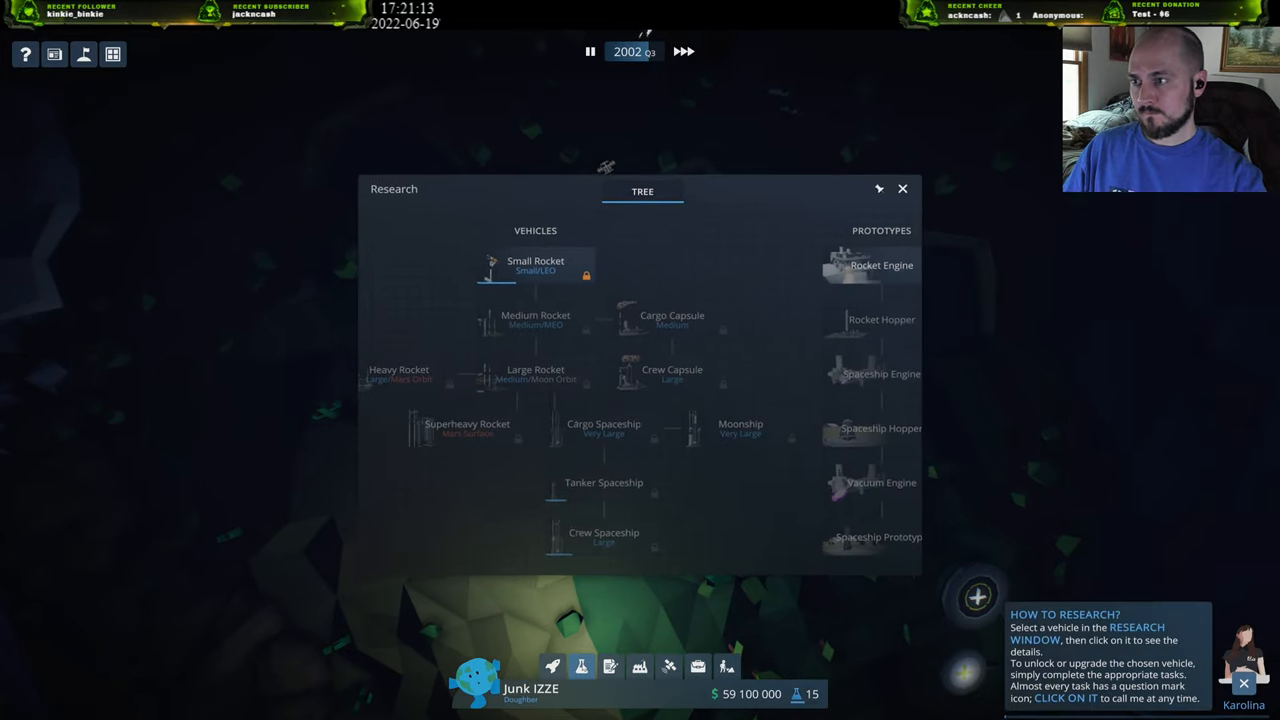
pyautogui.click(536, 264)
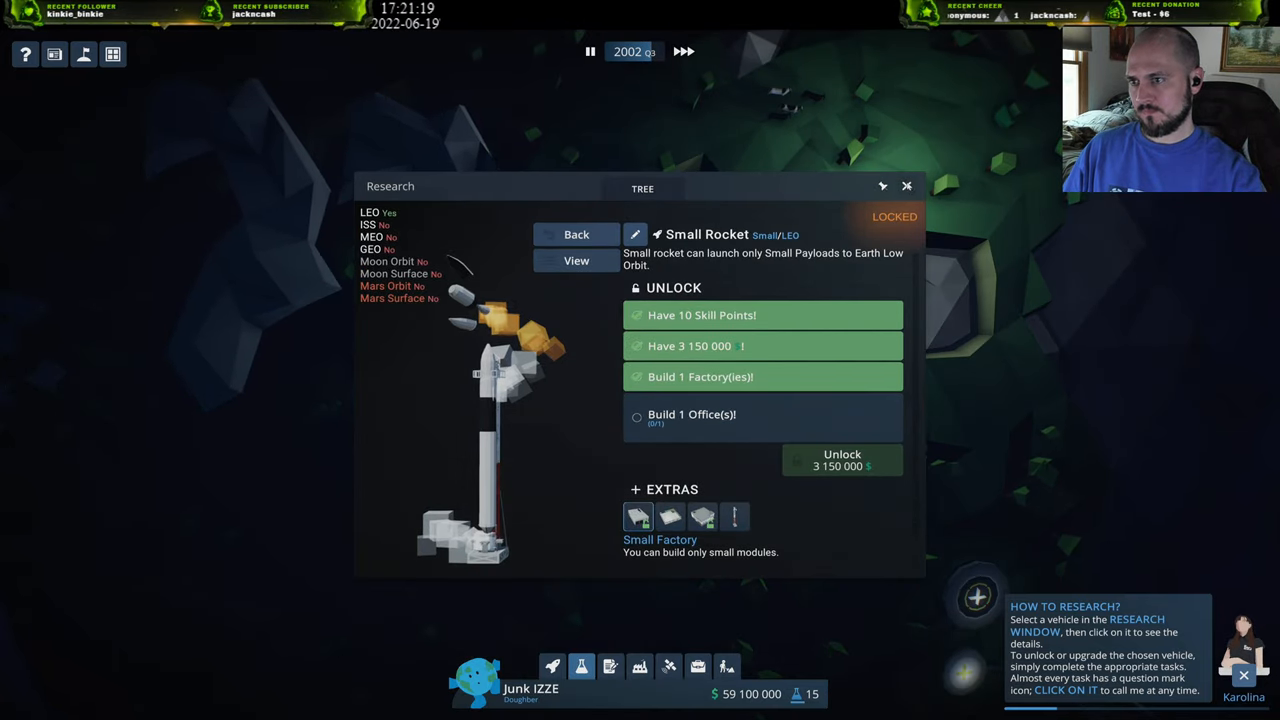
pyautogui.click(906, 186)
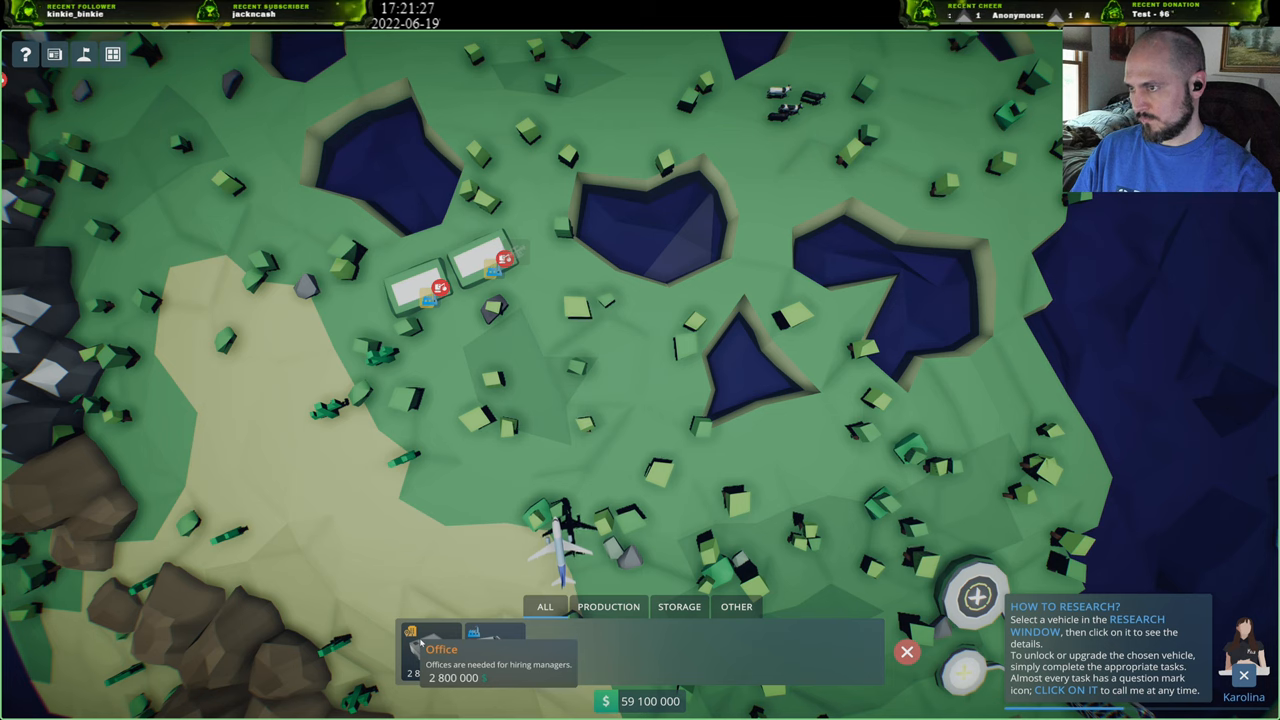
# Place an Office on the grassland among the lakes, leaving 56,300,000 in funds.
pyautogui.click(440, 650)
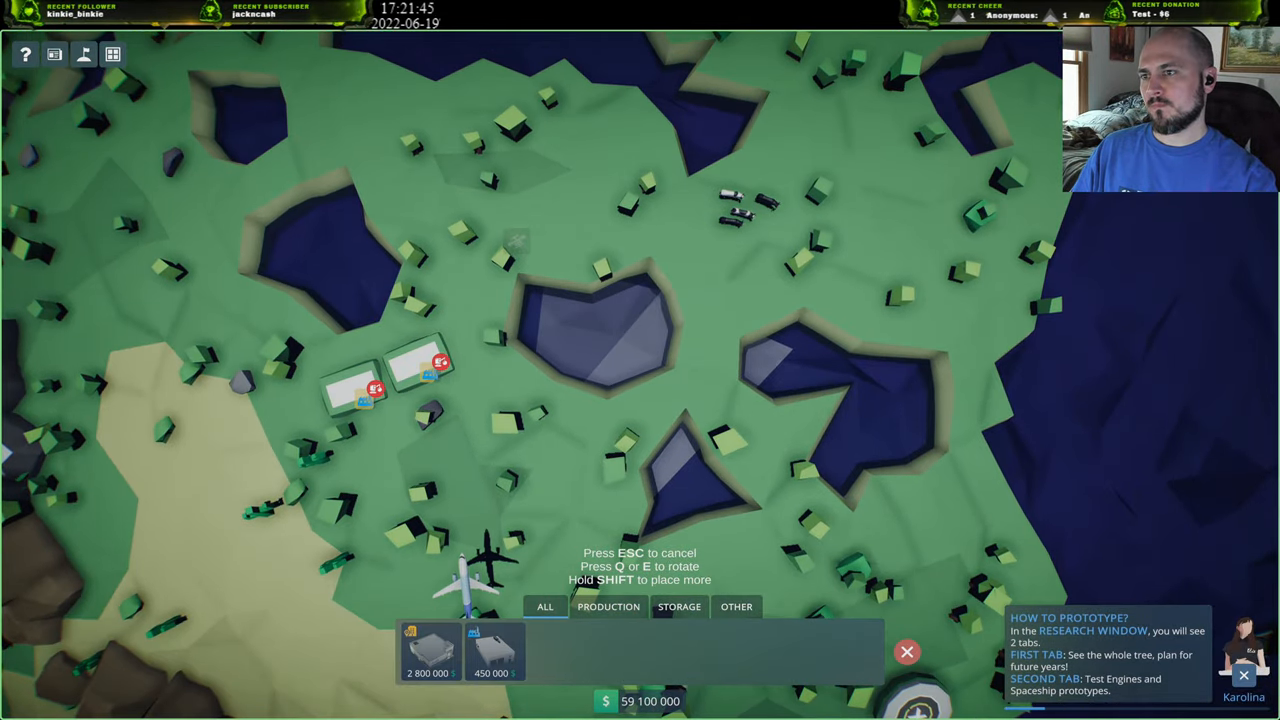
pyautogui.click(720, 256)
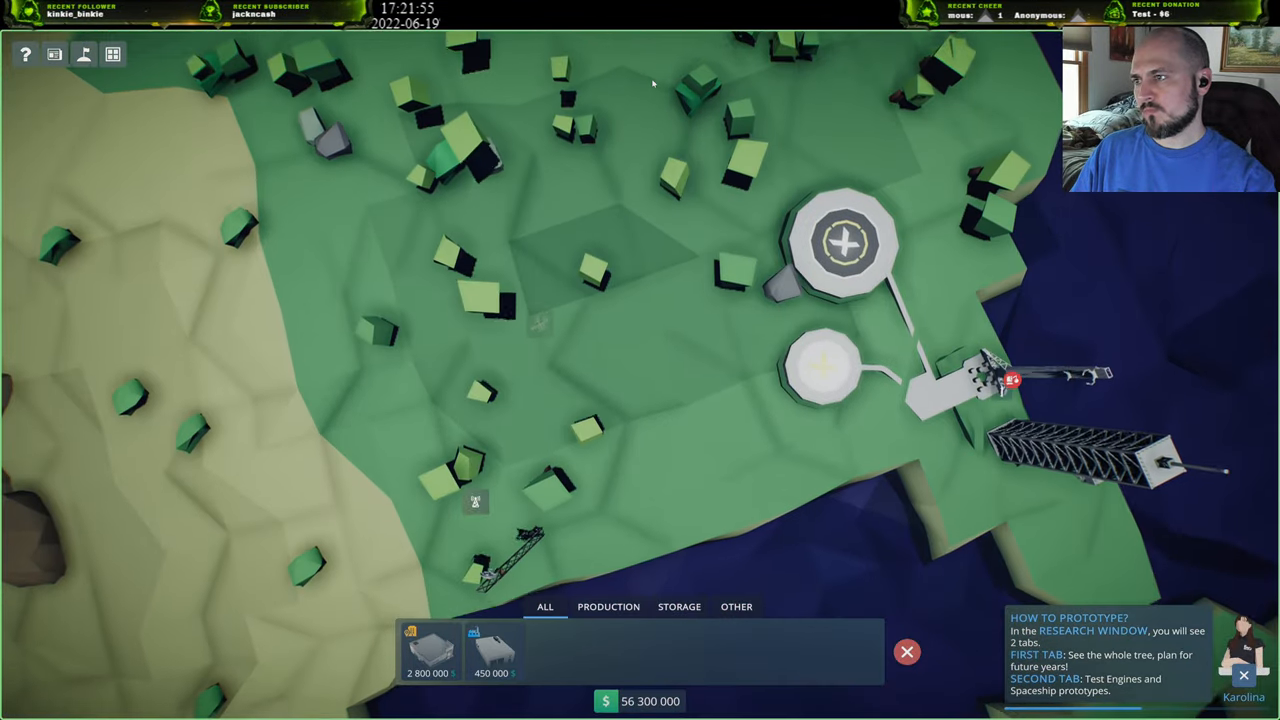
pyautogui.scroll(-3)
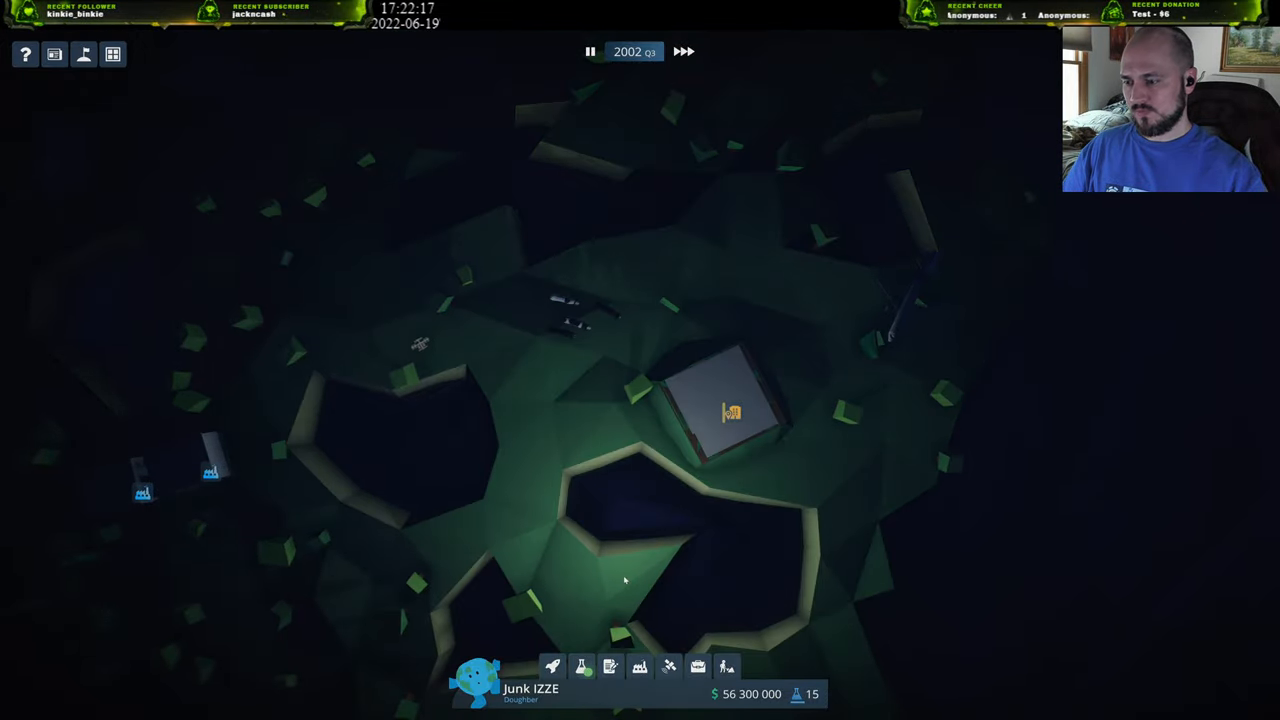
# Unlock the Small Rocket in Research, dropping funds to 53,150,000.
pyautogui.click(580, 666)
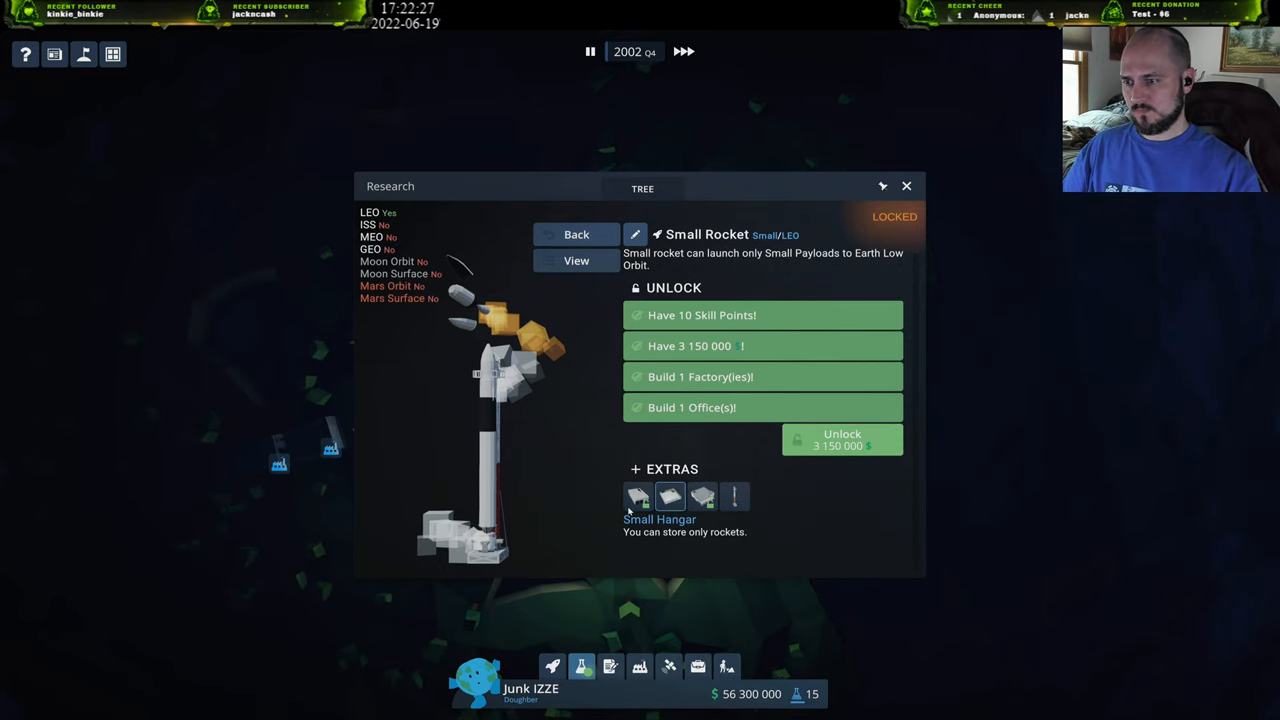
pyautogui.click(638, 496)
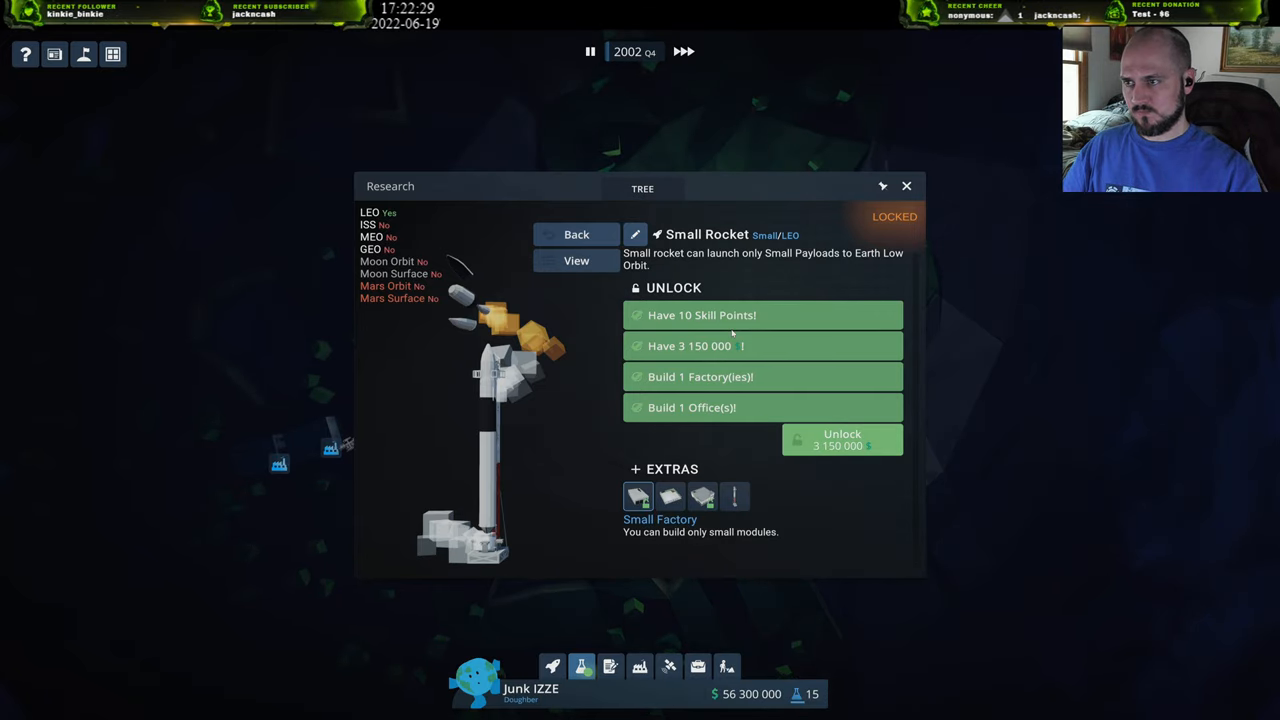
pyautogui.click(840, 440)
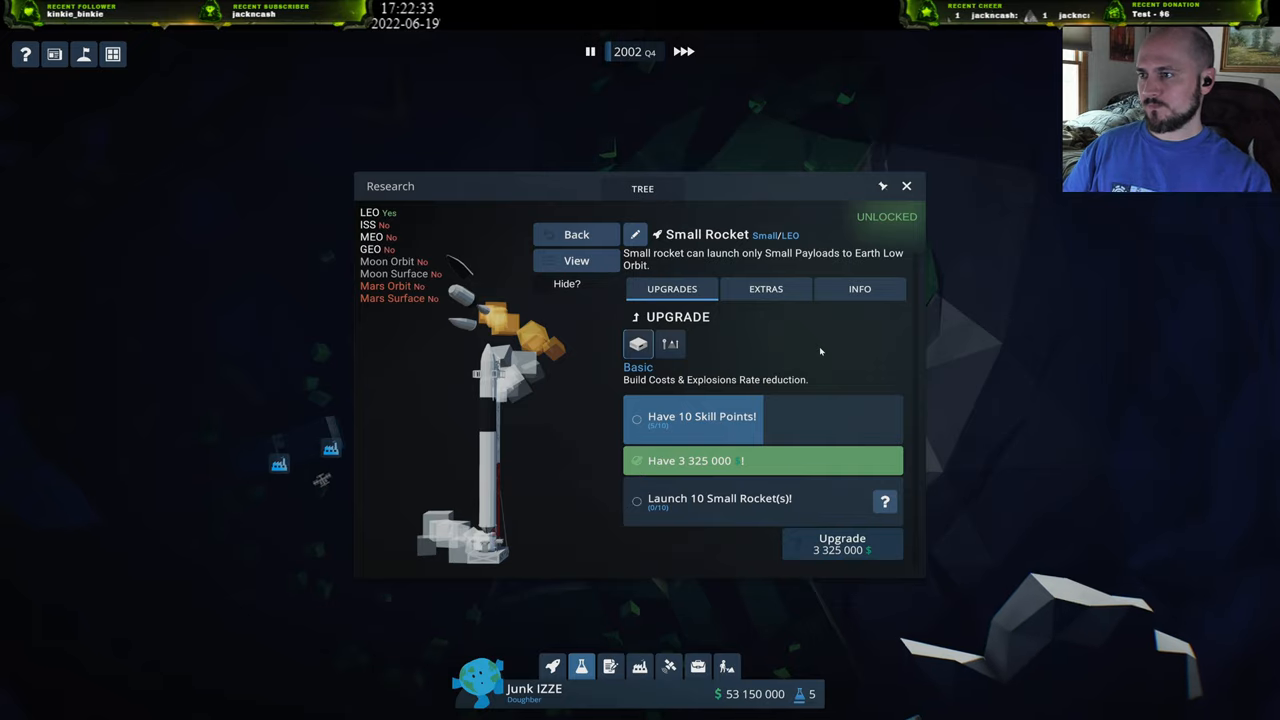
pyautogui.click(764, 288)
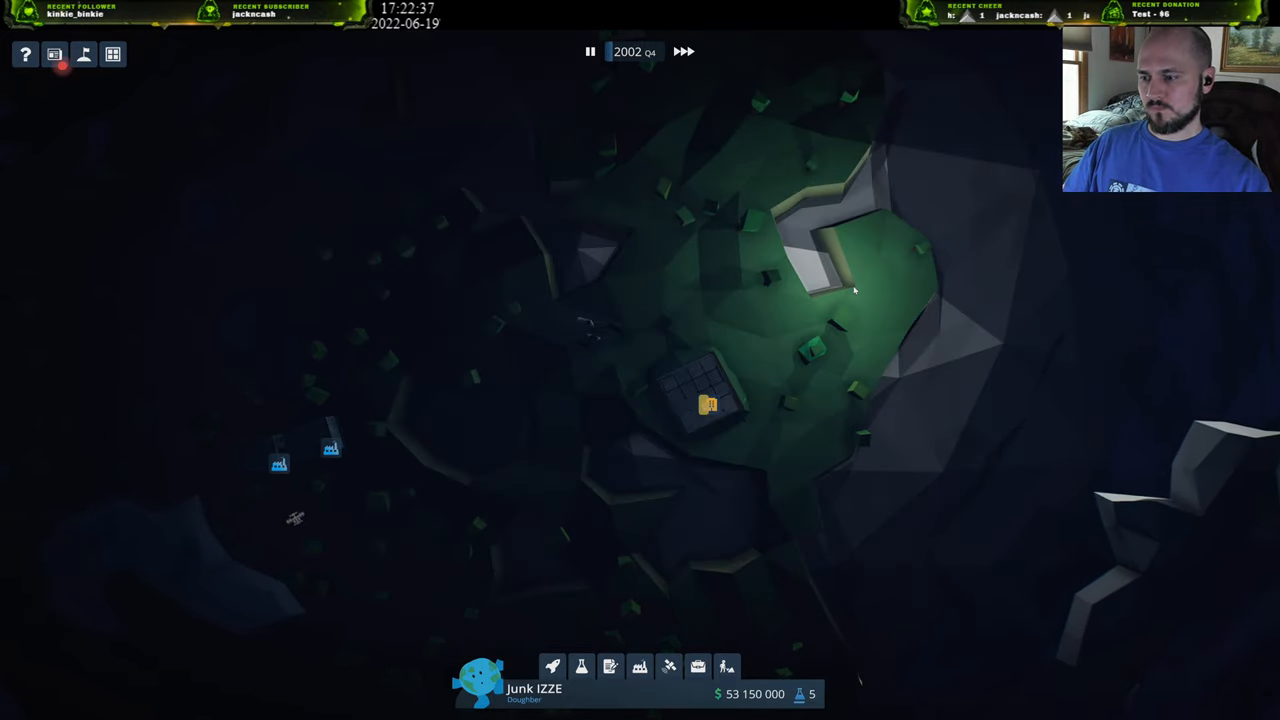
# Close and reopen the research tree to view it again.
pyautogui.click(580, 666)
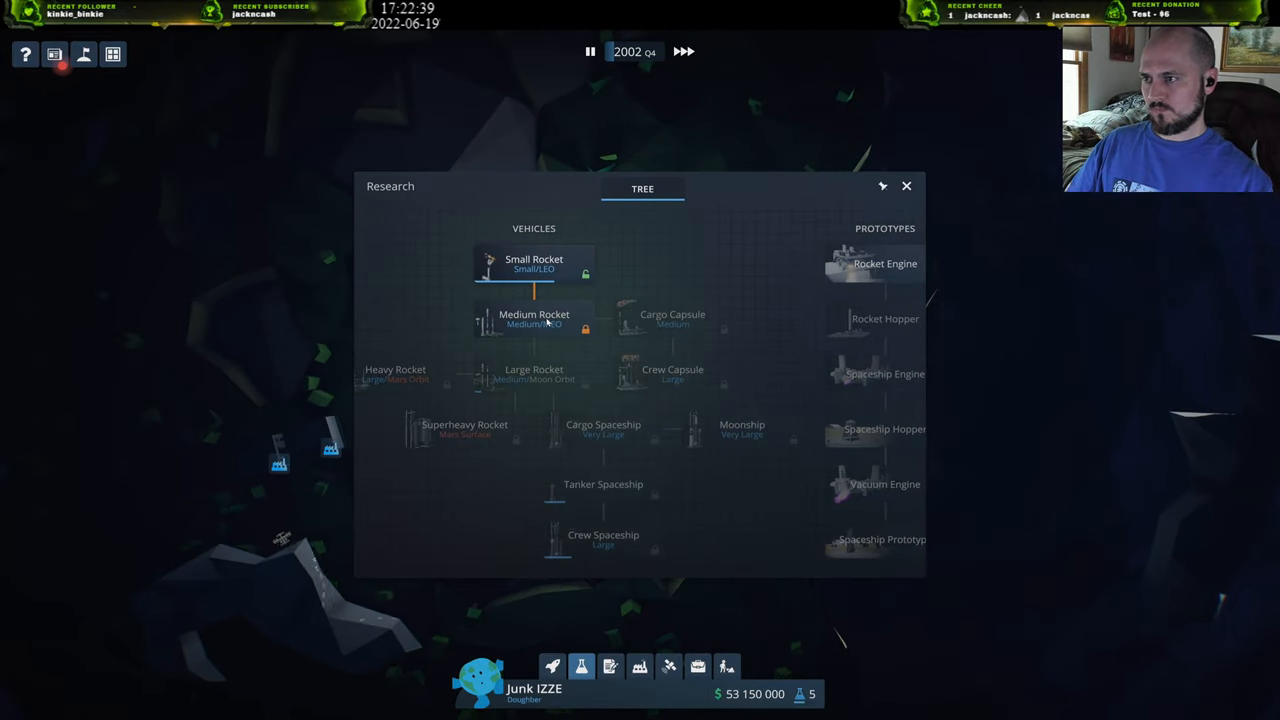
pyautogui.click(532, 320)
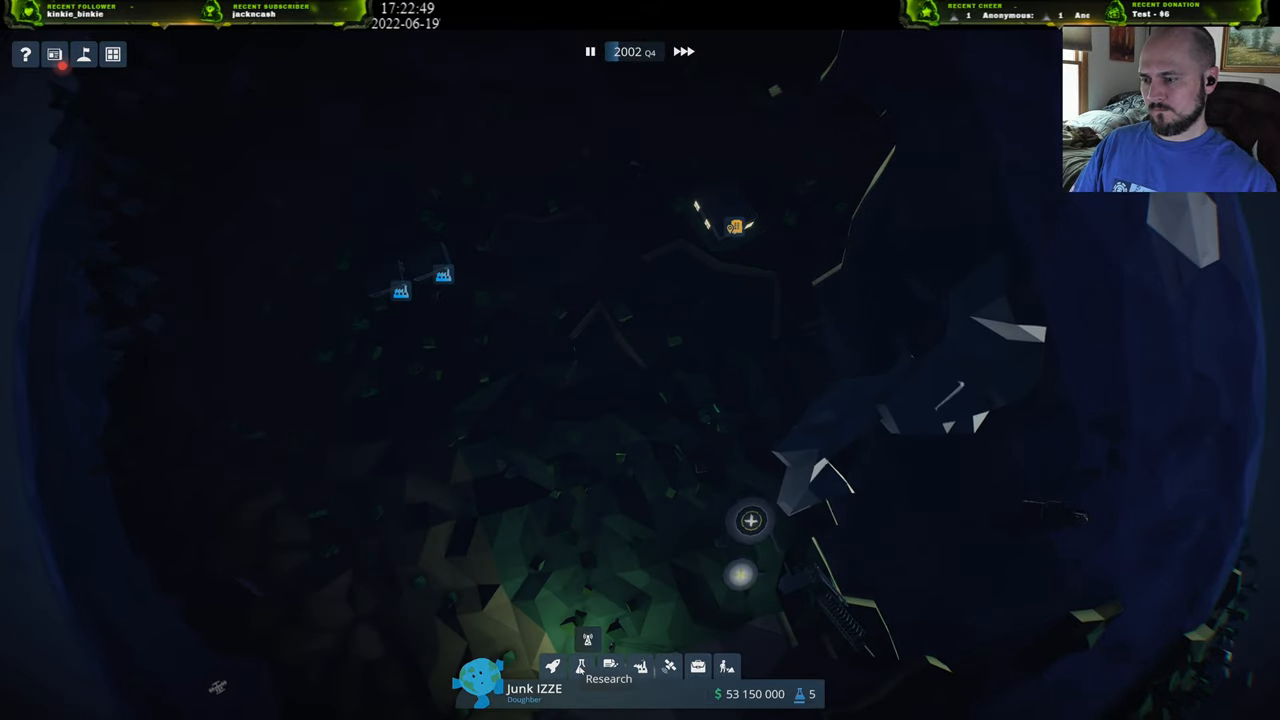
pyautogui.click(580, 666)
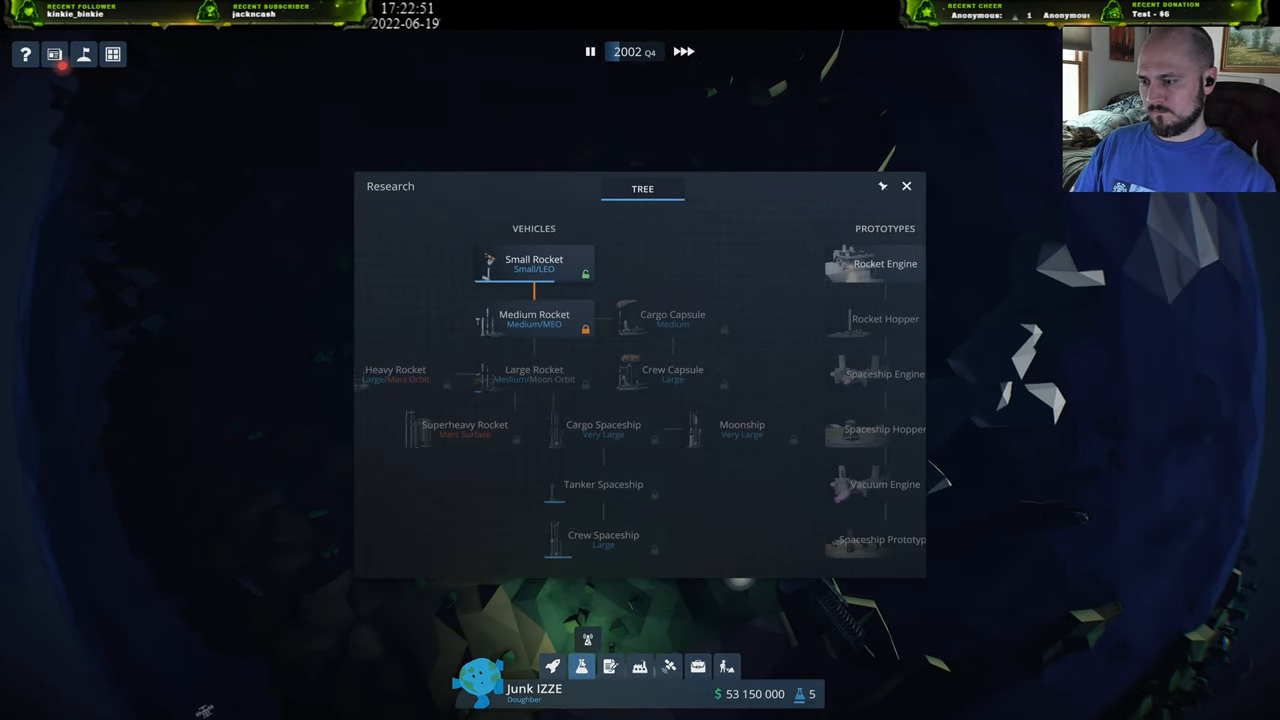
# Order a new Small Rocket from its built-vehicles list, dropping funds to $37,150,000.
pyautogui.click(534, 264)
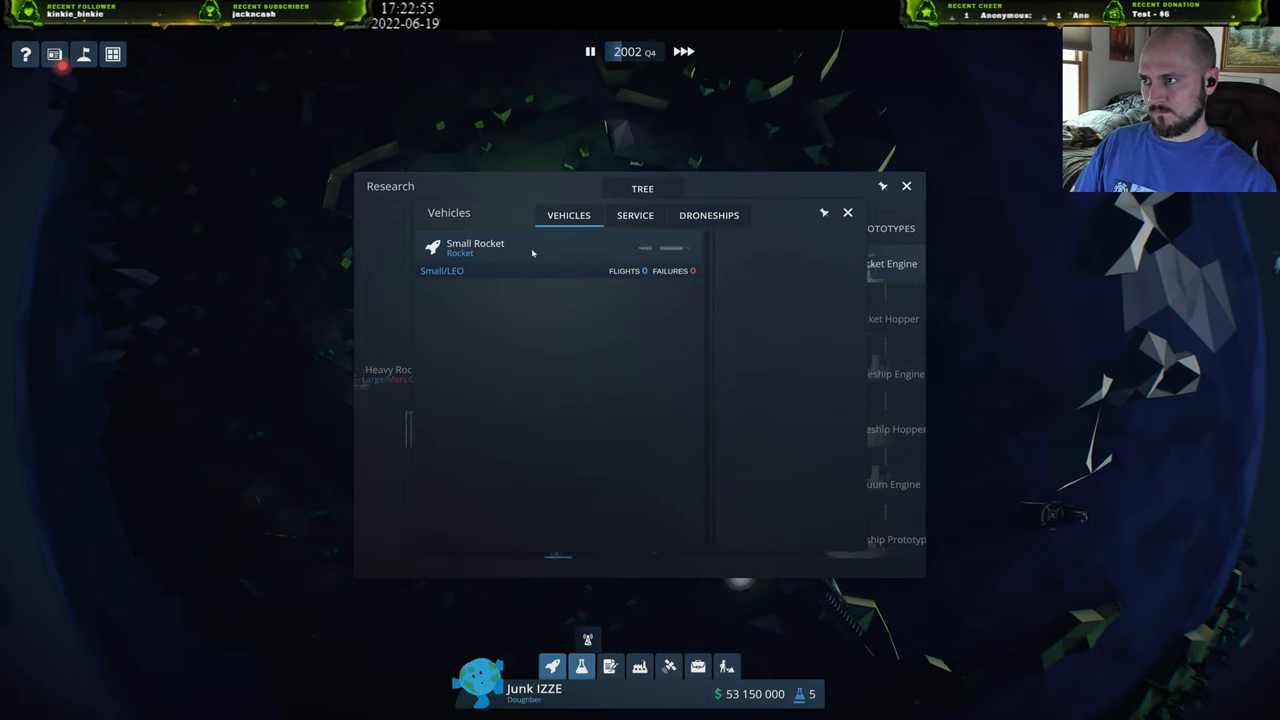
pyautogui.click(642, 188)
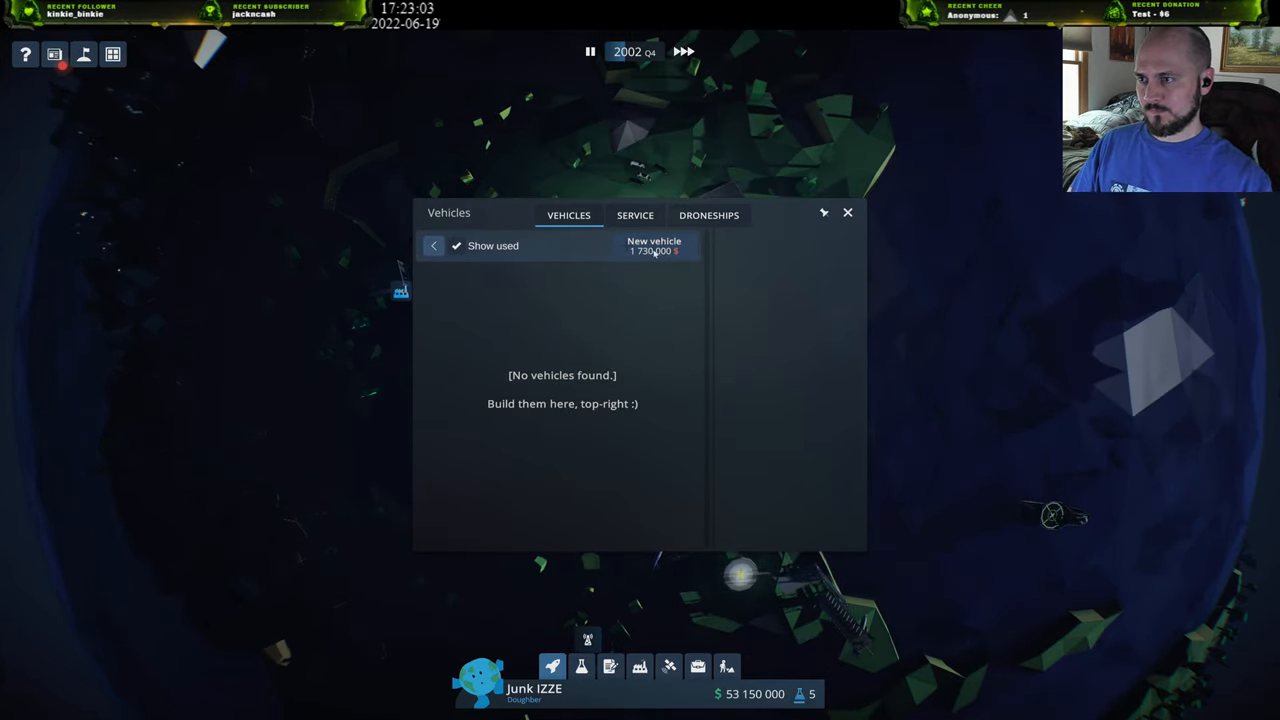
pyautogui.click(652, 244)
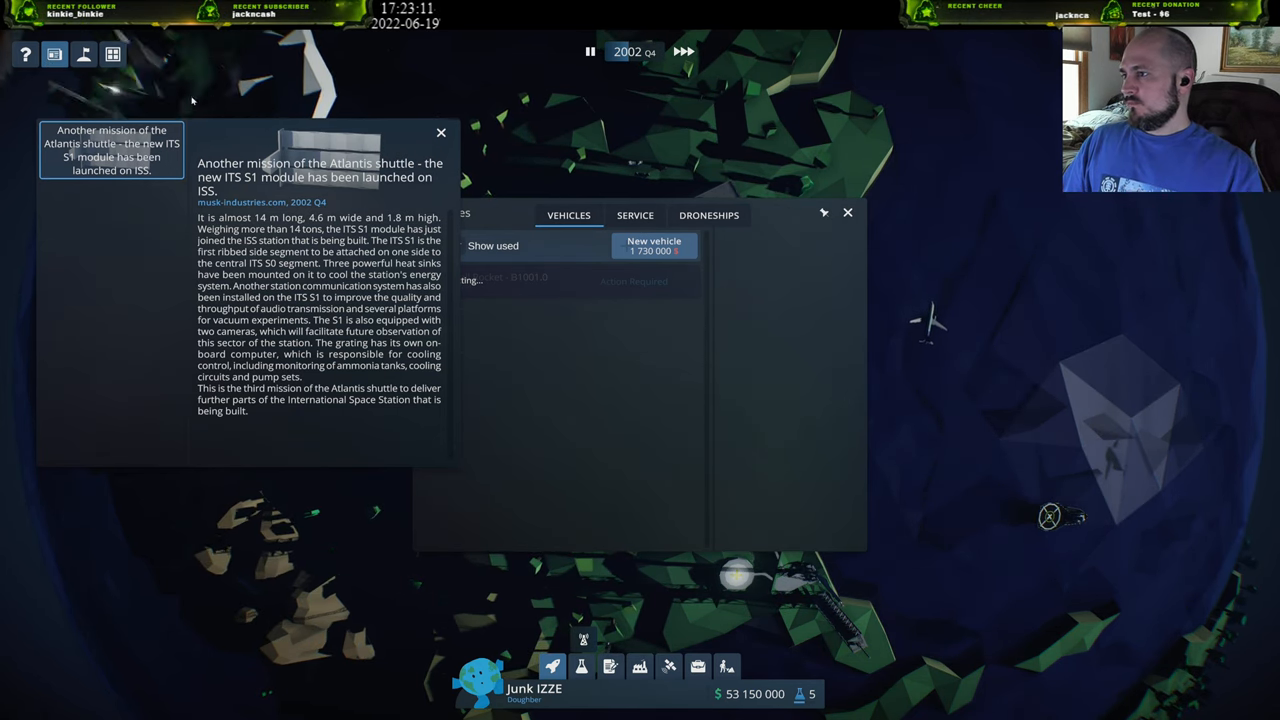
pyautogui.click(440, 132)
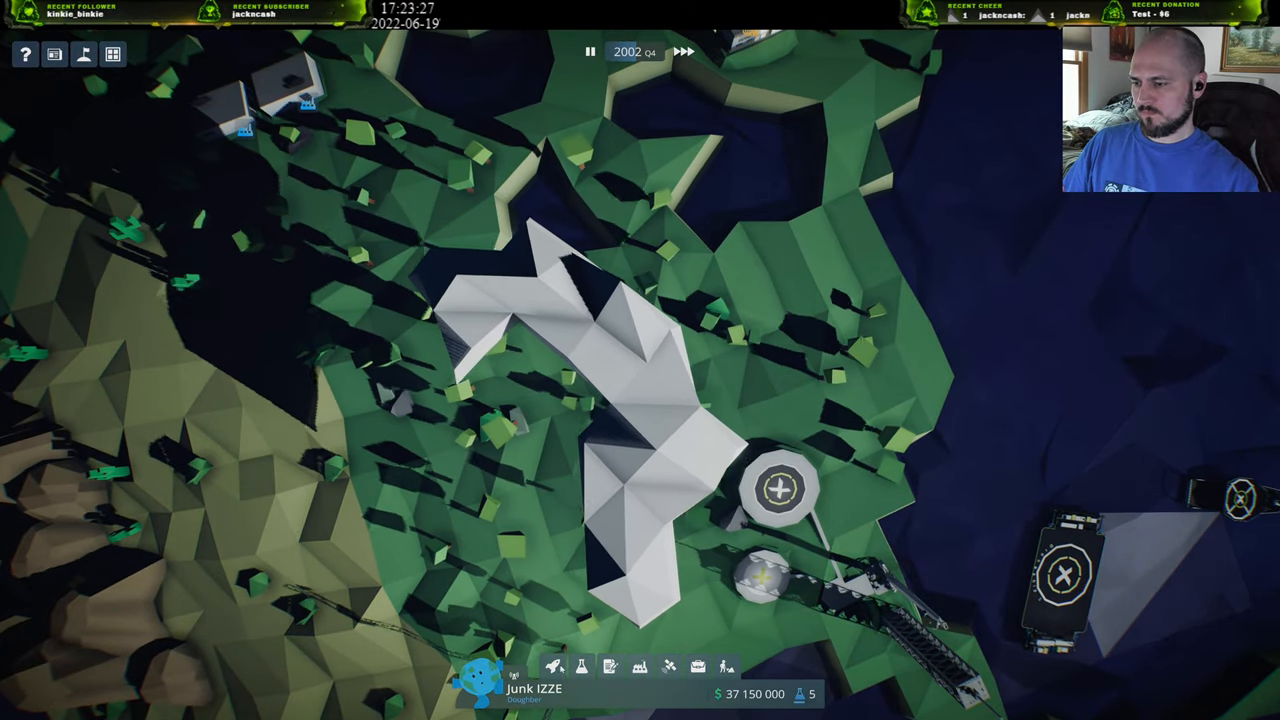
# Review the Small Rocket under construction and Droneship 1 in the Vehicles window.
pyautogui.click(552, 666)
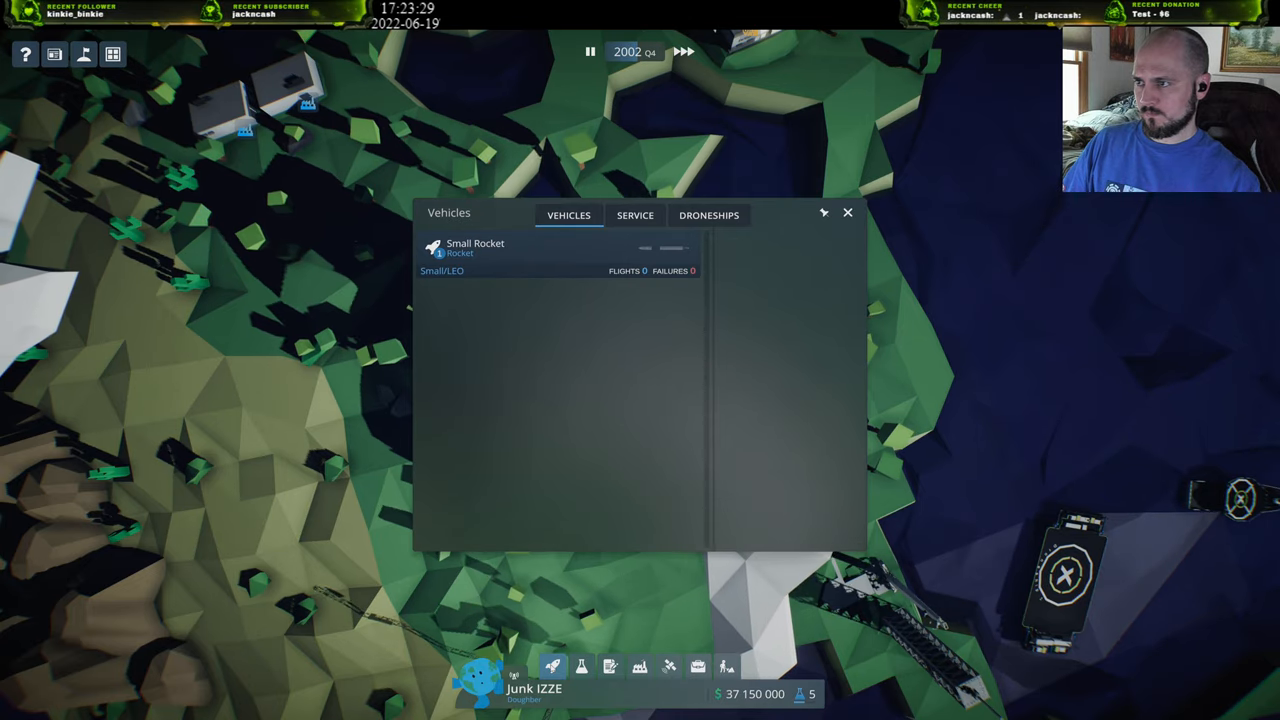
pyautogui.click(634, 216)
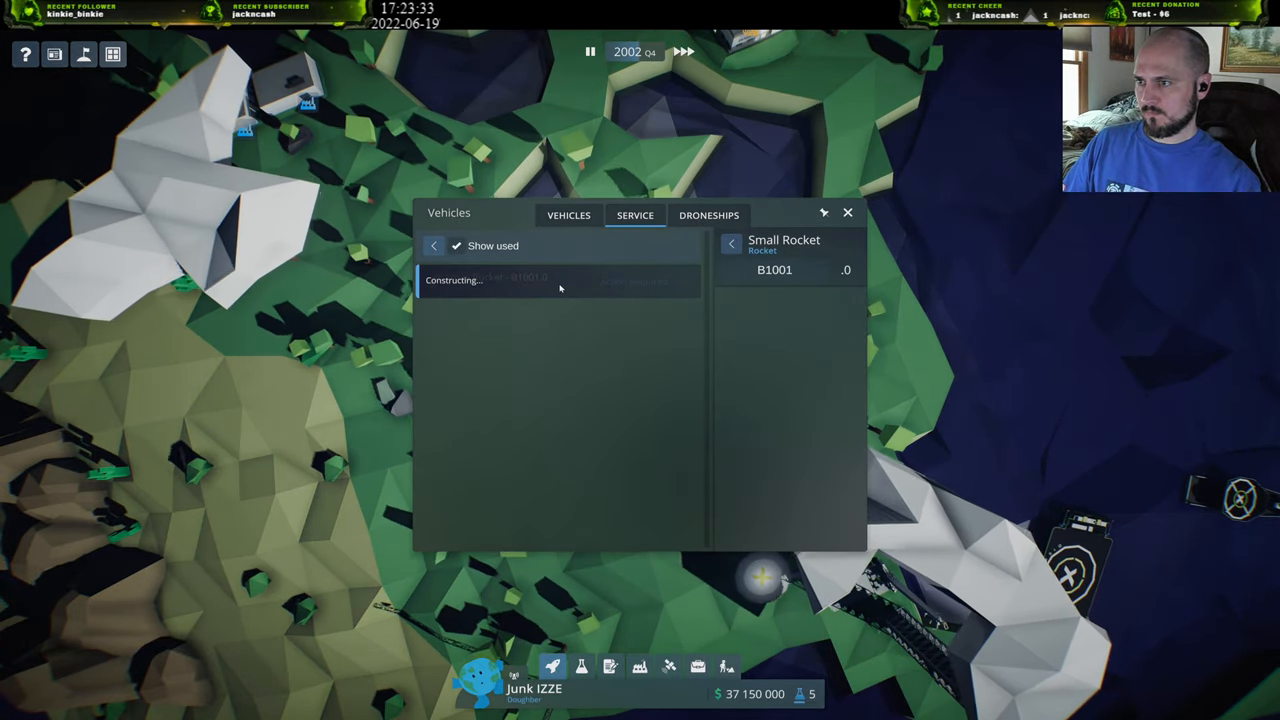
pyautogui.click(708, 216)
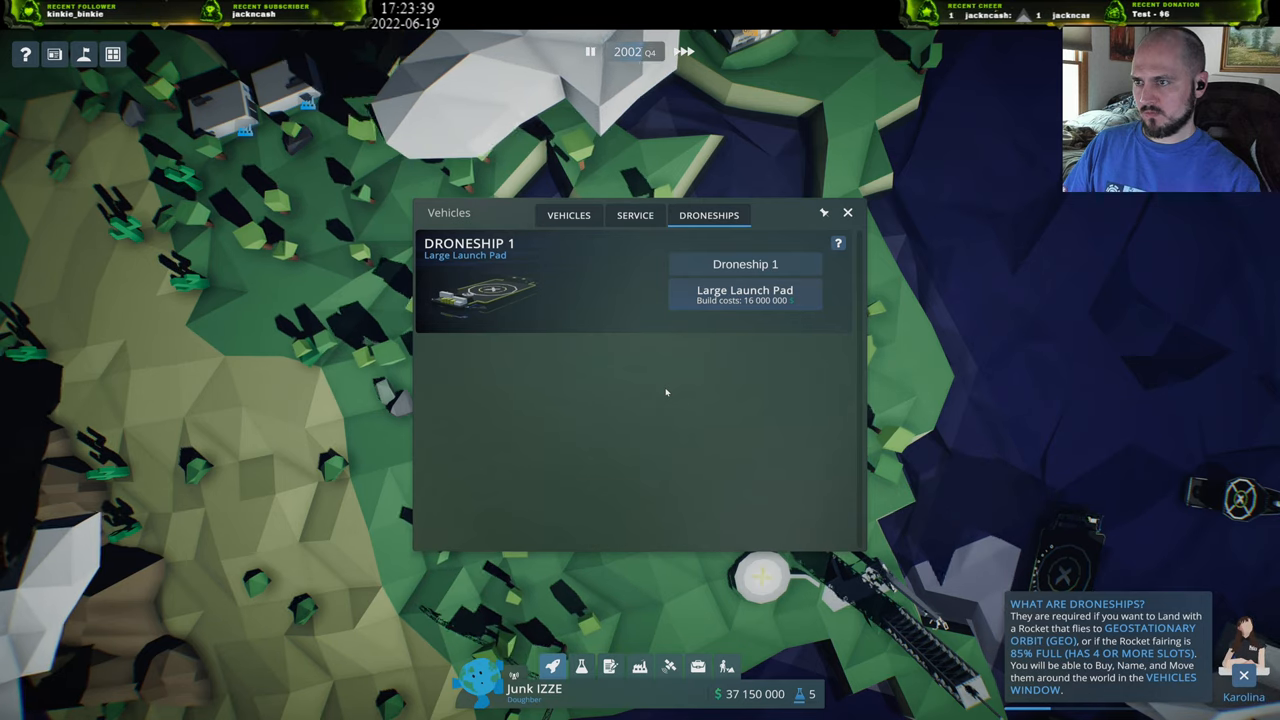
pyautogui.click(634, 216)
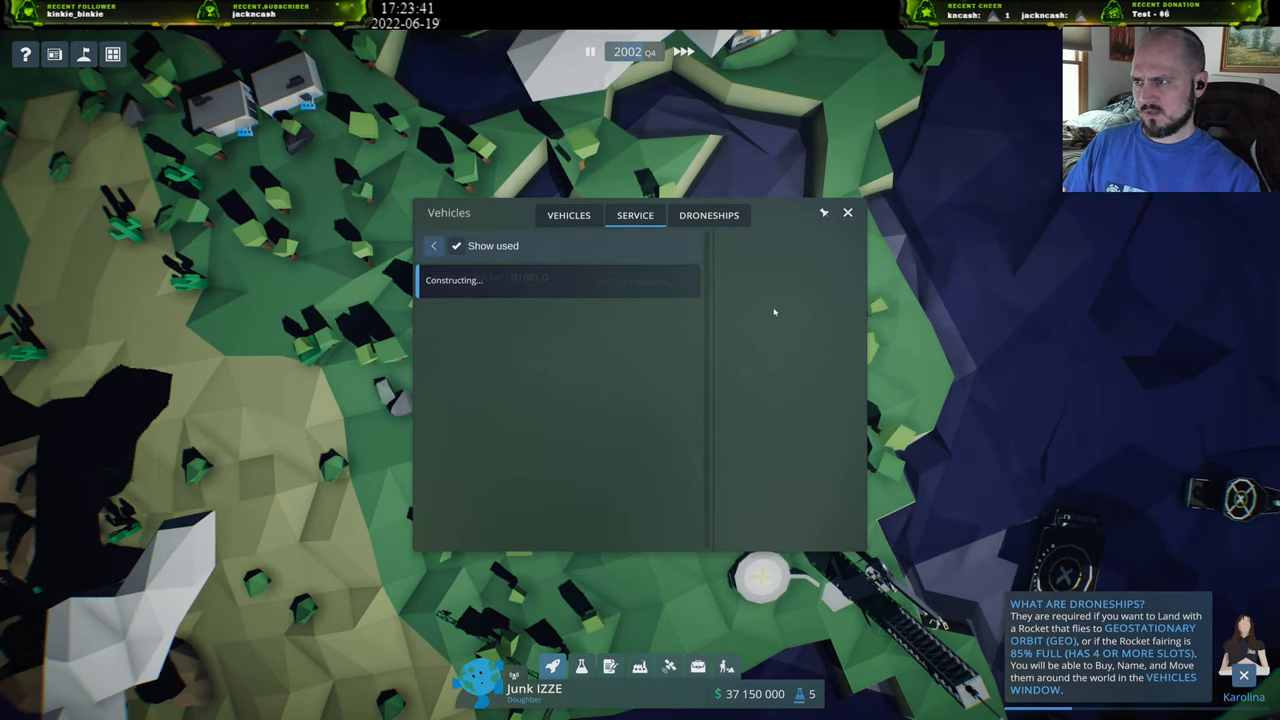
pyautogui.click(708, 216)
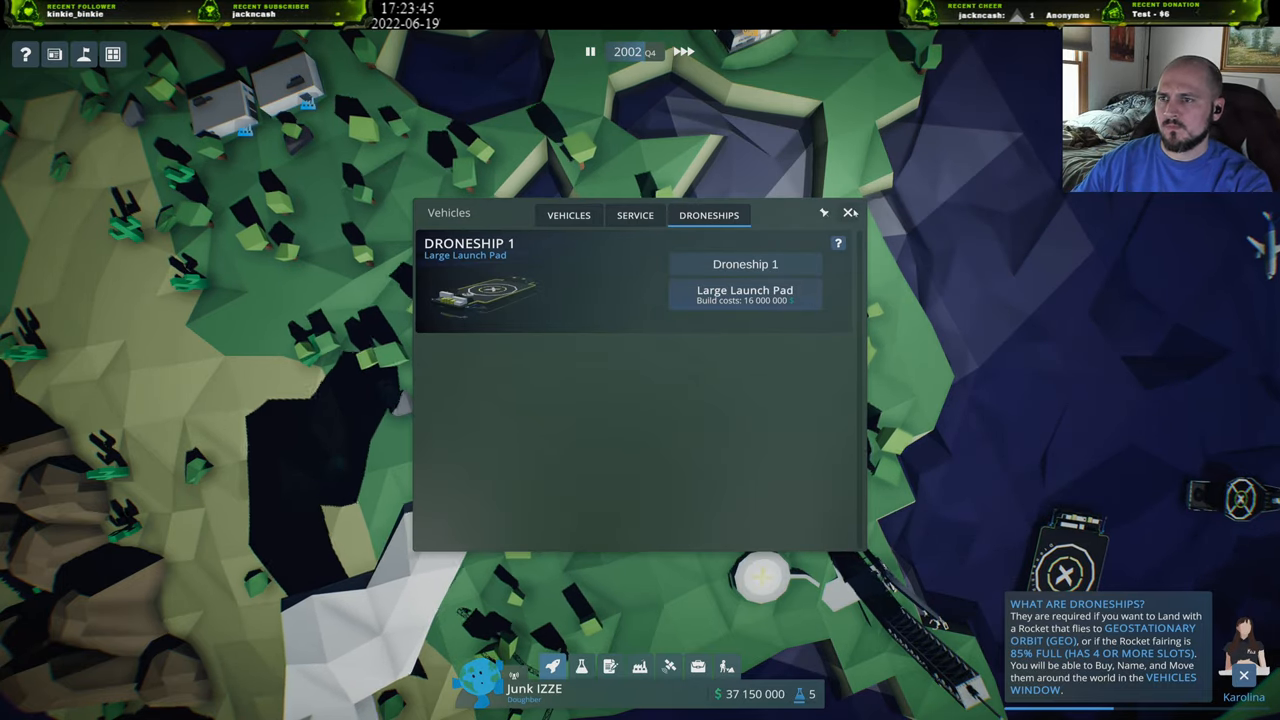
pyautogui.click(850, 212)
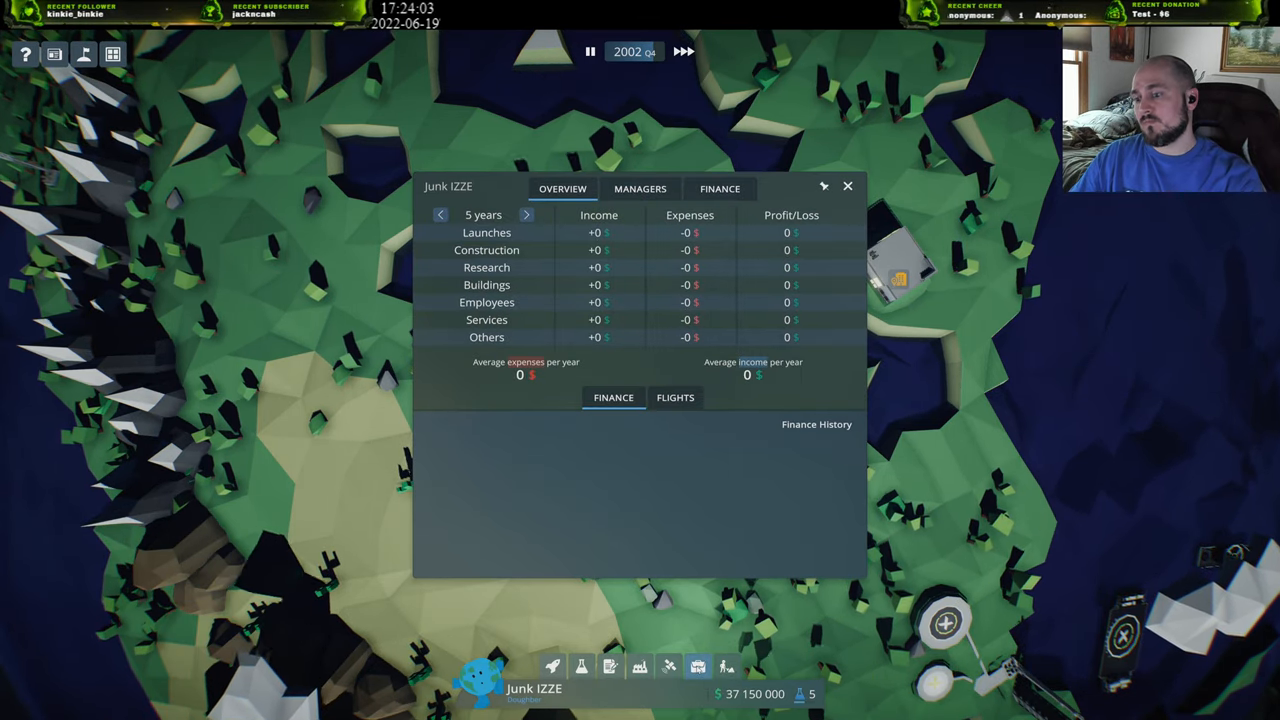
# Bring up the building catalogue to buy the $215,500 building near the launch site.
pyautogui.click(848, 186)
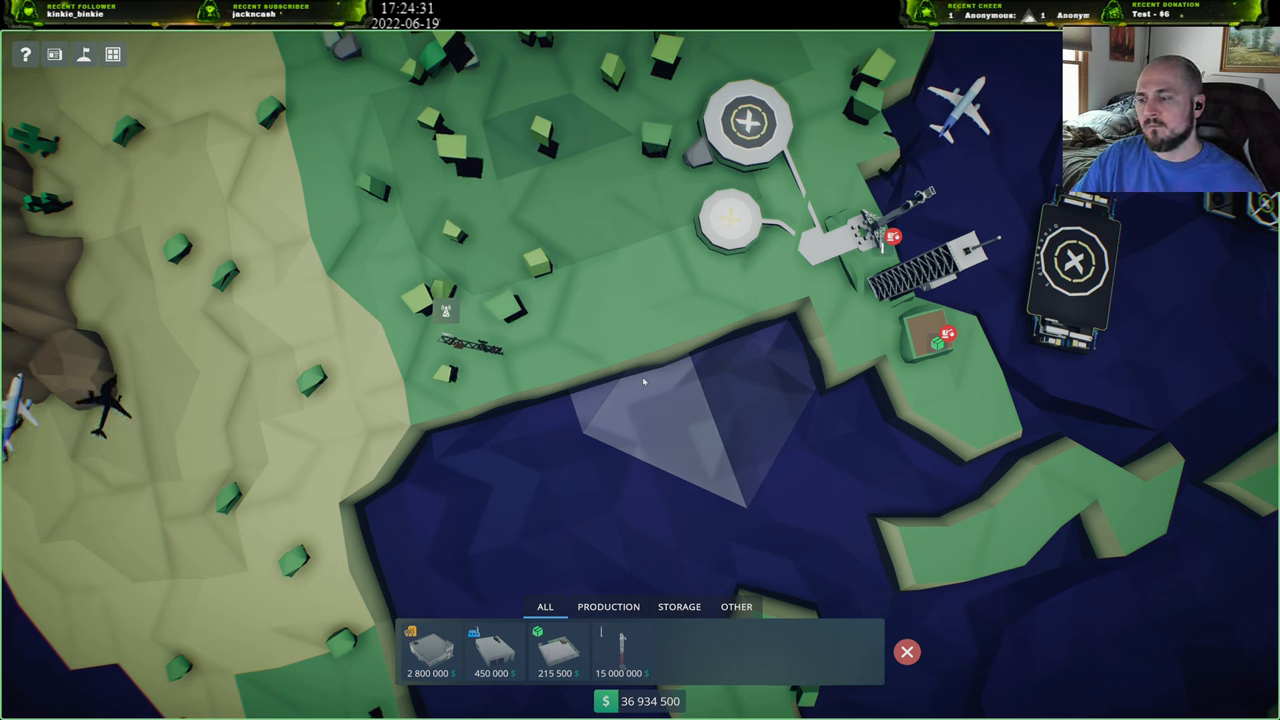
pyautogui.moveTo(618, 644)
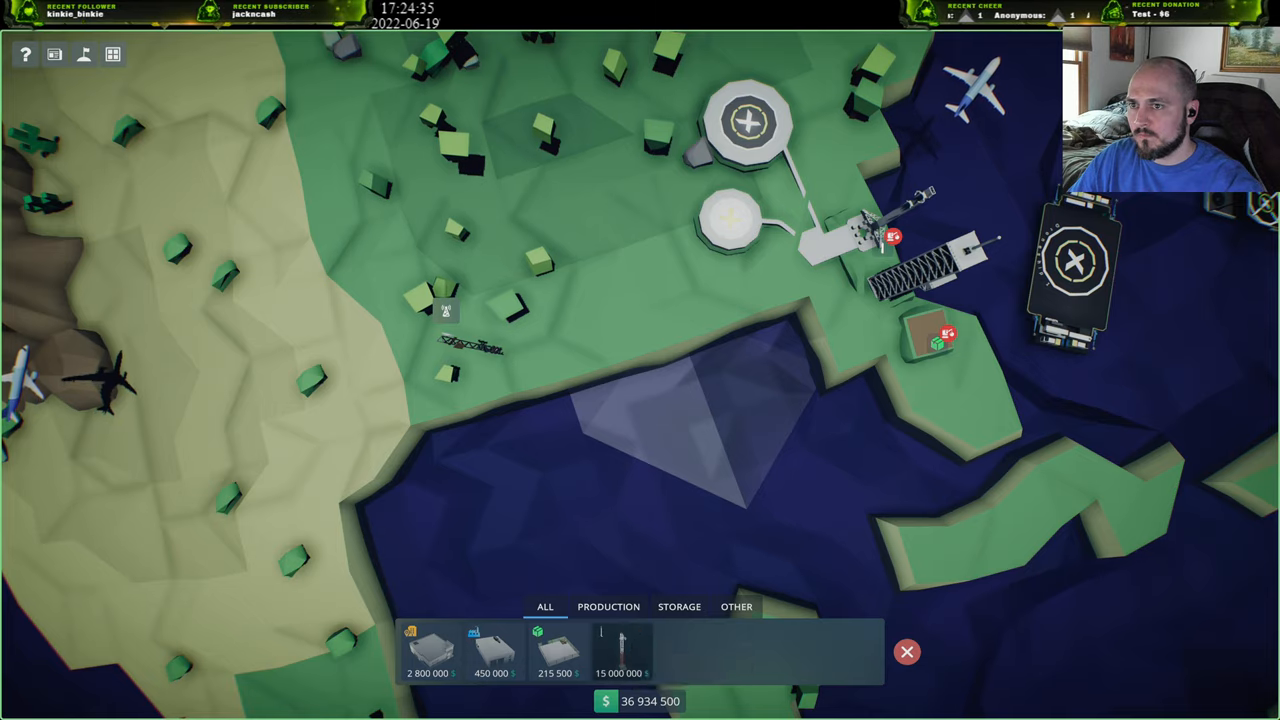
# Place the $15,000,000 building by the launch pad, leaving funds at $20,102,000.
pyautogui.click(620, 650)
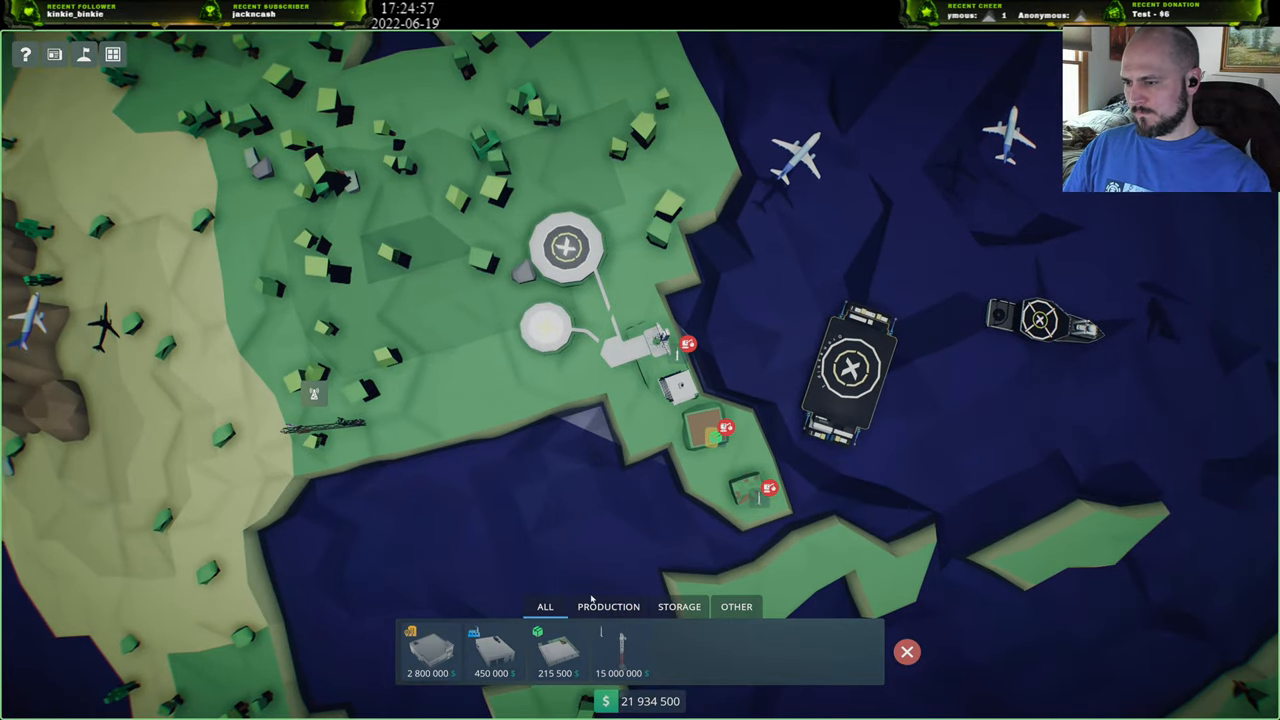
pyautogui.click(608, 606)
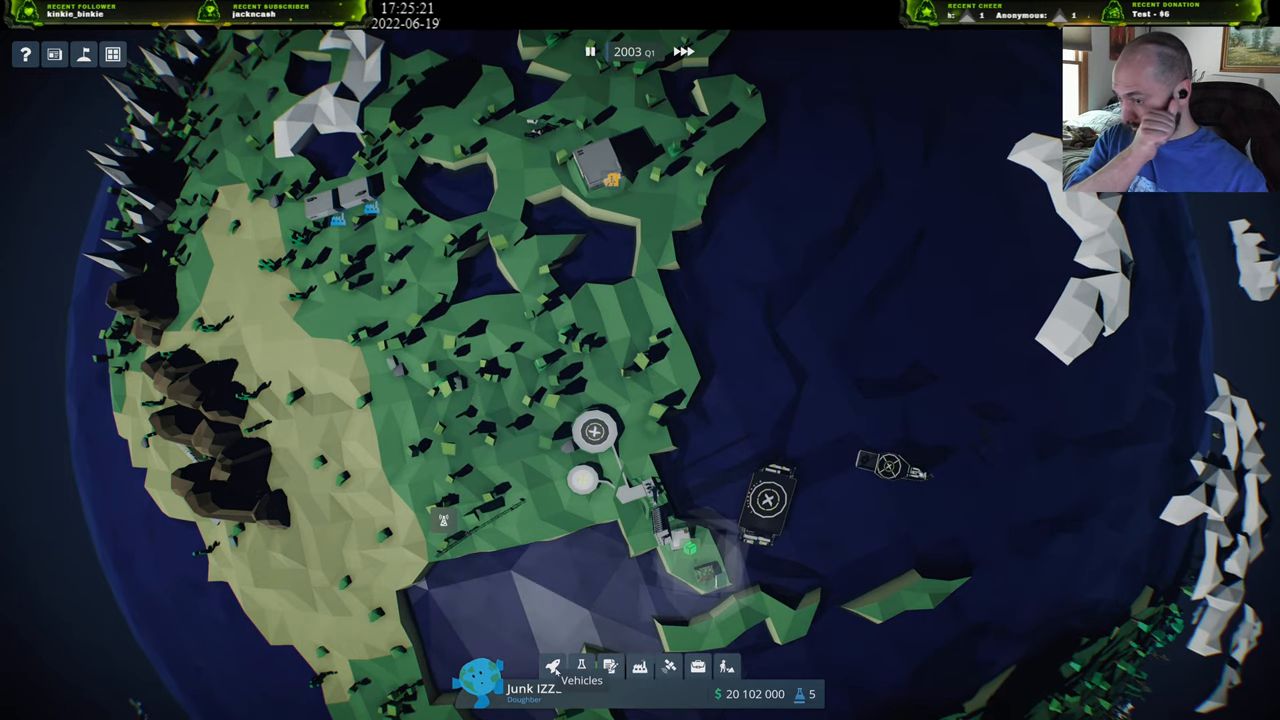
# Confirm Small Rocket B1001 is ready to fly and show the payloads Orbital Potato, Concrete and Cheese.
pyautogui.click(552, 668)
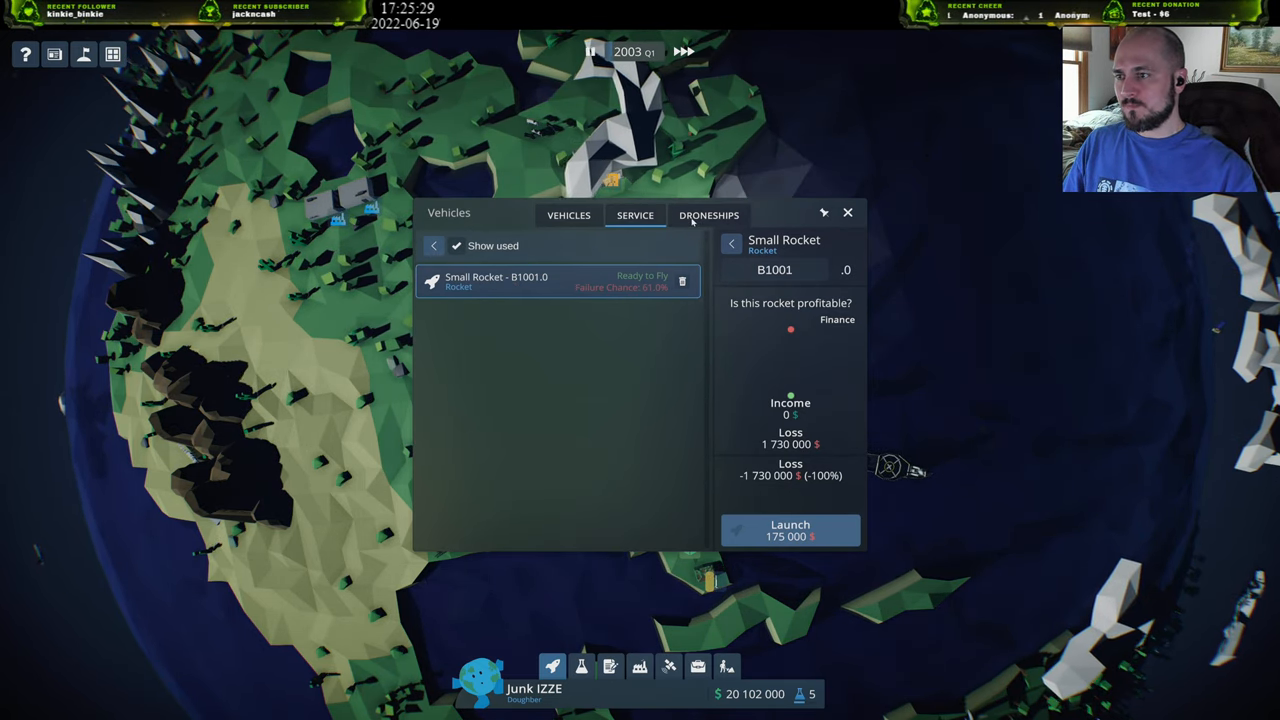
pyautogui.click(568, 216)
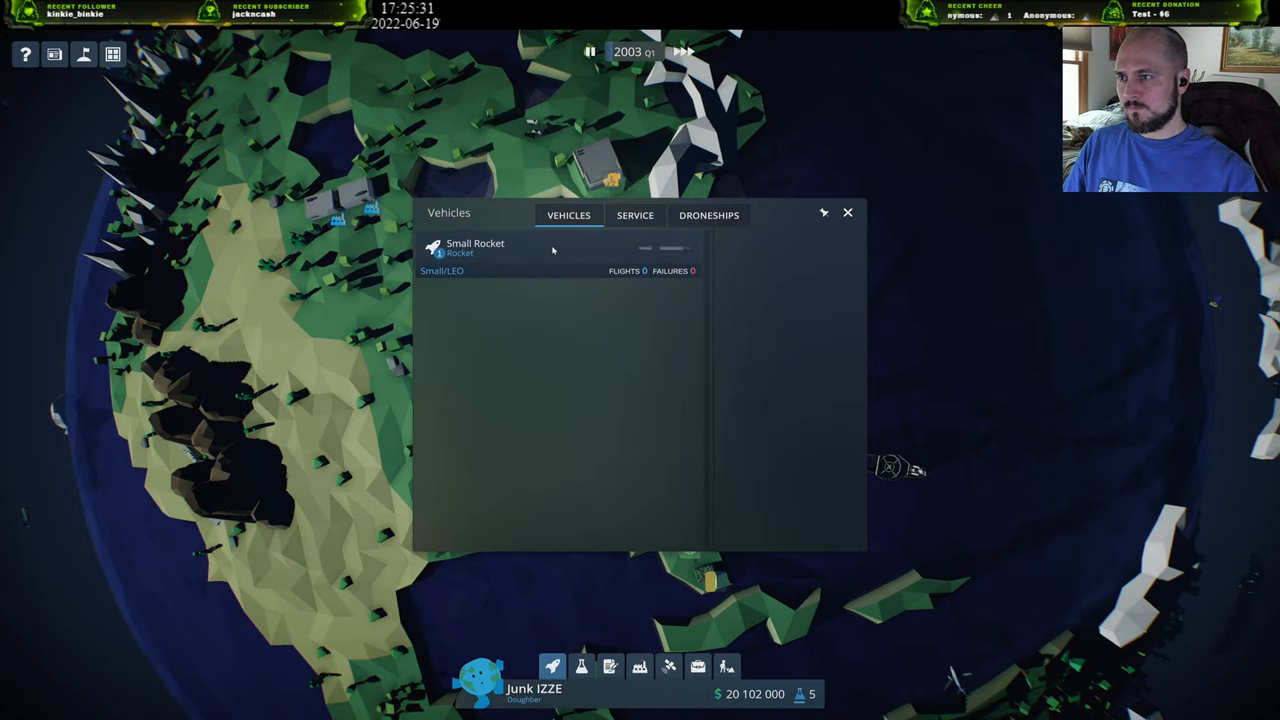
pyautogui.click(476, 248)
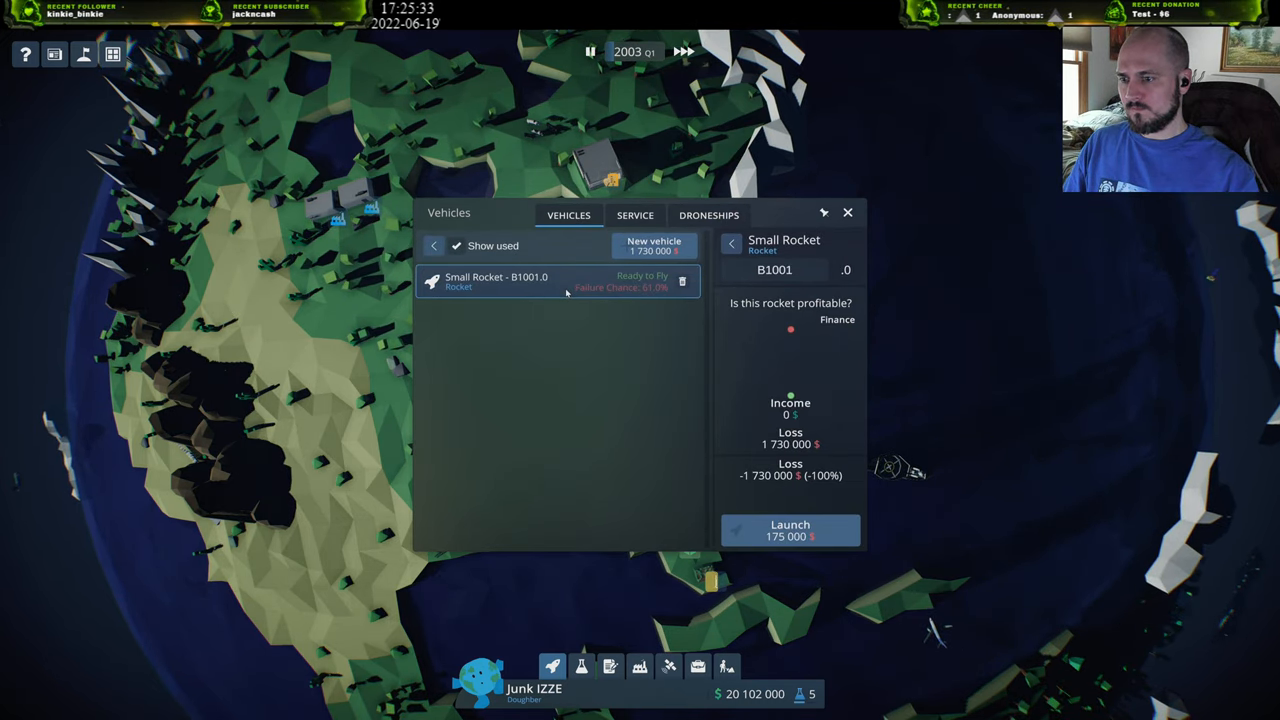
pyautogui.click(790, 528)
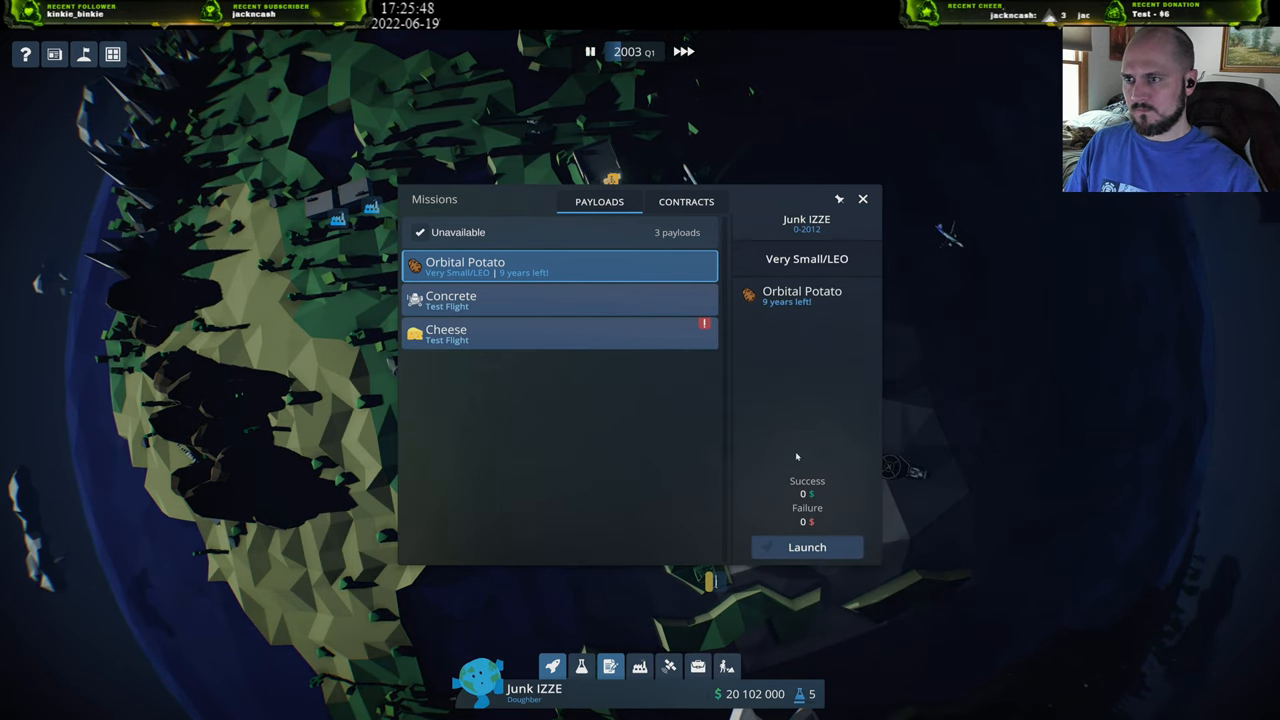
# Launch the Small Rocket carrying Orbital Potato for $175,000.
pyautogui.click(686, 200)
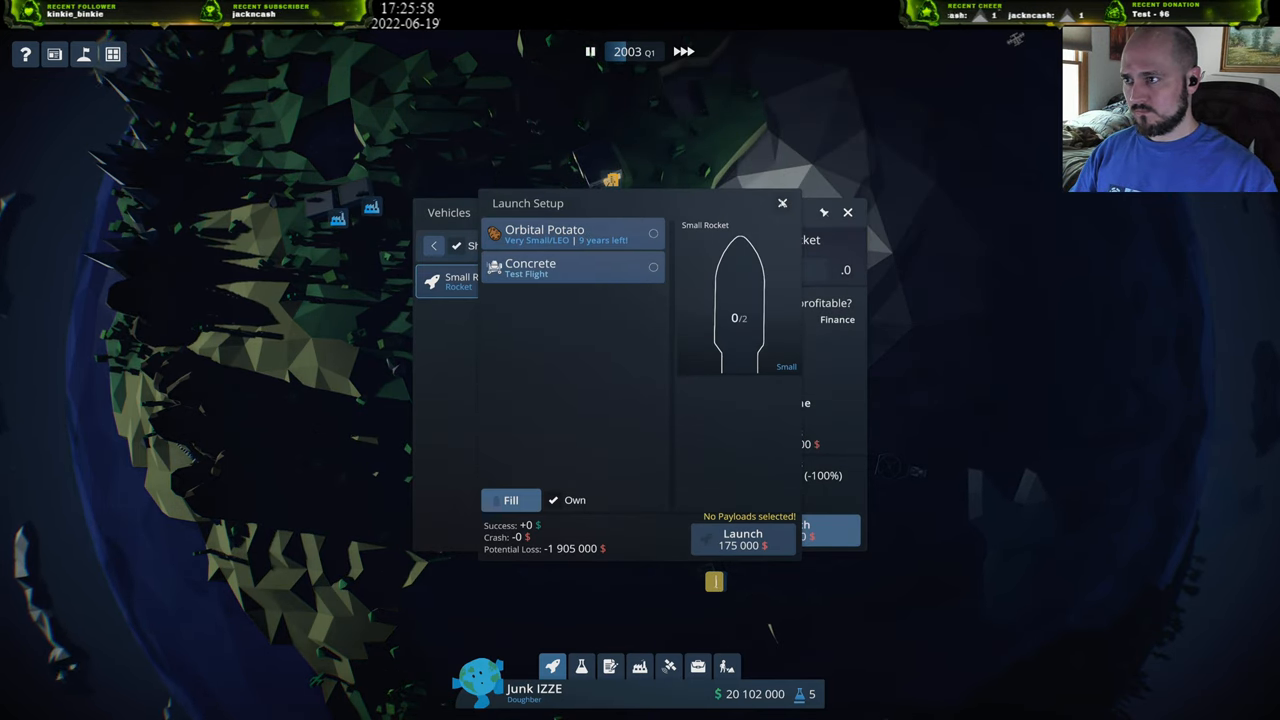
pyautogui.click(544, 234)
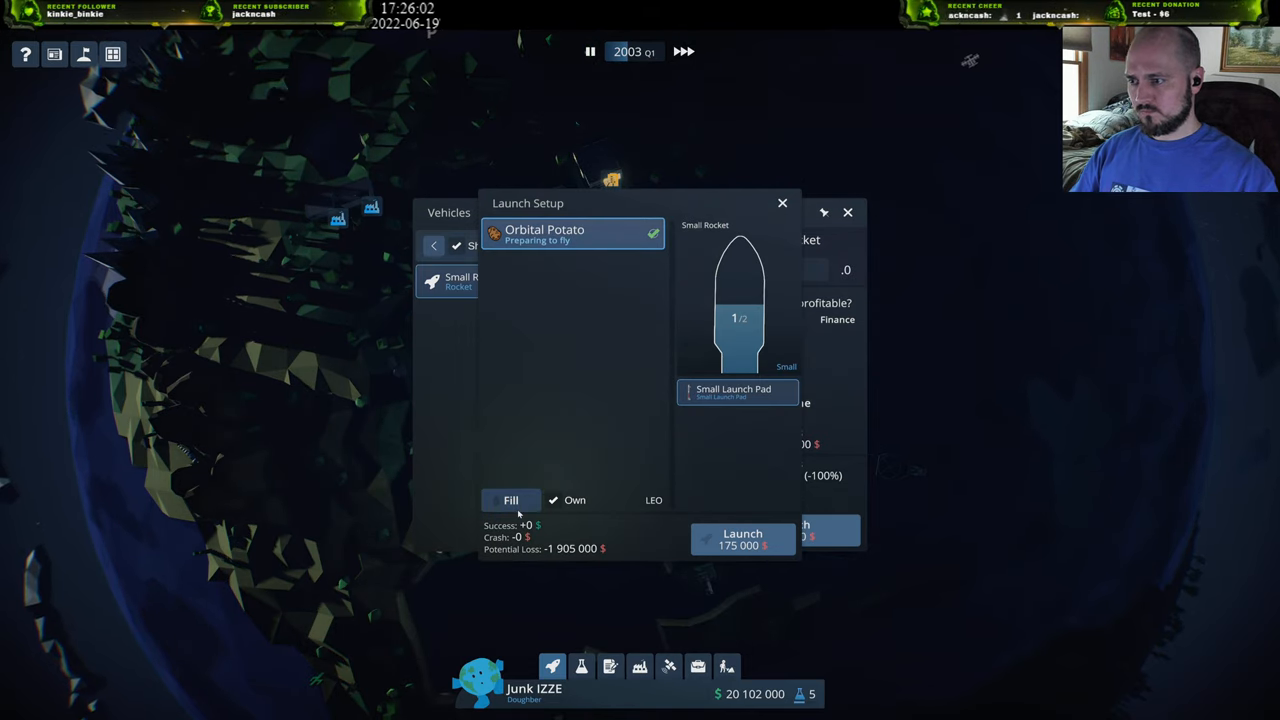
pyautogui.moveTo(744, 538)
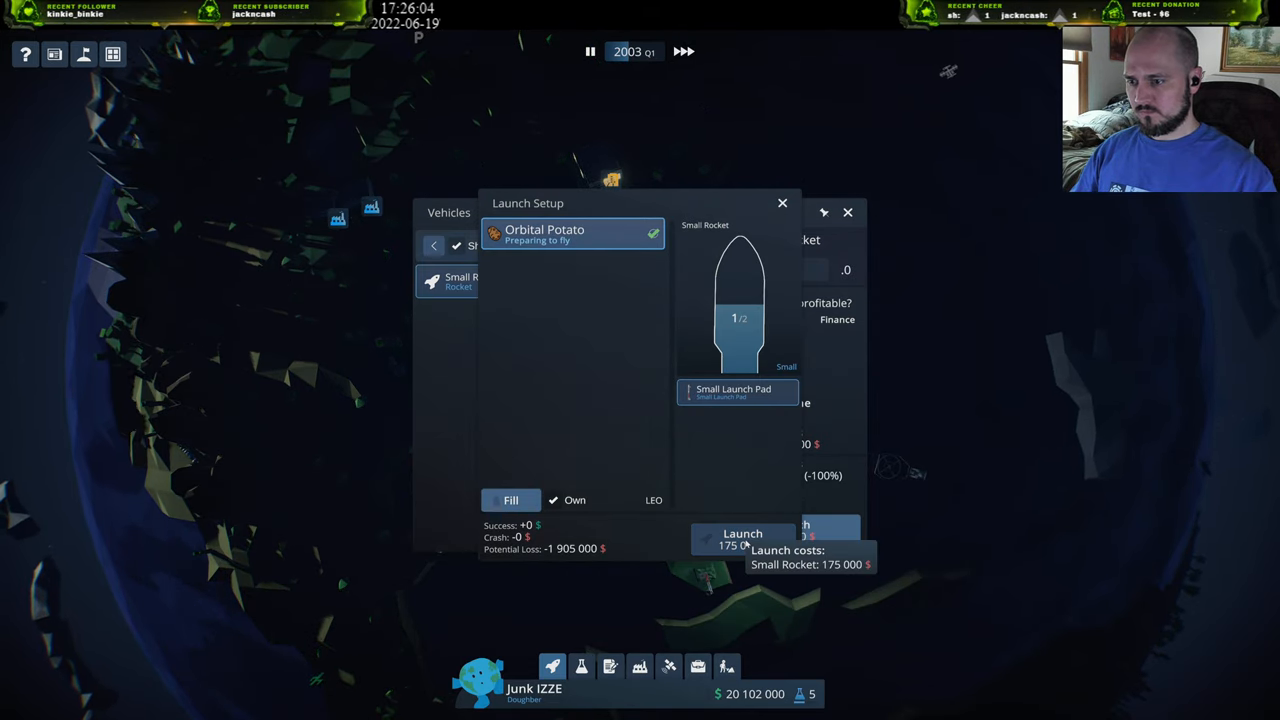
pyautogui.click(742, 538)
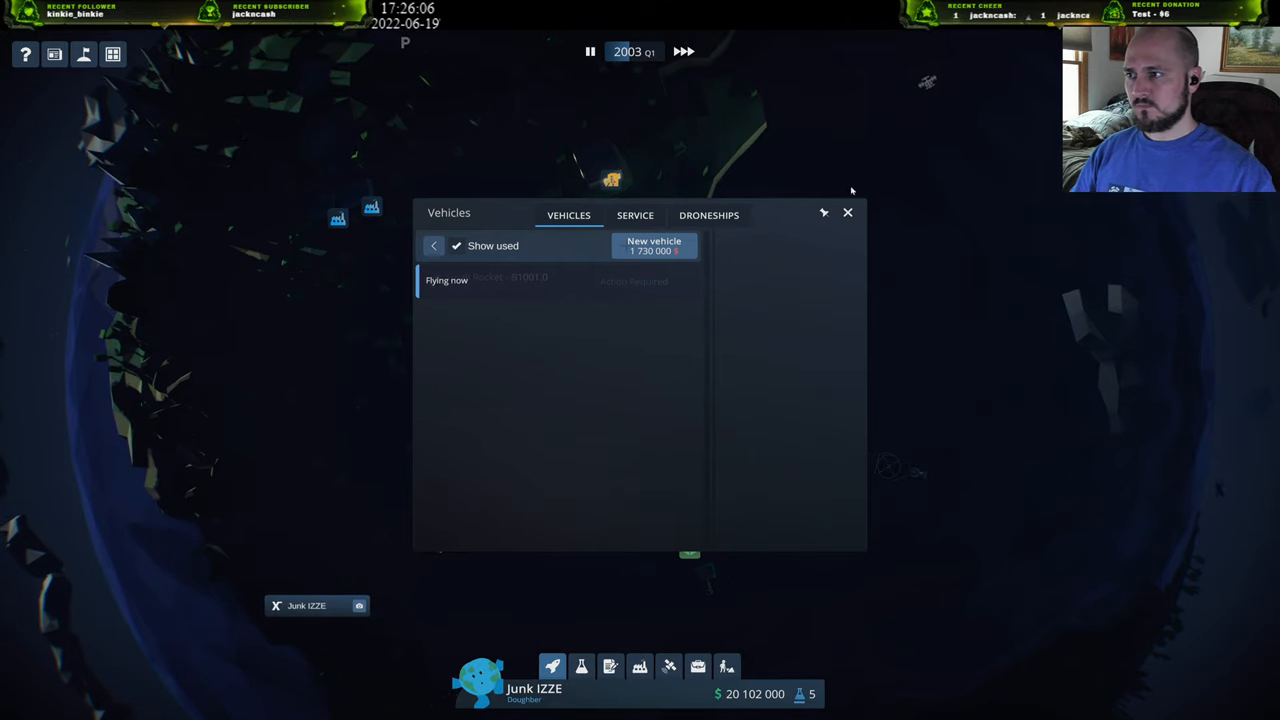
# Close the vehicles overview and let the Orbital Potato flight run to its failed launch.
pyautogui.click(848, 212)
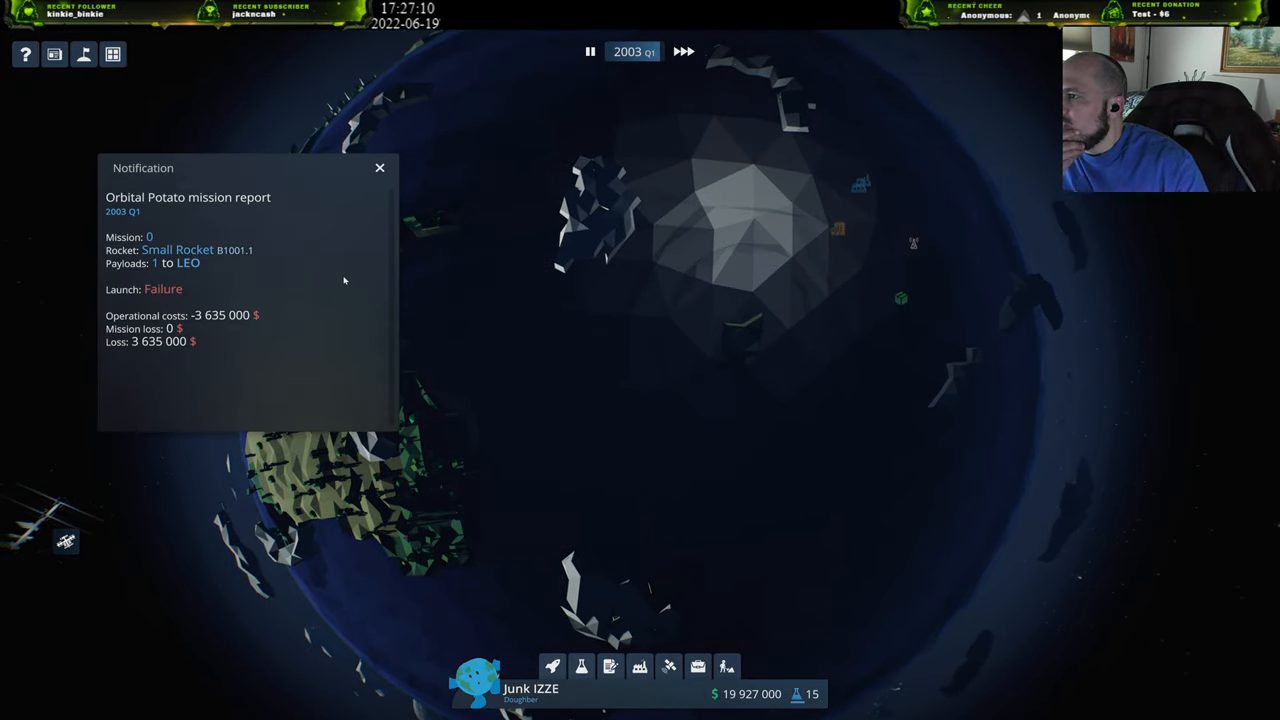
# Dismiss the mission report, glance at finances and research, and return to the Concrete payload mission.
pyautogui.click(380, 168)
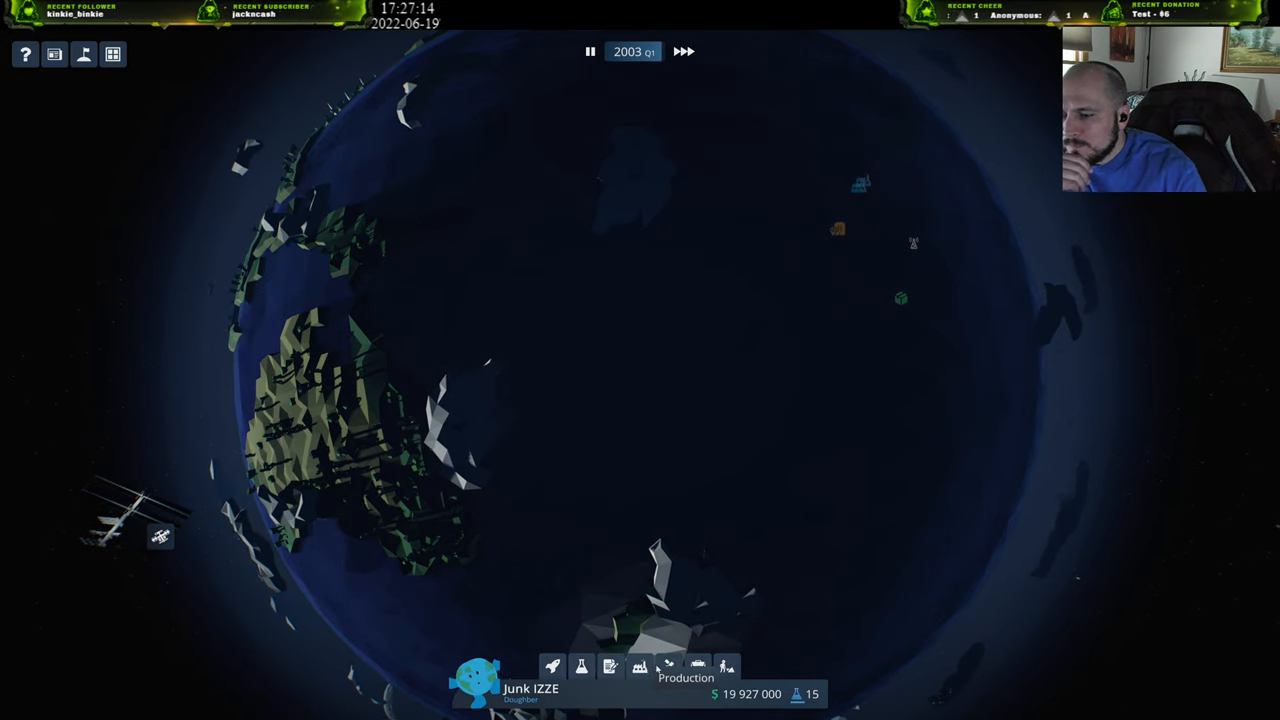
pyautogui.click(696, 666)
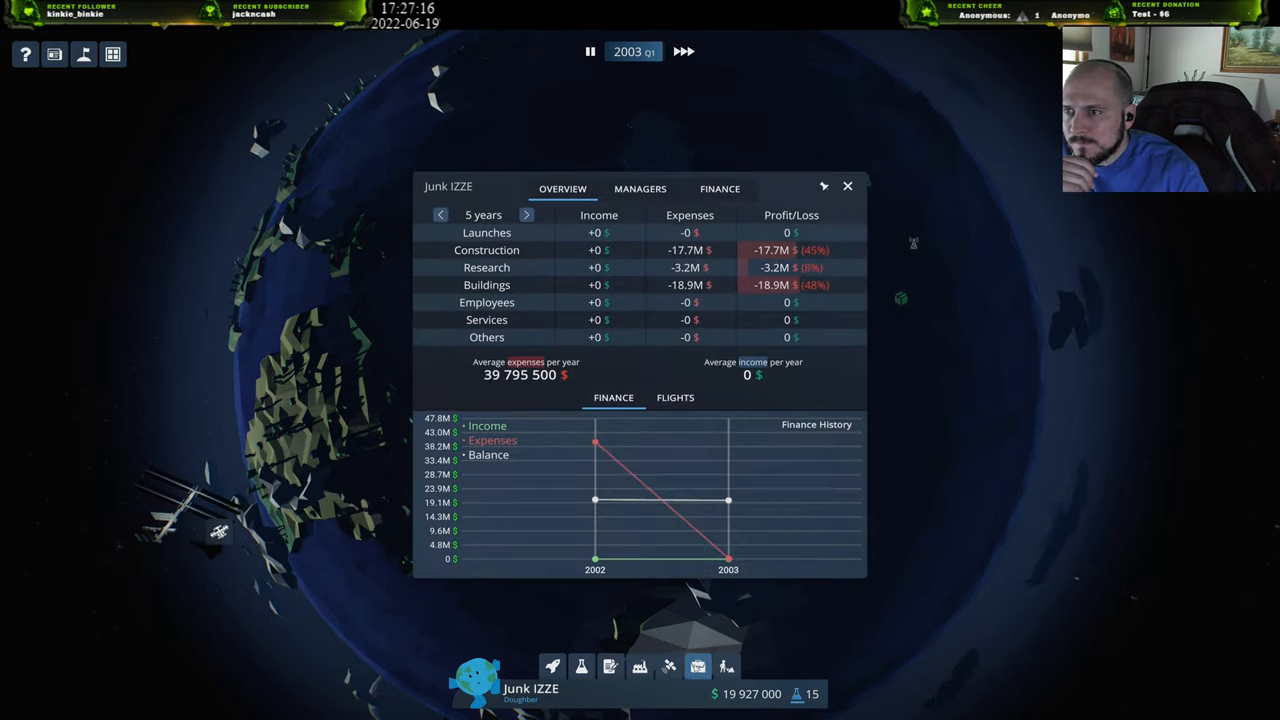
pyautogui.click(848, 186)
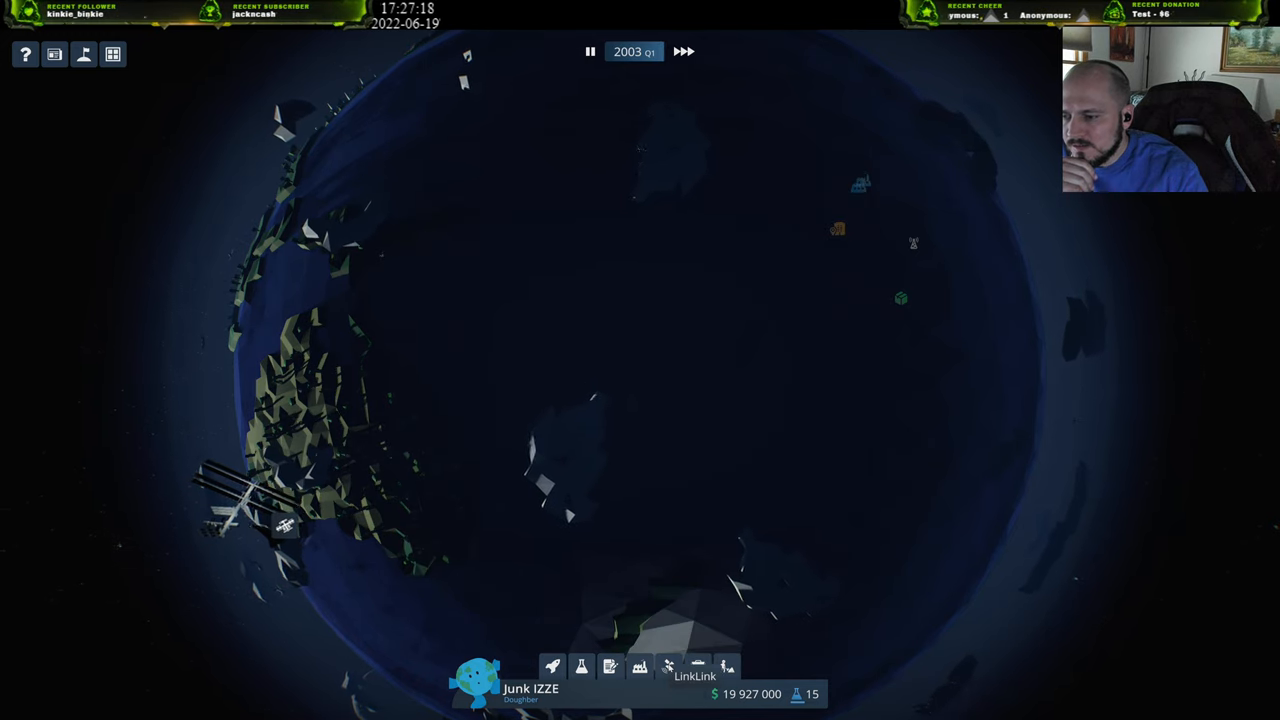
pyautogui.click(580, 666)
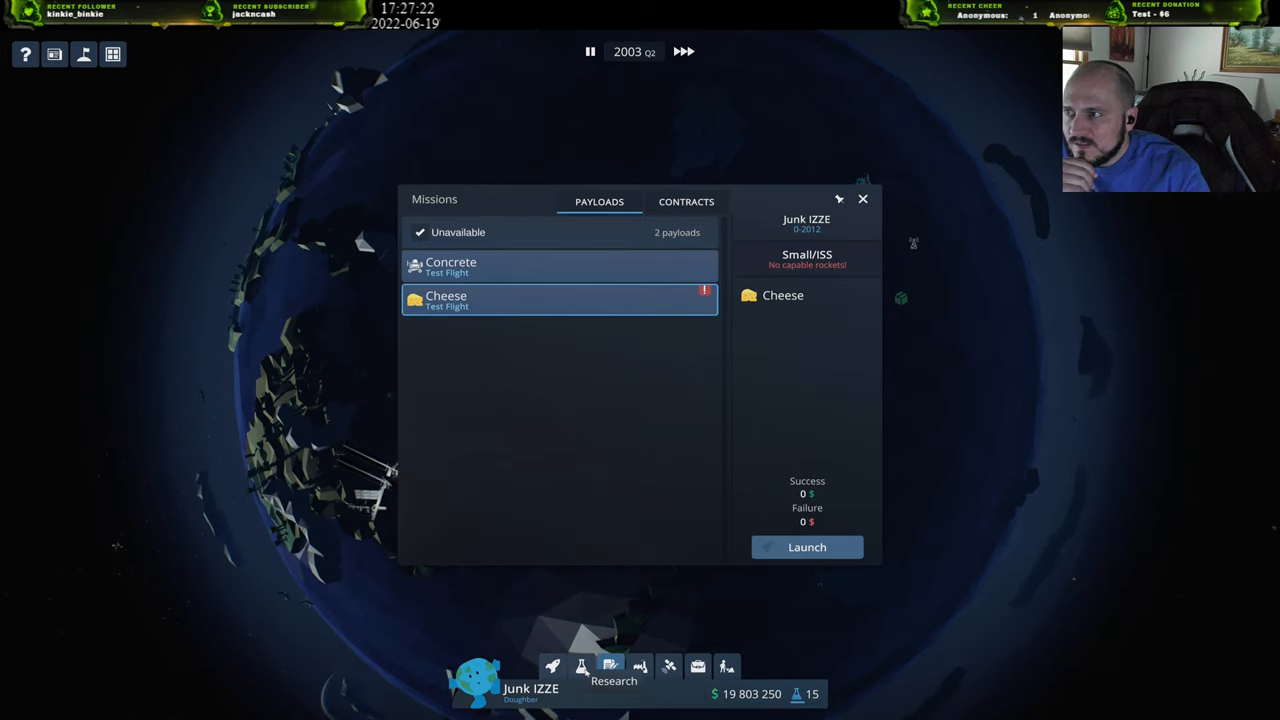
pyautogui.click(580, 666)
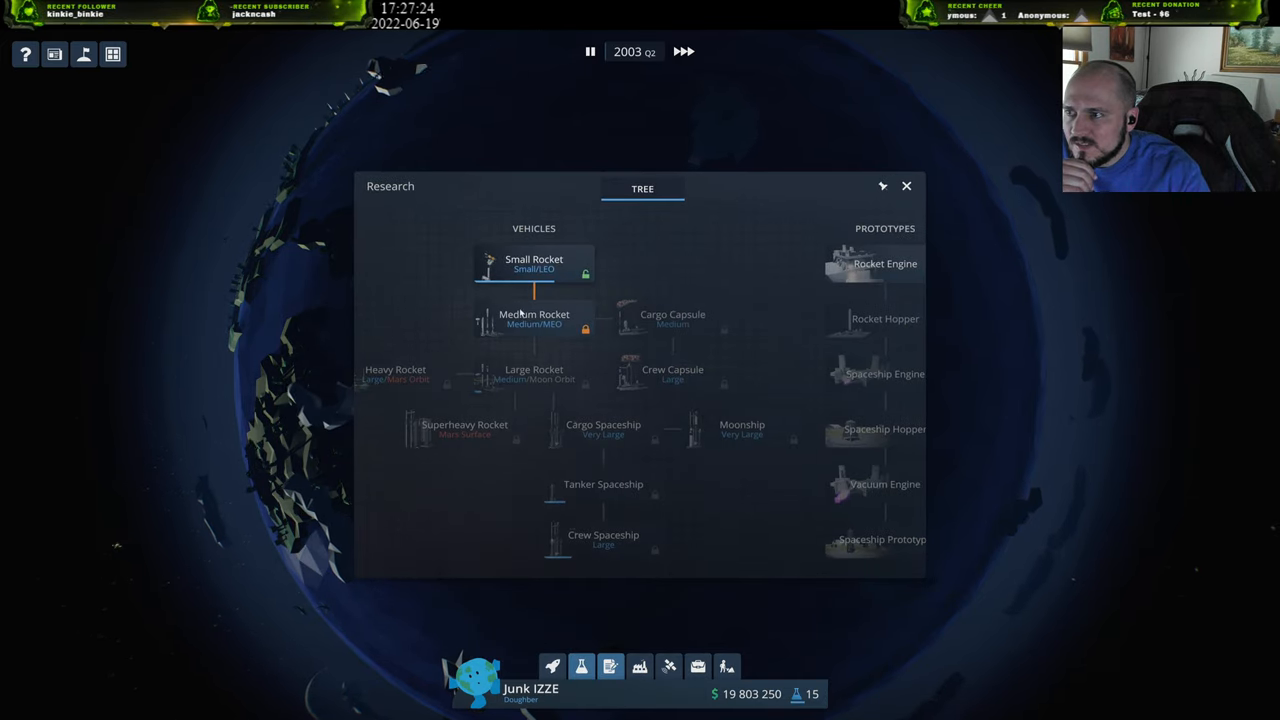
pyautogui.click(534, 318)
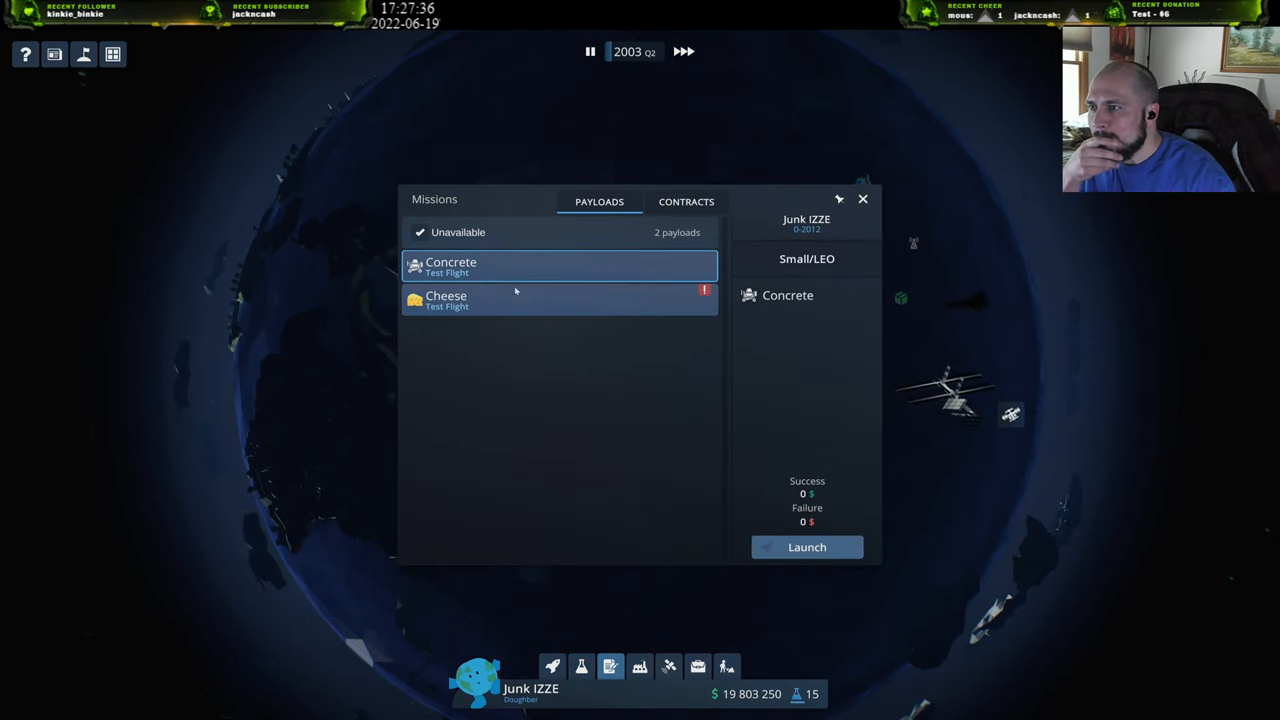
# Check the Cheese payload and contracts, attempt the Concrete launch, then review Production and Vehicles.
pyautogui.click(530, 300)
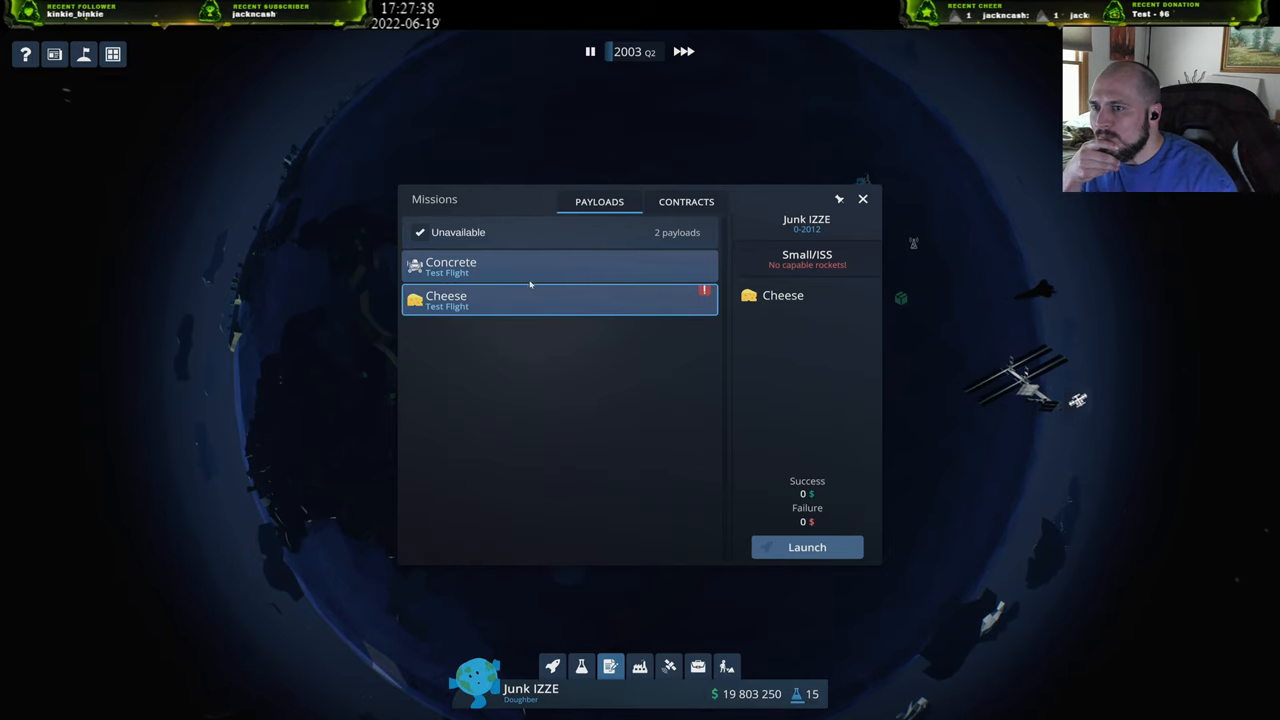
pyautogui.click(686, 200)
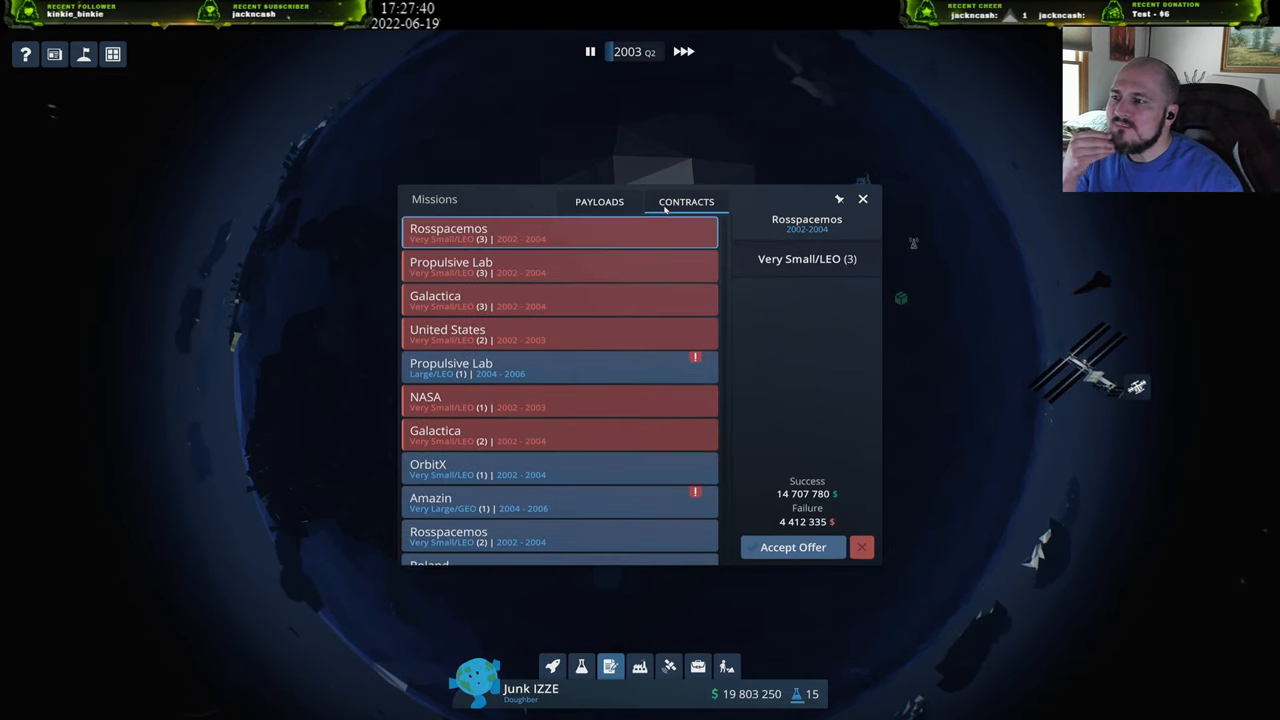
pyautogui.click(600, 200)
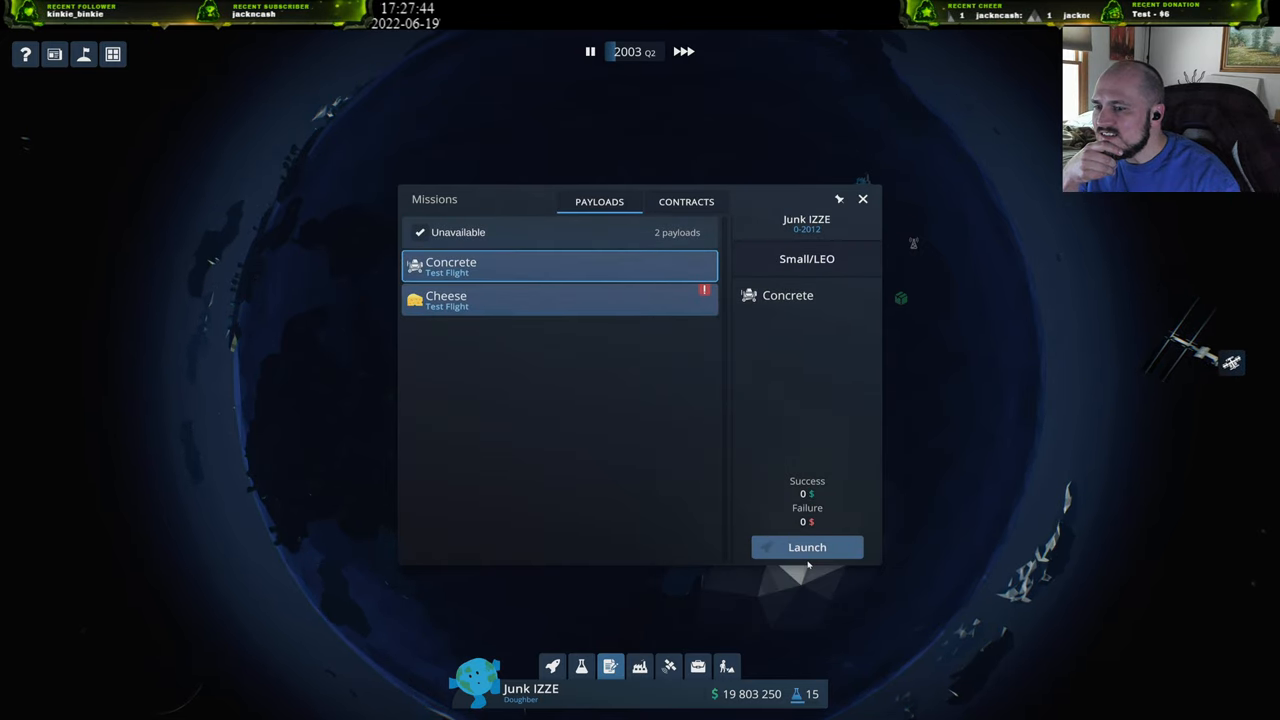
pyautogui.click(806, 548)
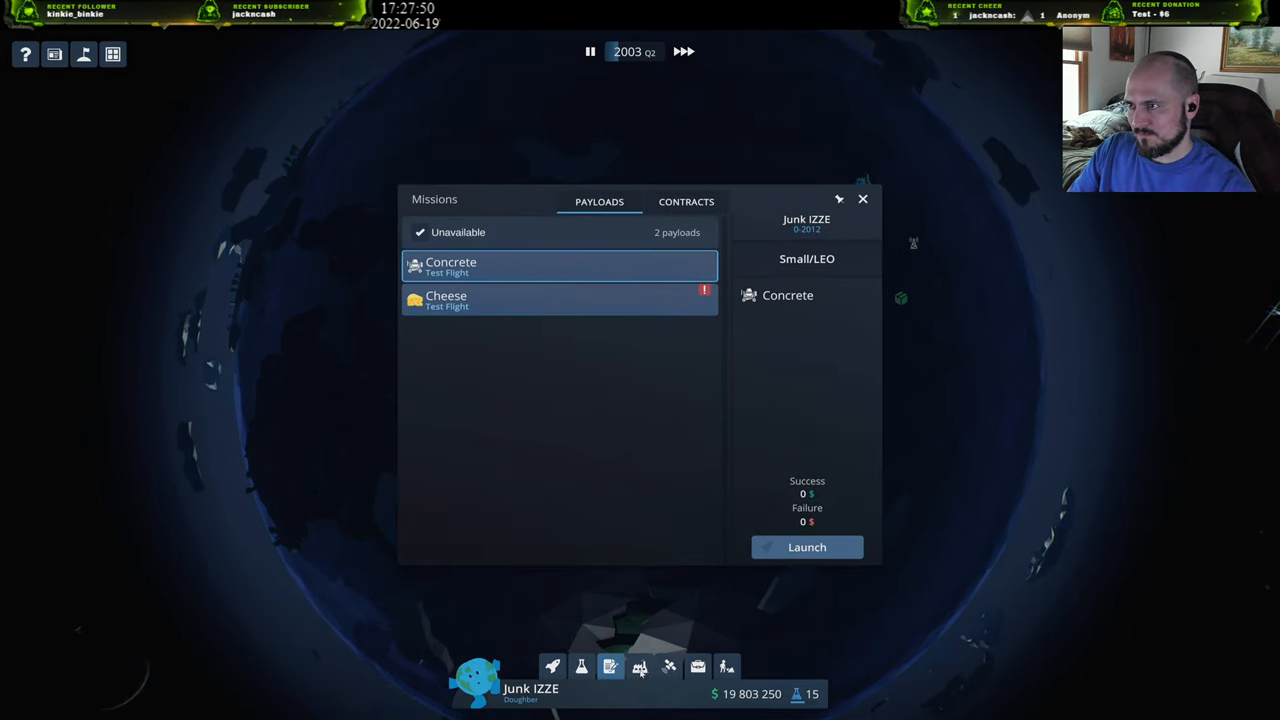
pyautogui.click(640, 666)
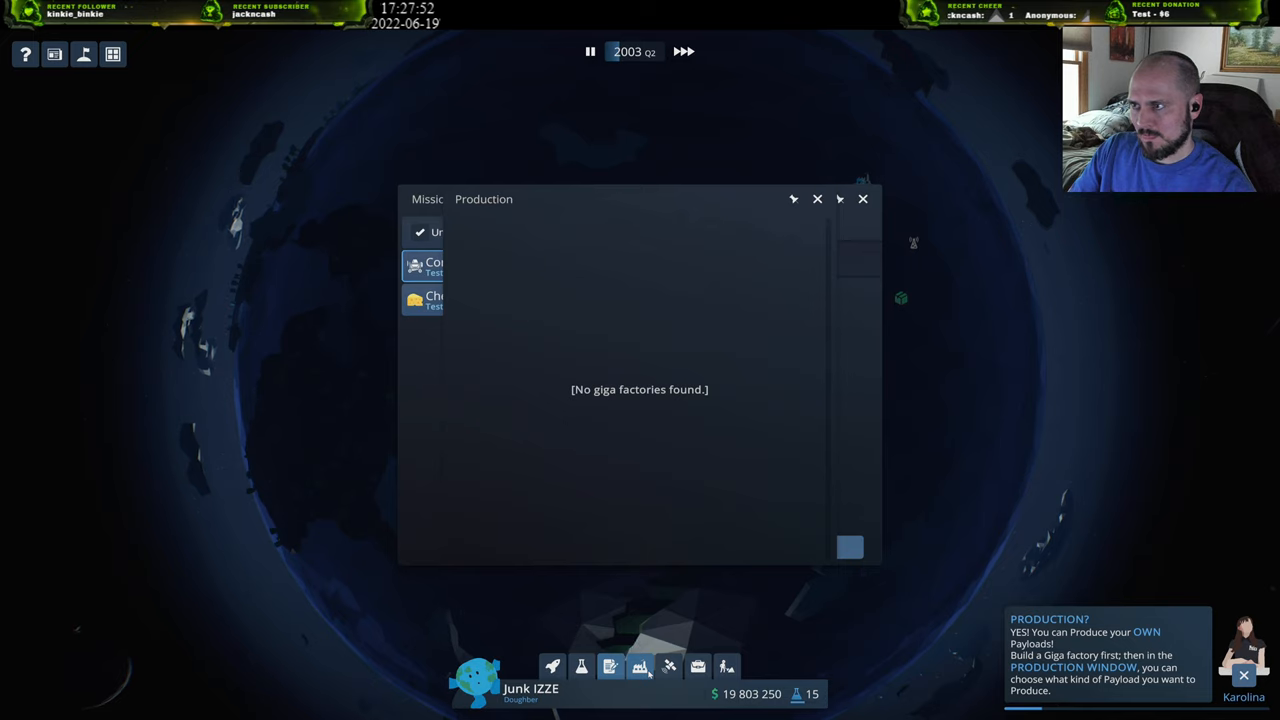
pyautogui.click(640, 666)
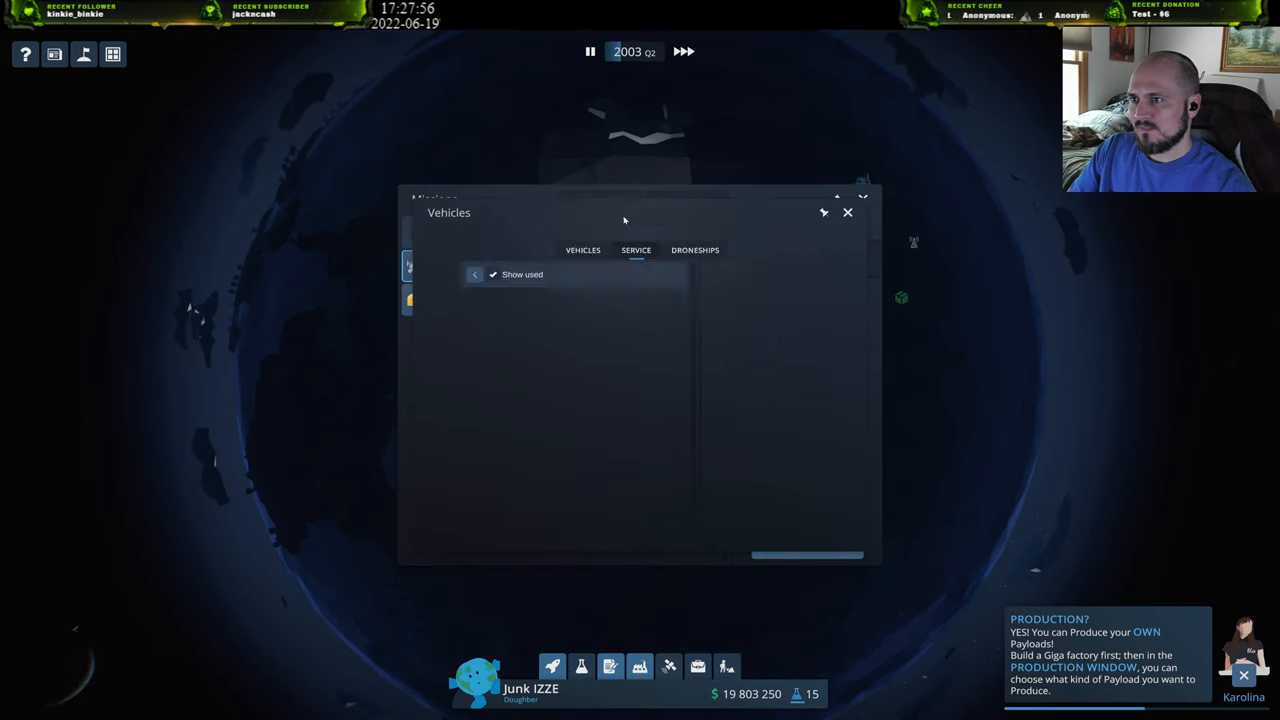
# Start construction of a second Small Rocket after checking the droneships.
pyautogui.click(696, 250)
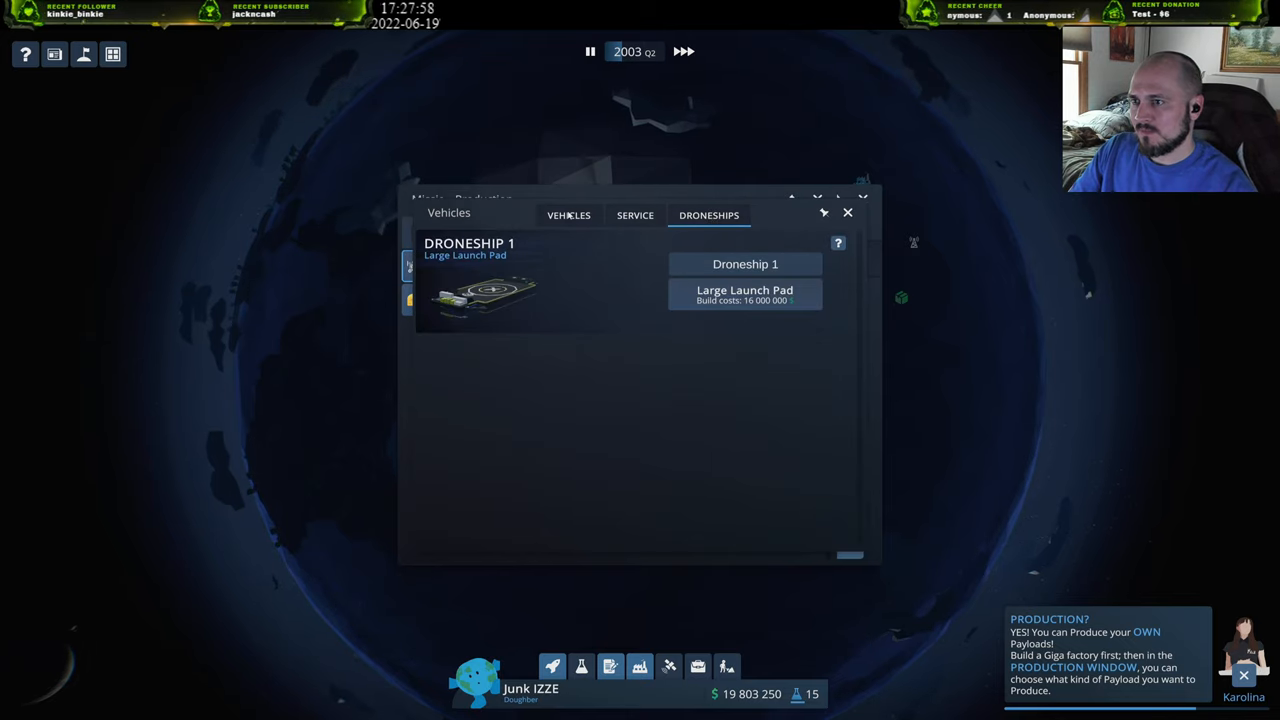
pyautogui.click(568, 216)
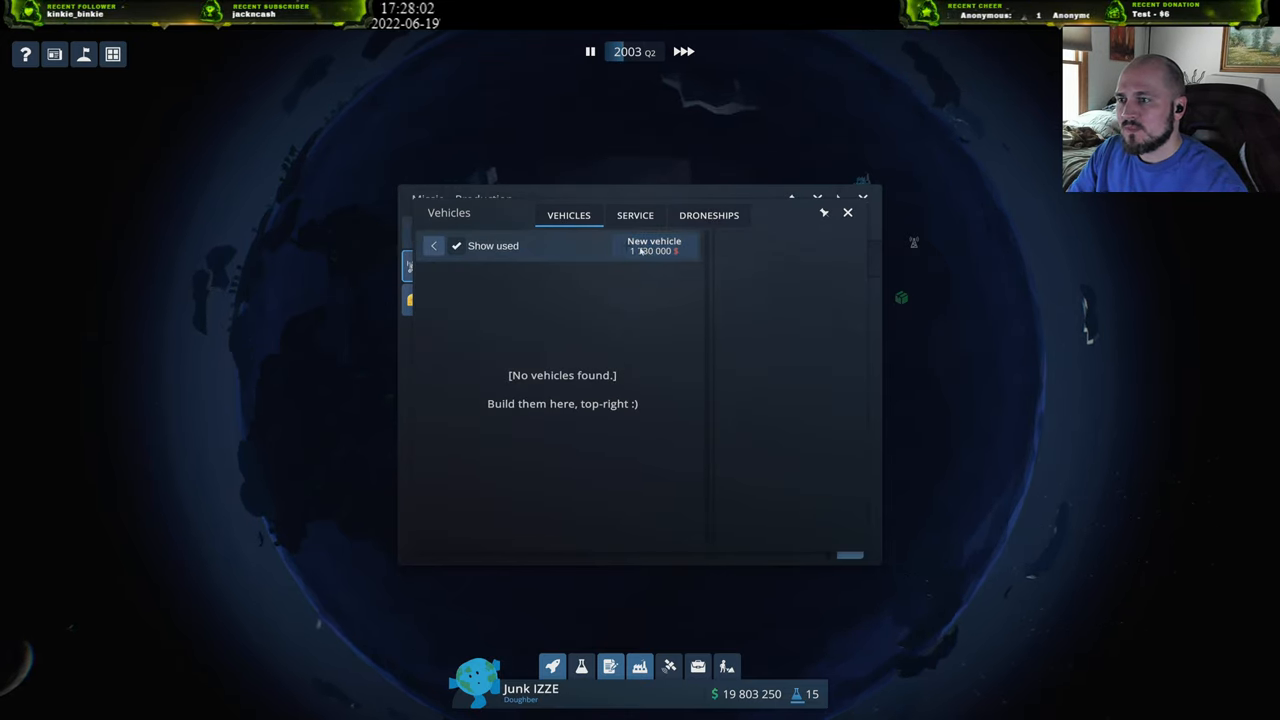
pyautogui.click(652, 244)
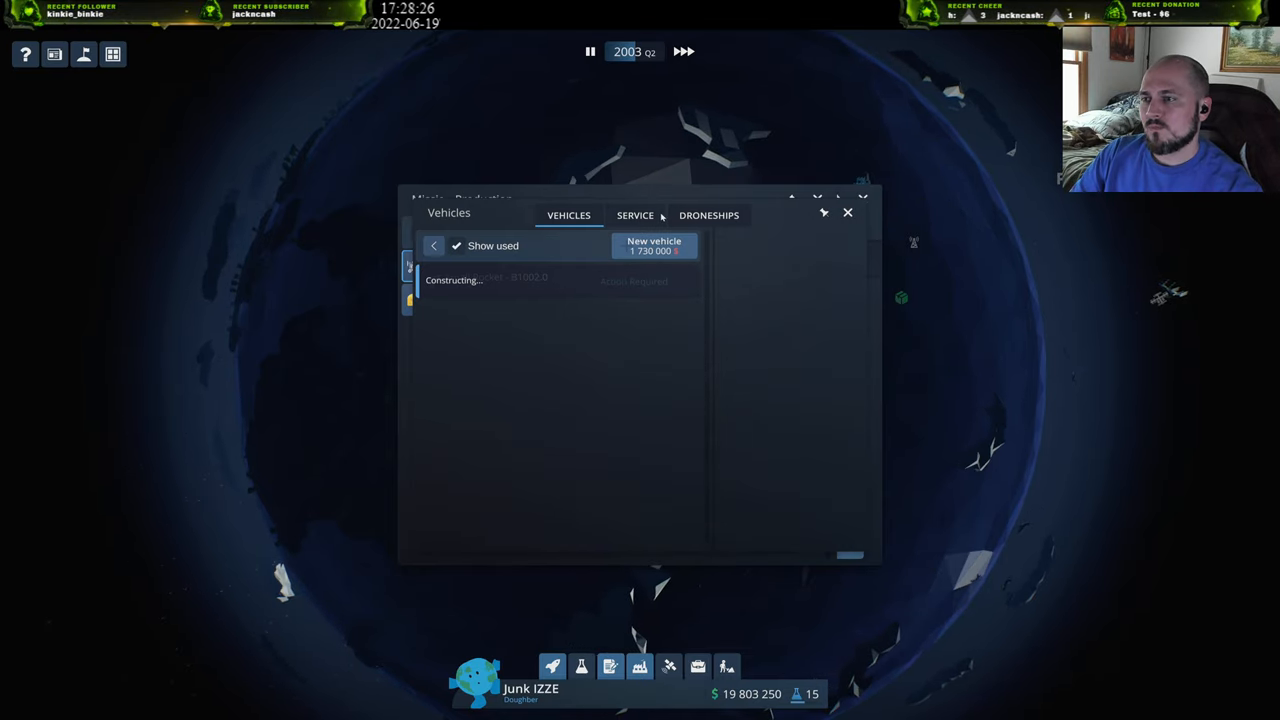
pyautogui.click(636, 216)
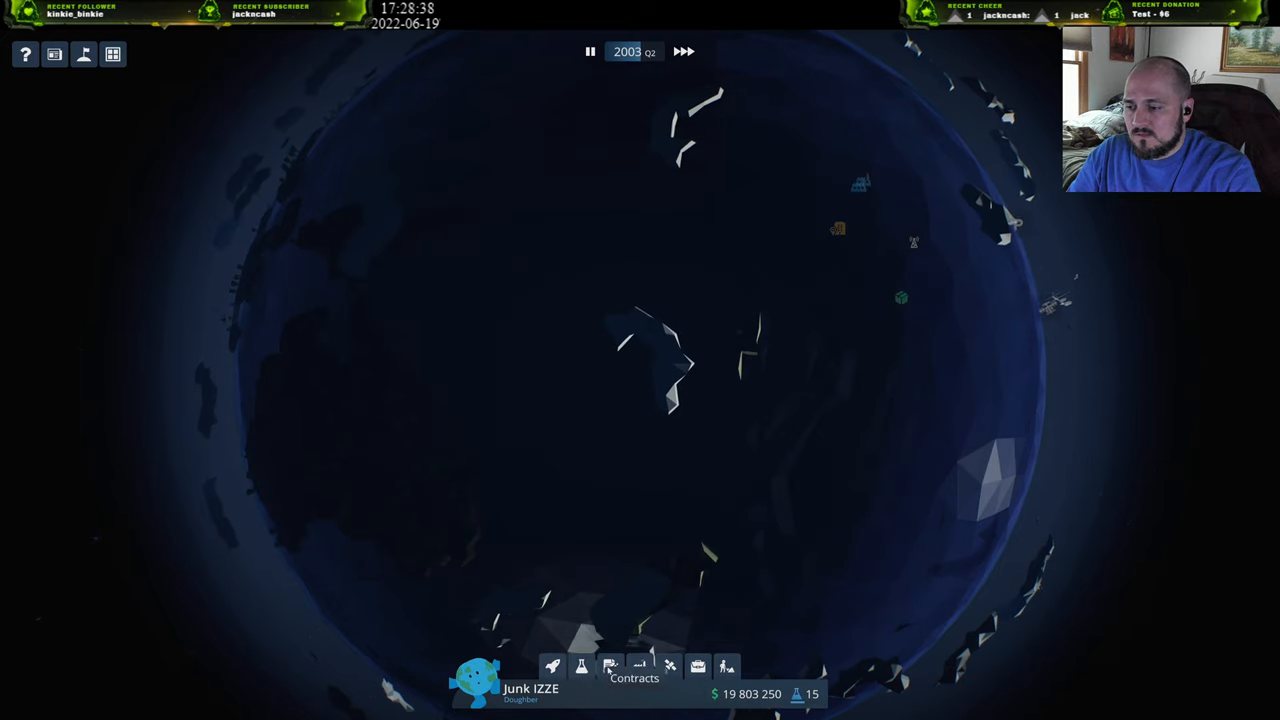
# Check the LinkLink overview (still 294 LinkLinks needed) and close it.
pyautogui.click(610, 666)
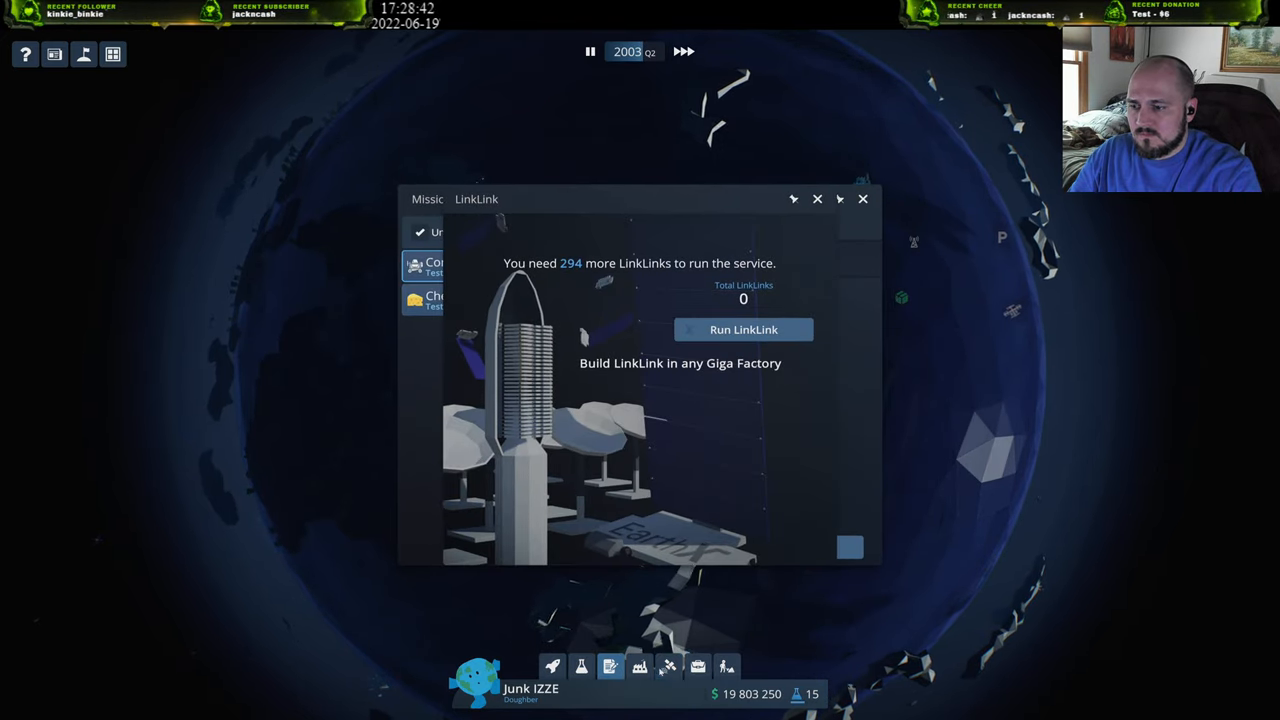
pyautogui.click(864, 198)
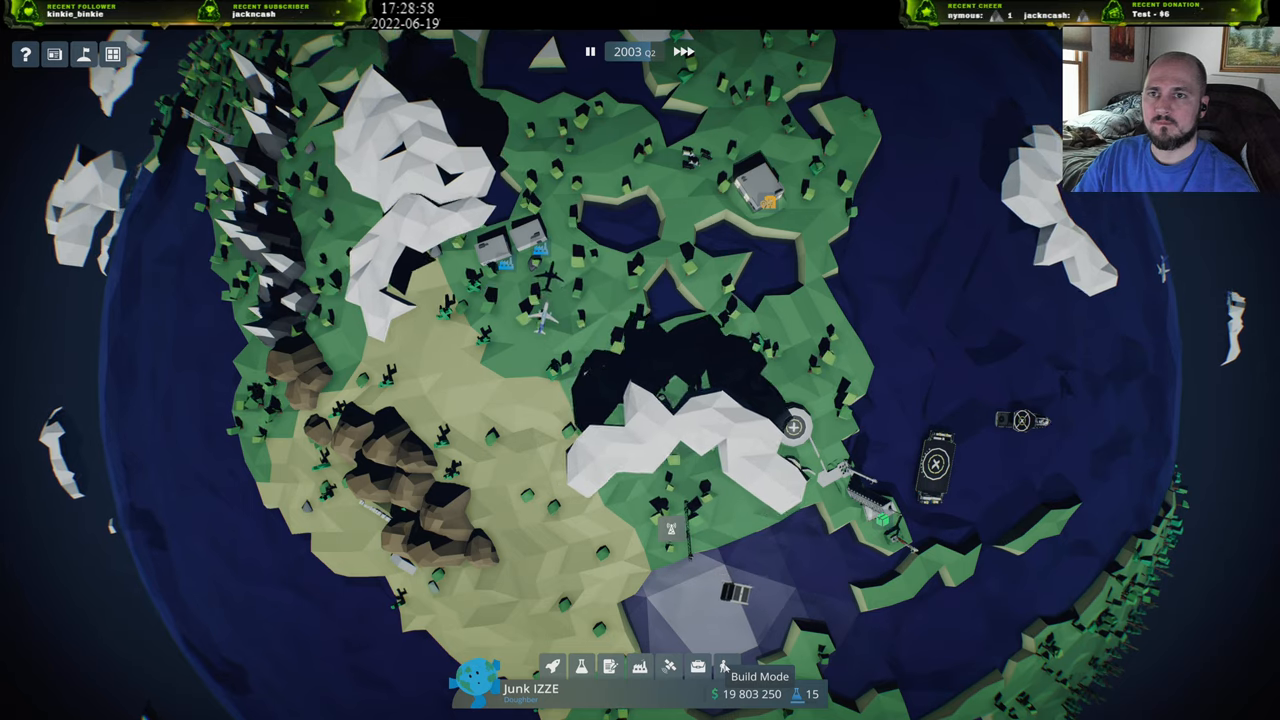
# In Build Mode, inspect the Small Factory's employee setup and cost overview, then close its details.
pyautogui.click(728, 664)
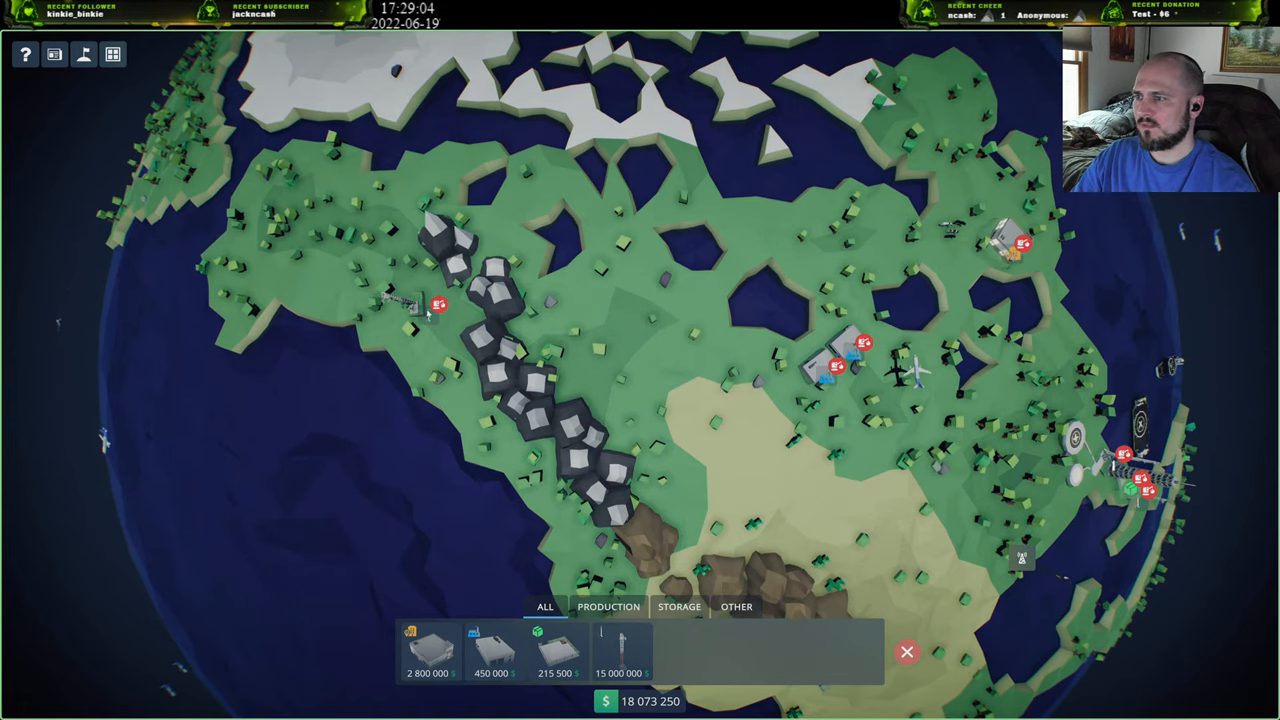
pyautogui.click(432, 312)
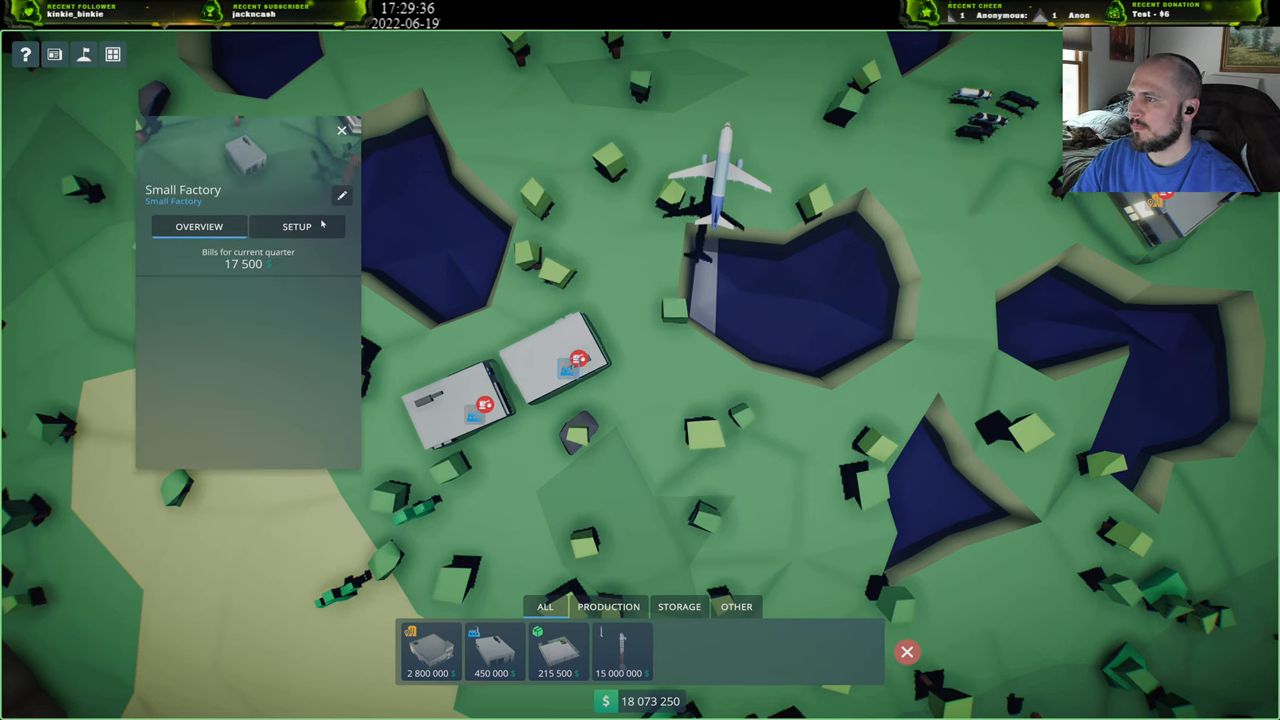
pyautogui.click(296, 226)
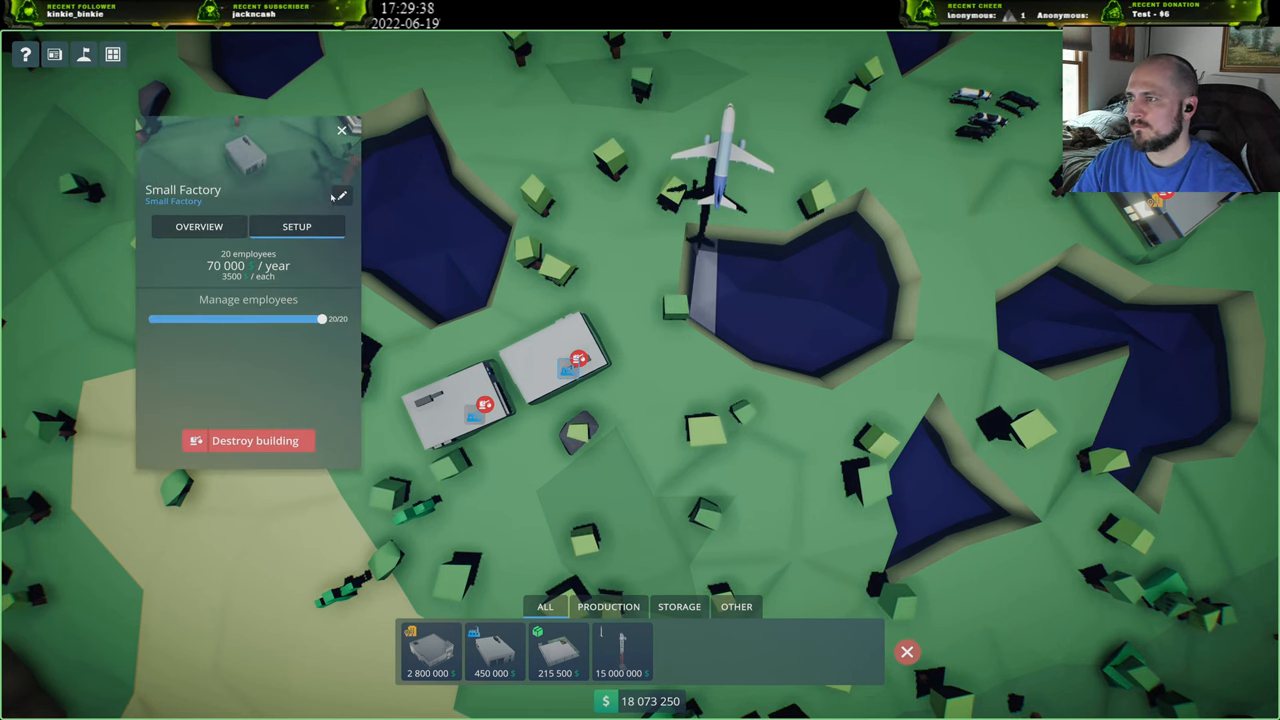
pyautogui.click(198, 226)
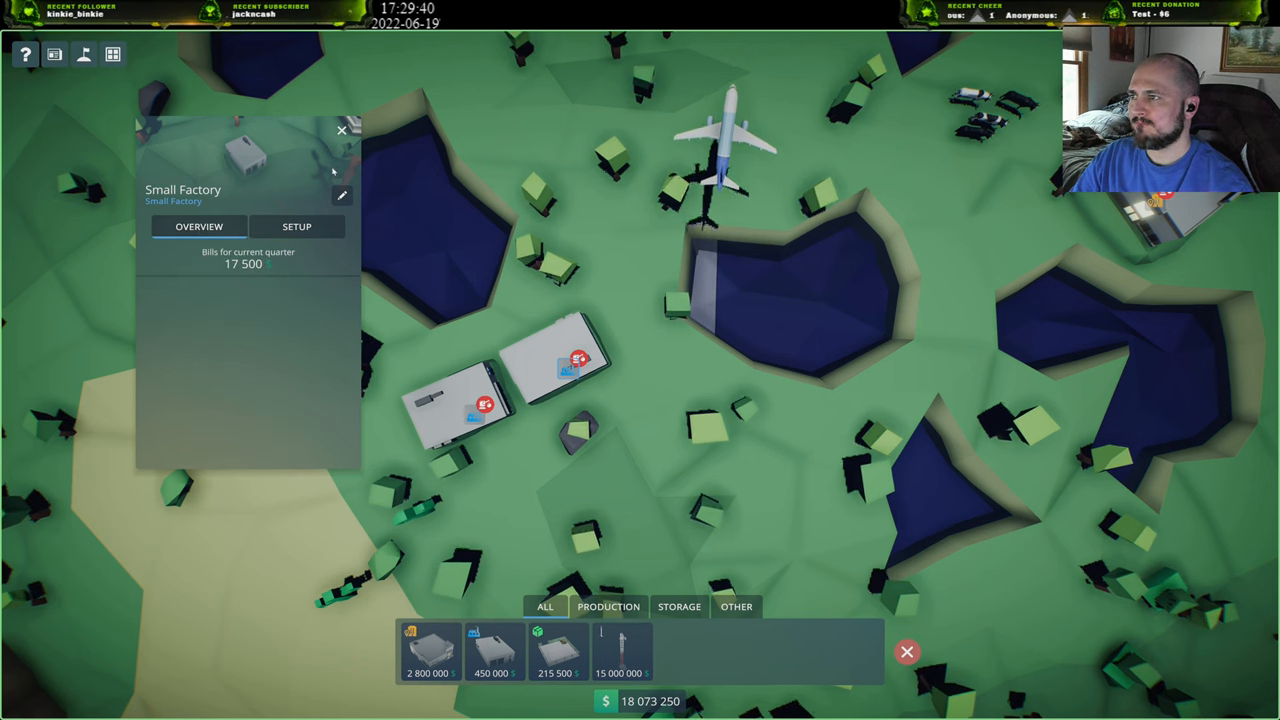
pyautogui.click(340, 130)
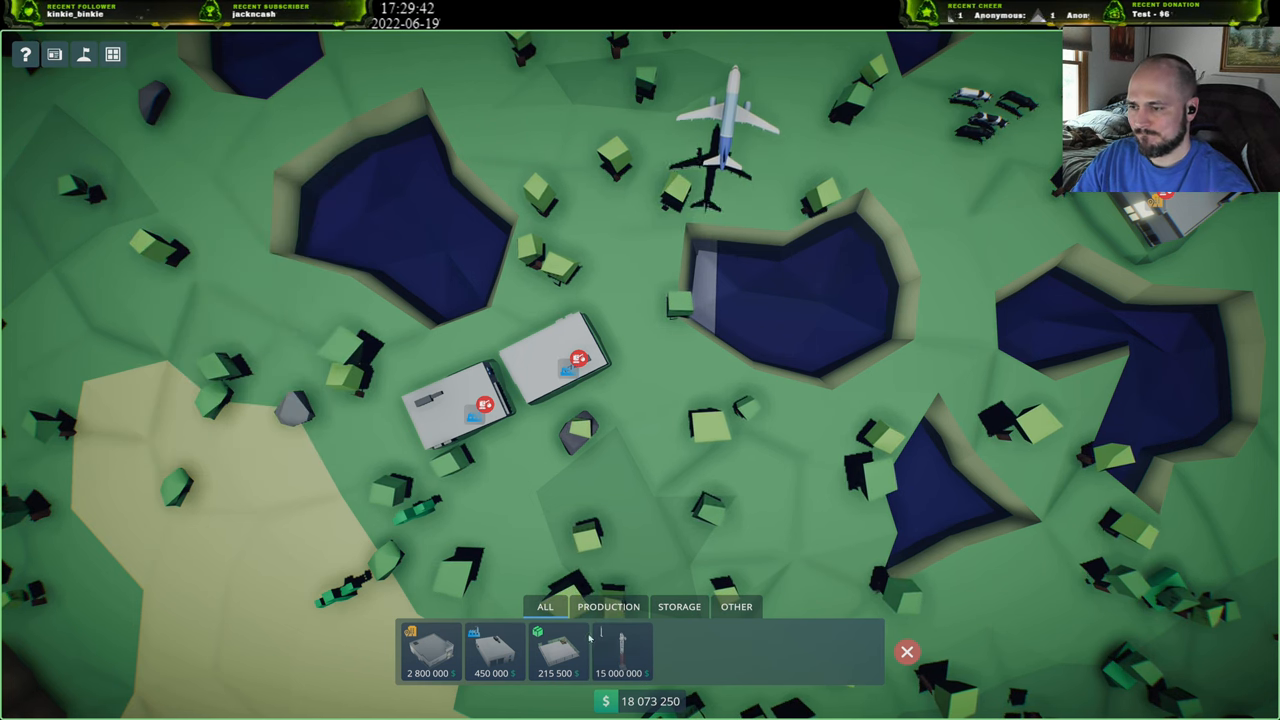
pyautogui.moveTo(492, 650)
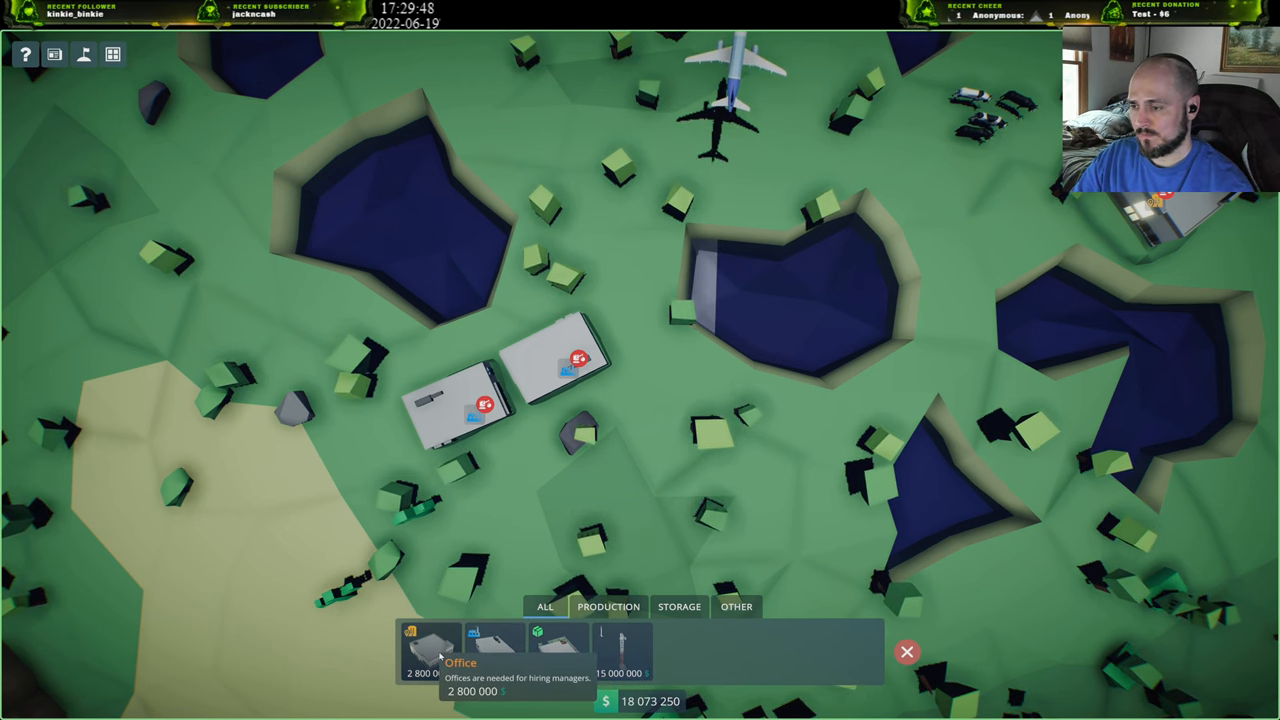
pyautogui.moveTo(492, 644)
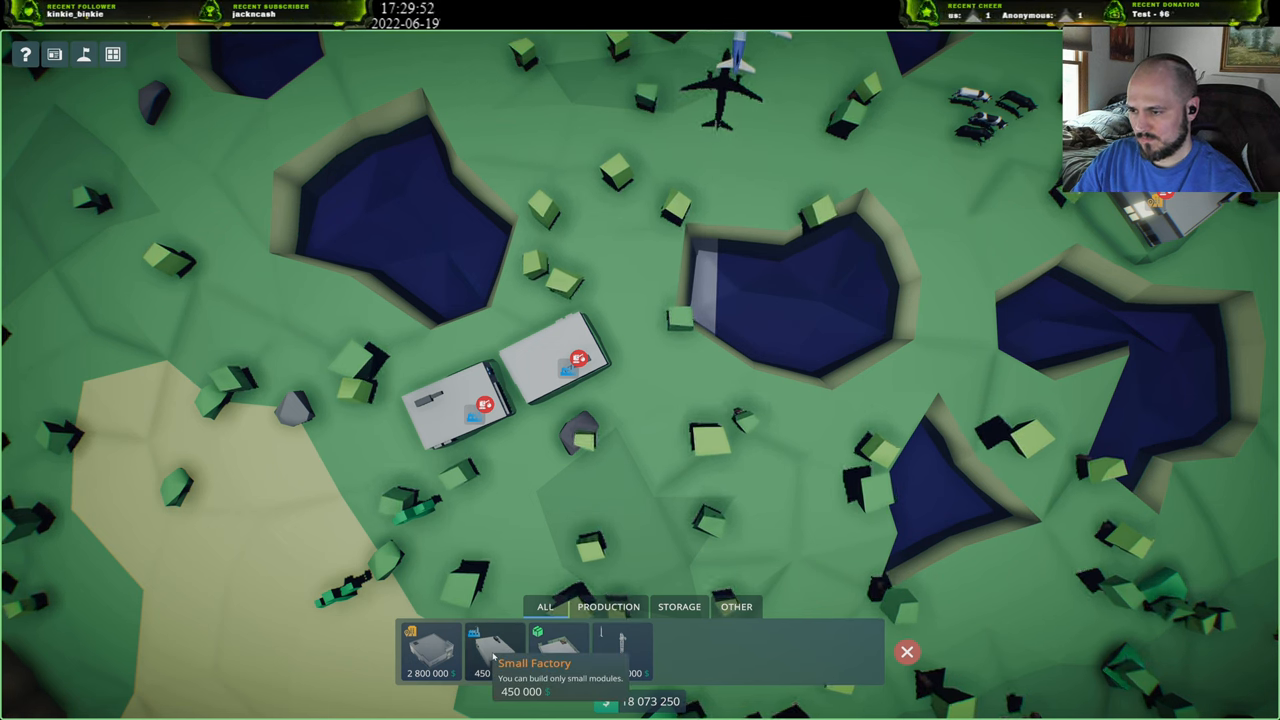
pyautogui.moveTo(620, 644)
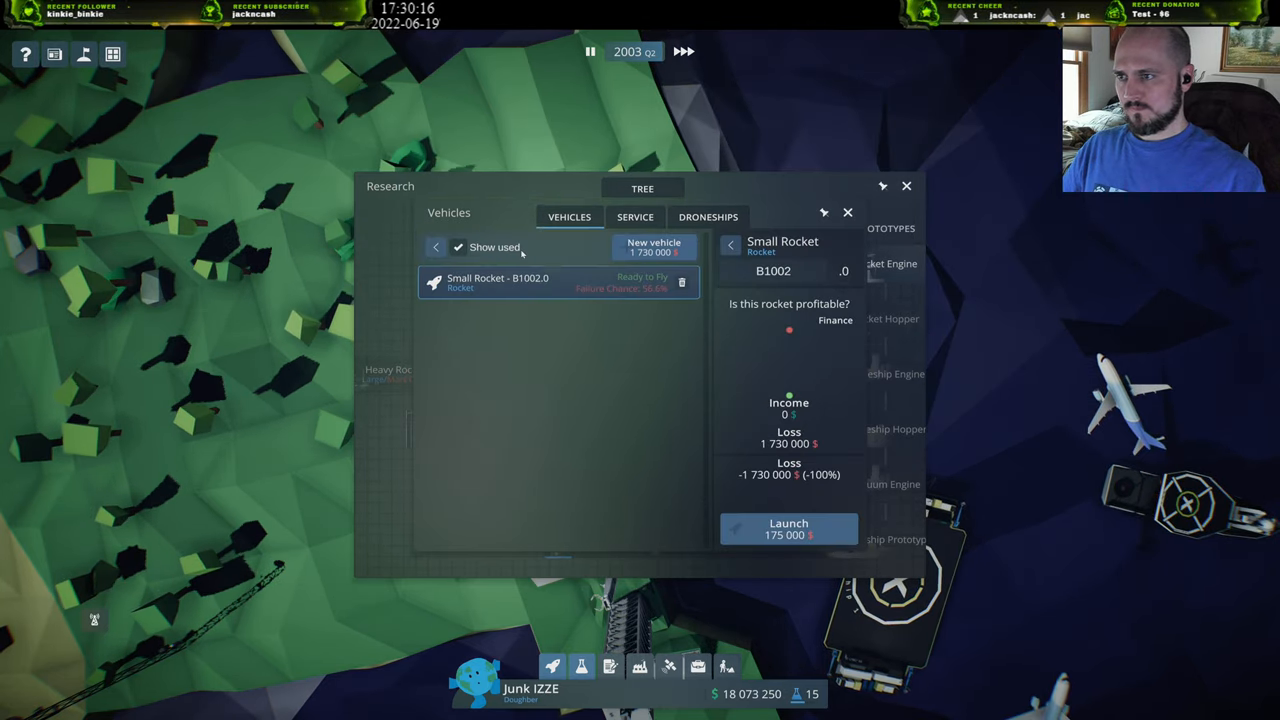
# Assign the Concrete test payload to Small Rocket B1002 and finish its launch setup.
pyautogui.click(788, 528)
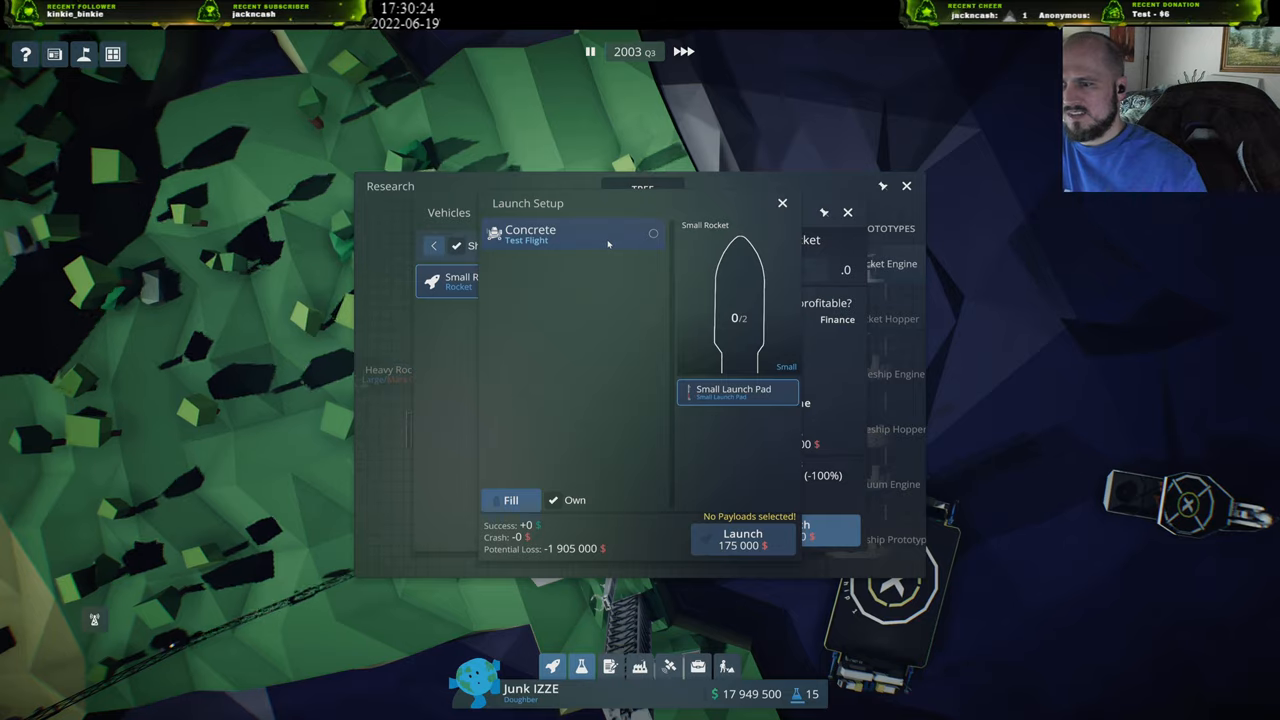
pyautogui.click(572, 234)
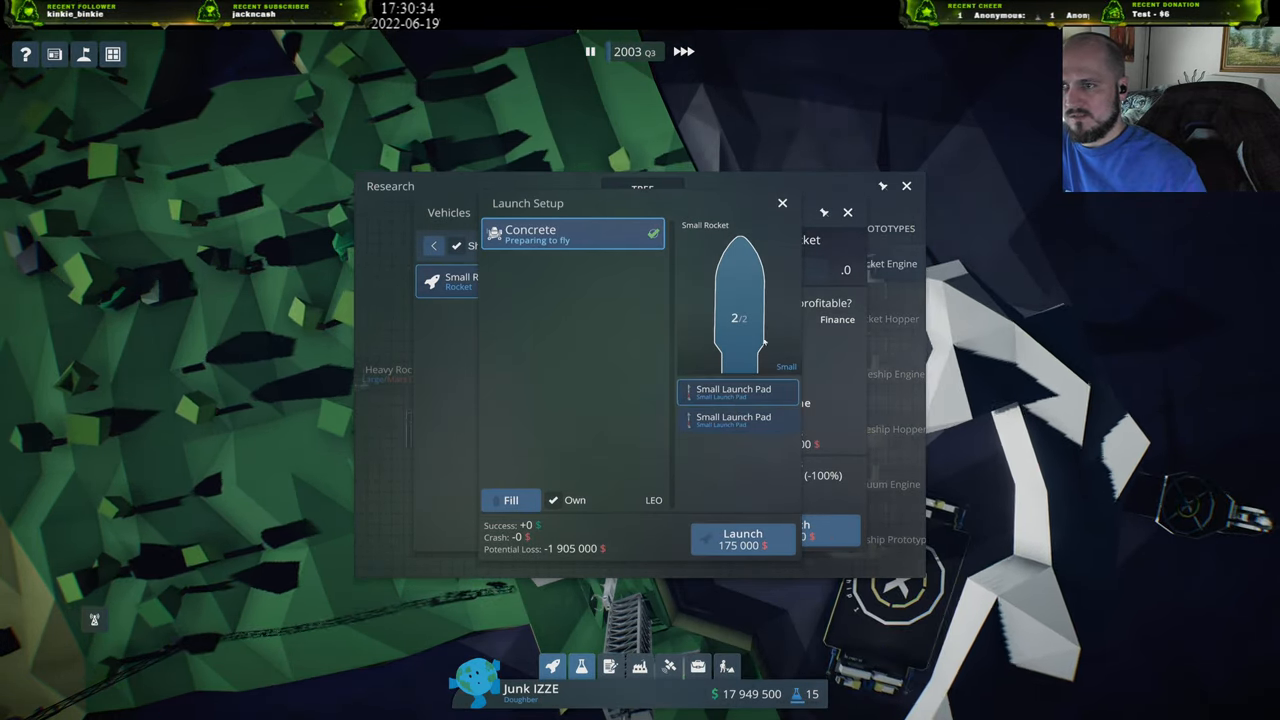
pyautogui.click(782, 204)
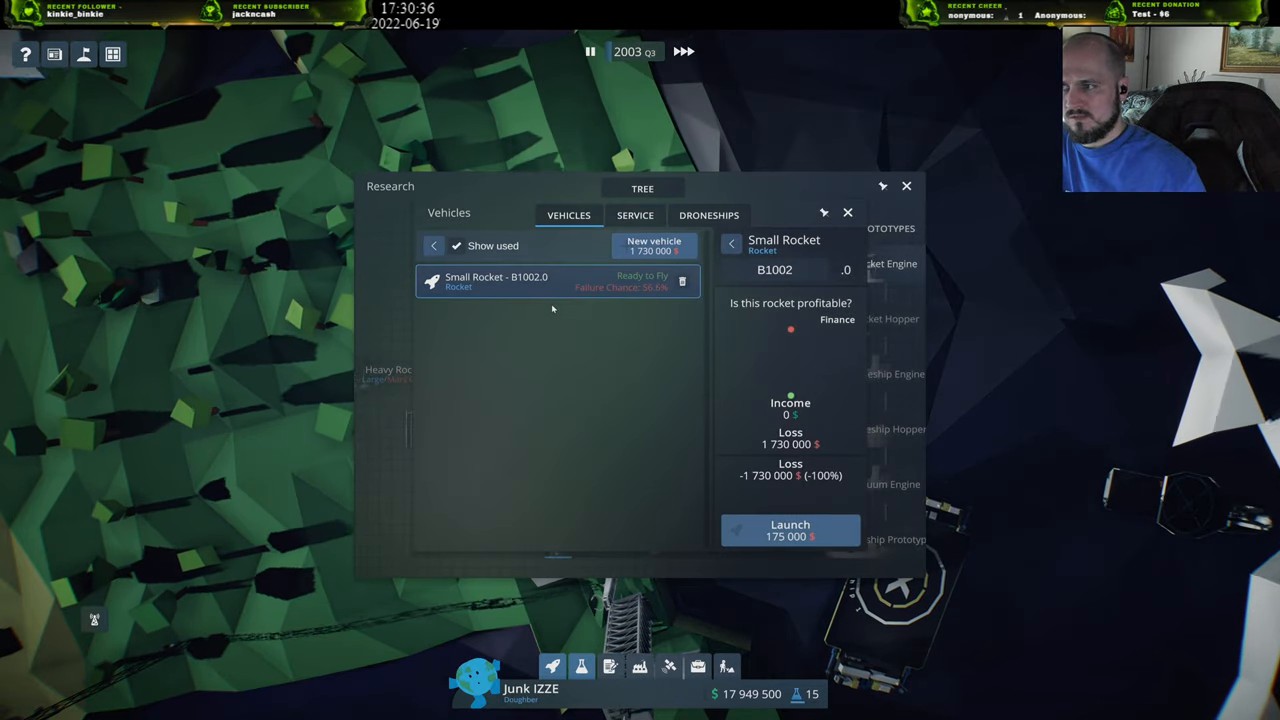